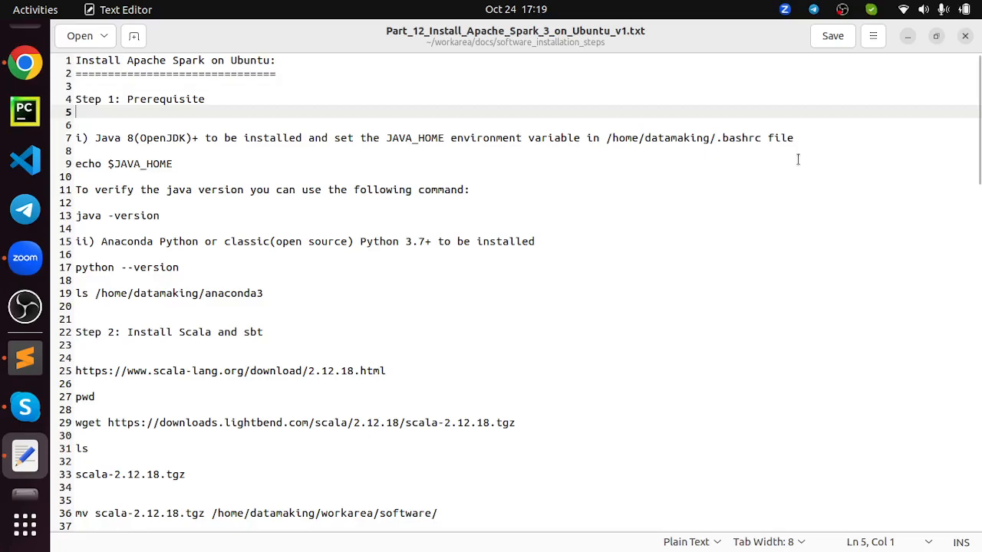
mouse_move(816, 185)
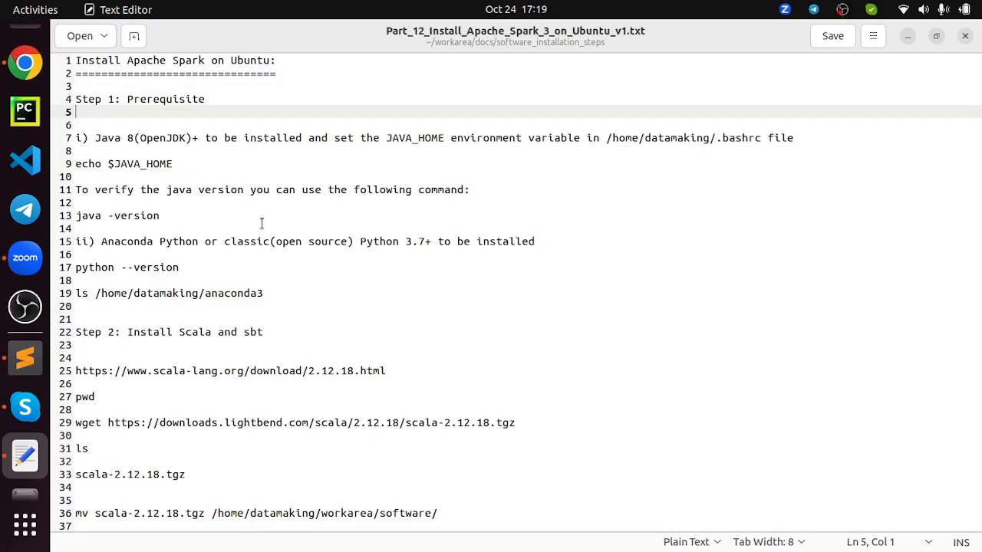
mouse_move(157, 149)
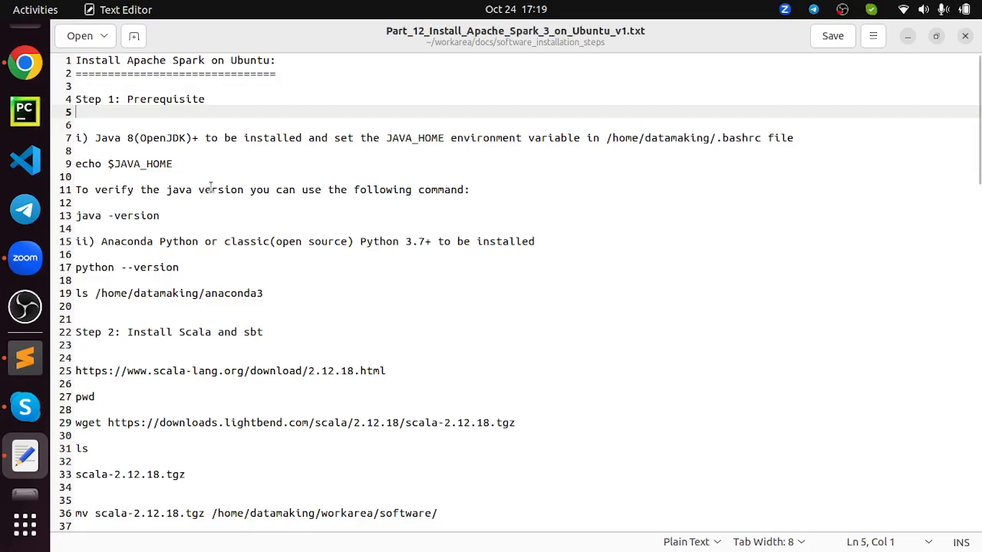
mouse_move(479, 178)
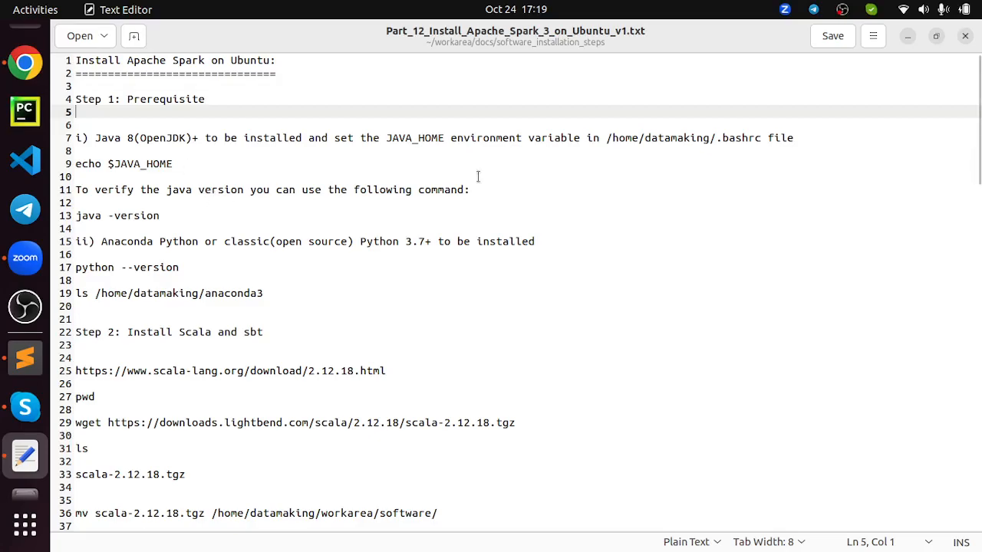
Read Step 1 of the Spark installation notes in gedit and bring up a terminal
double_click(731, 138)
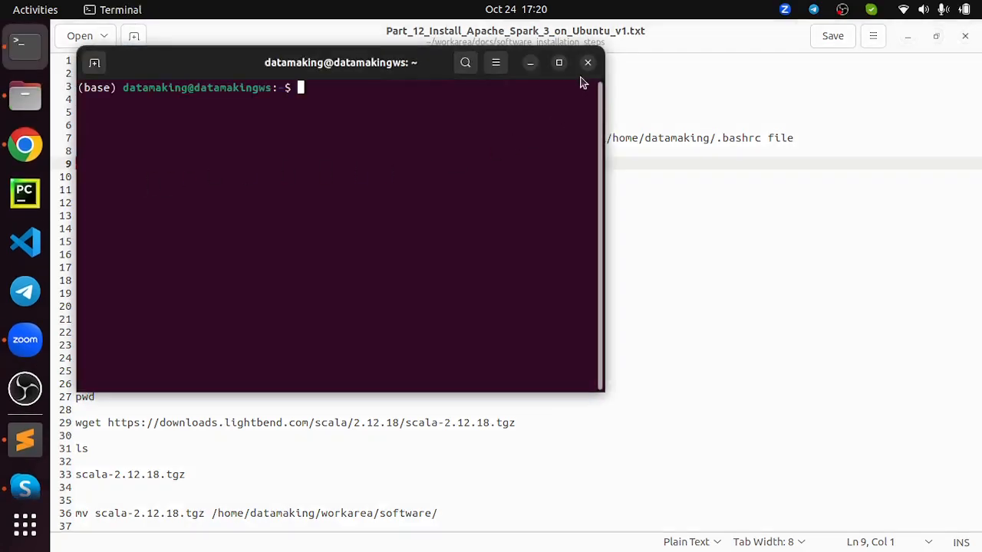
Maximize the terminal and run java -version, confirming OpenJDK 1.8.0_382, then return toward the notes
click(559, 62)
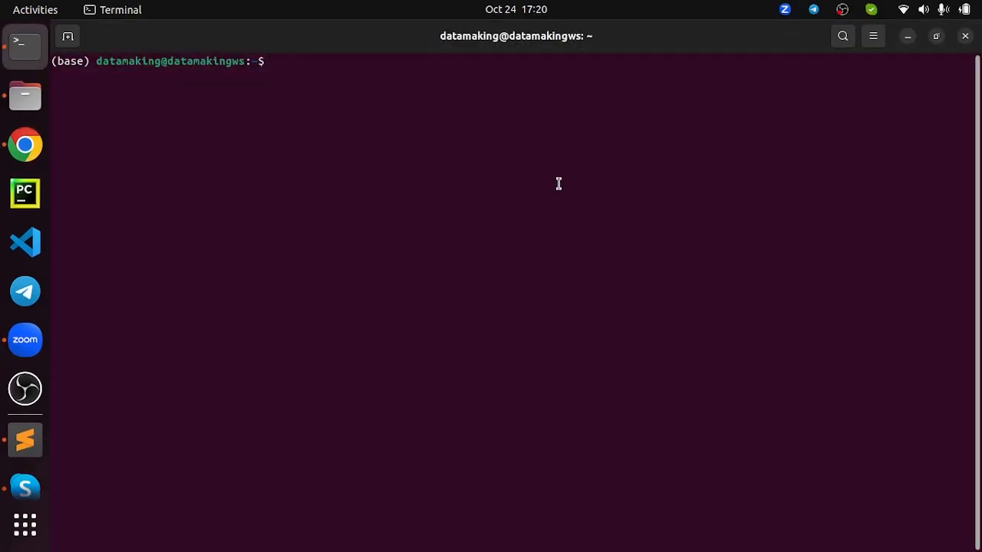
mouse_move(325, 154)
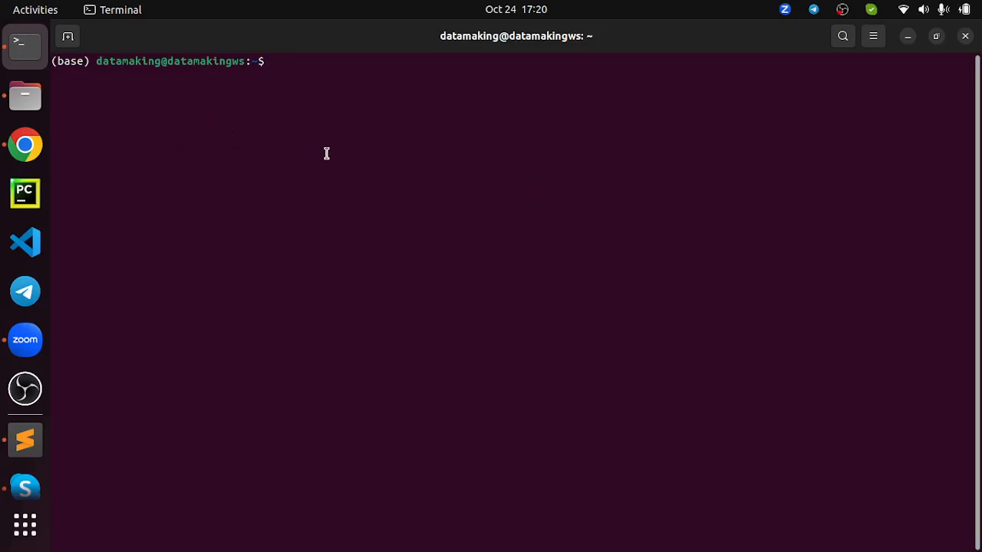
mouse_move(353, 158)
text(echo $JAVA_HOME)
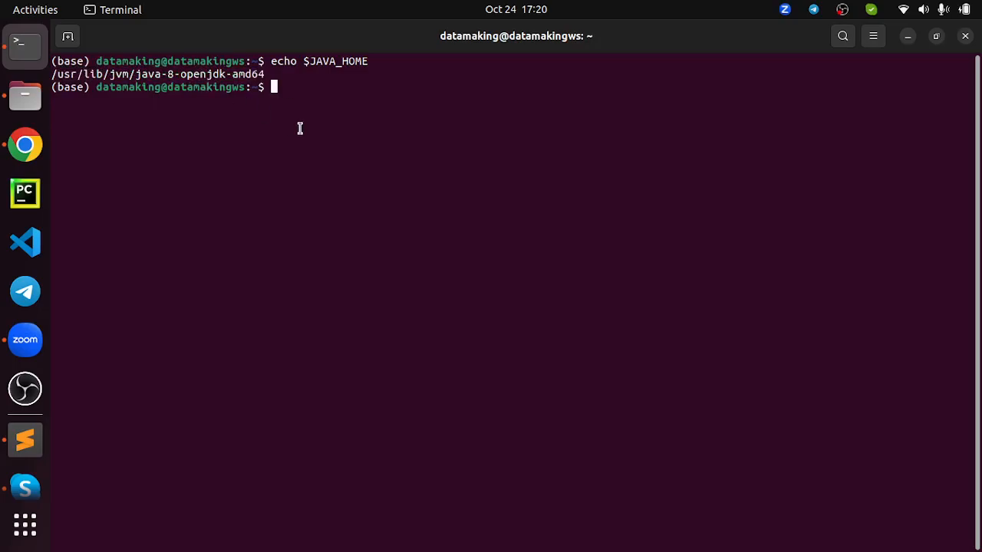
text(j)
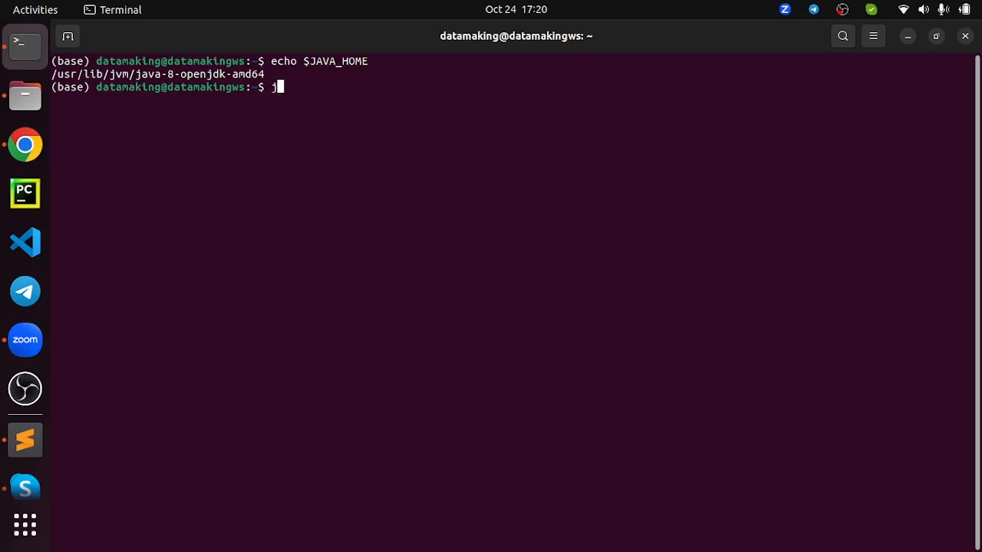
text(ava -)
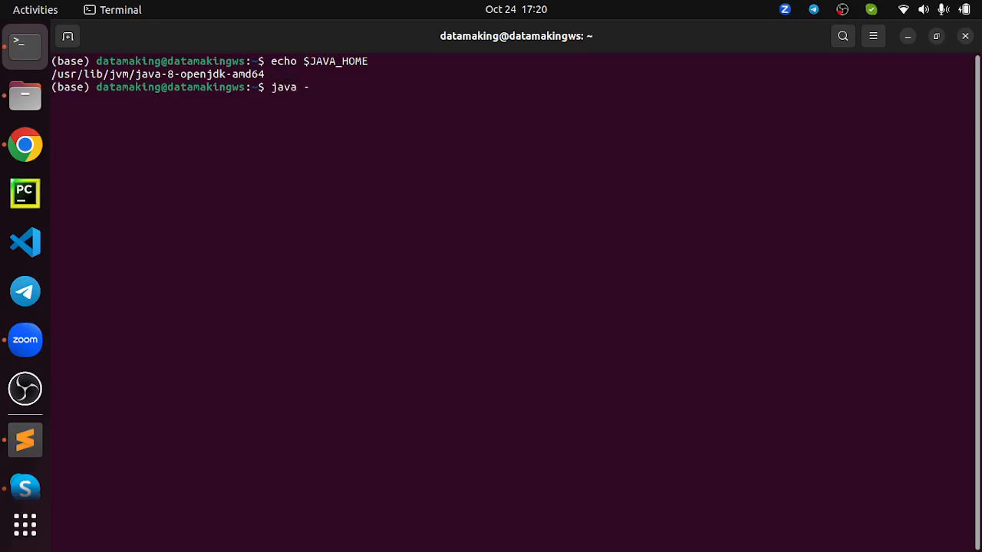
text(version)
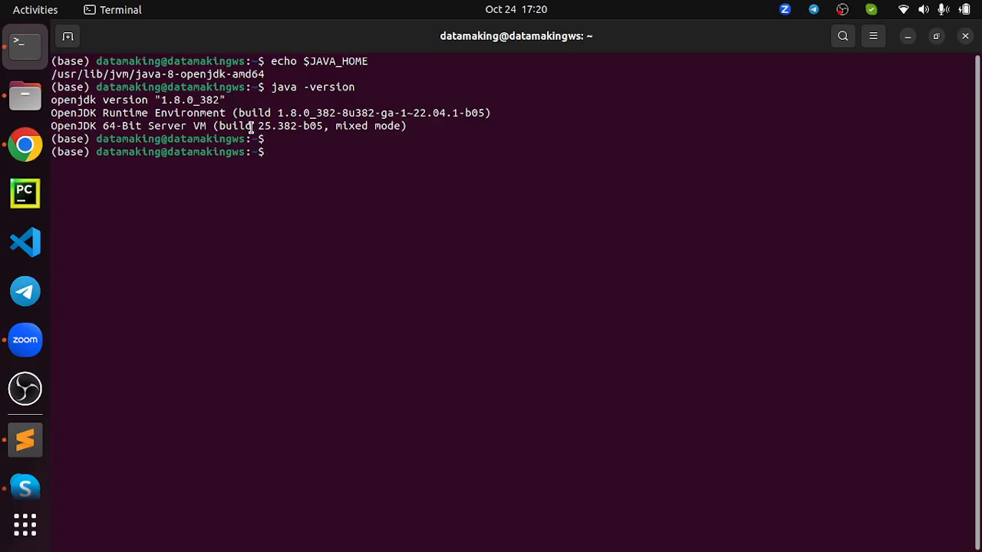
key(alt+Tab)
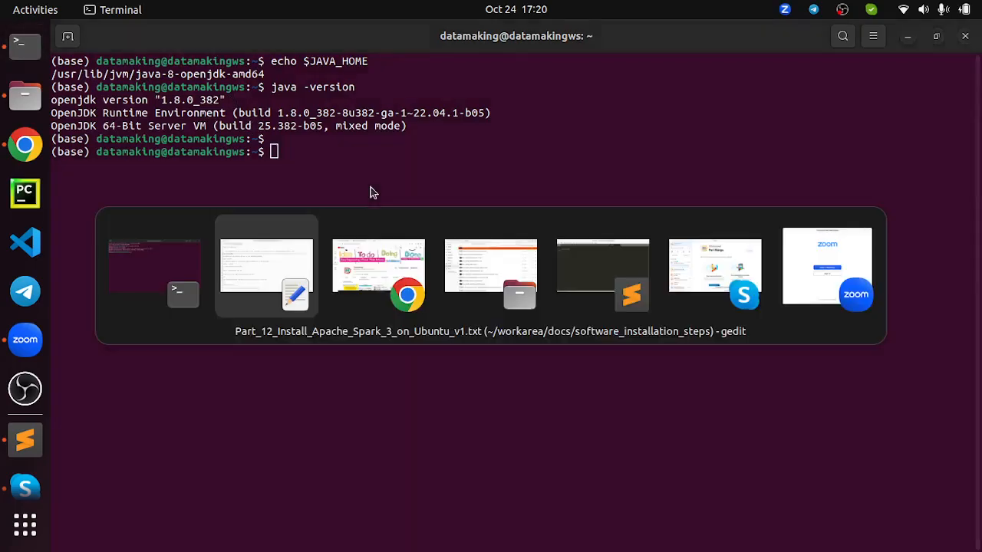
Bring the notes forward and select the python --version command line for copying
click(267, 267)
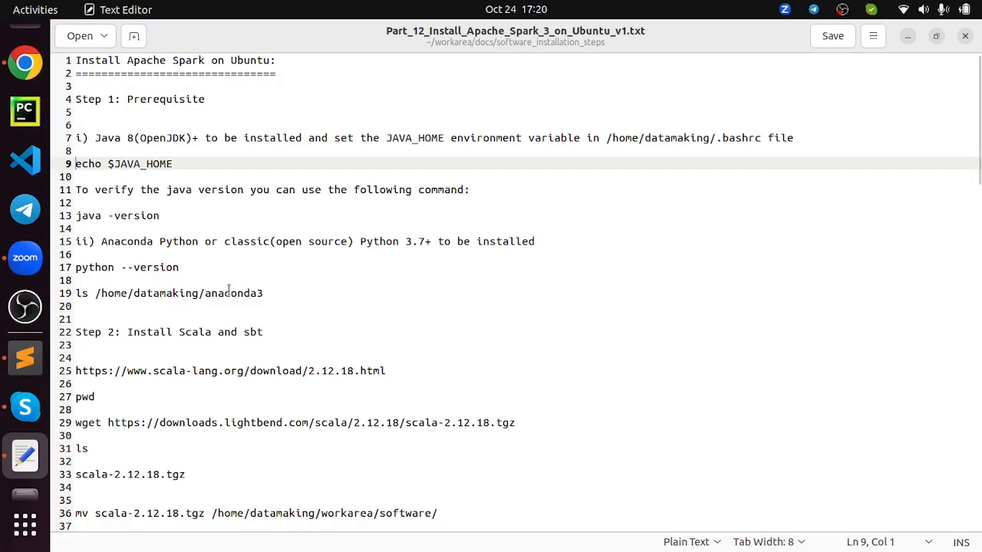
mouse_move(206, 279)
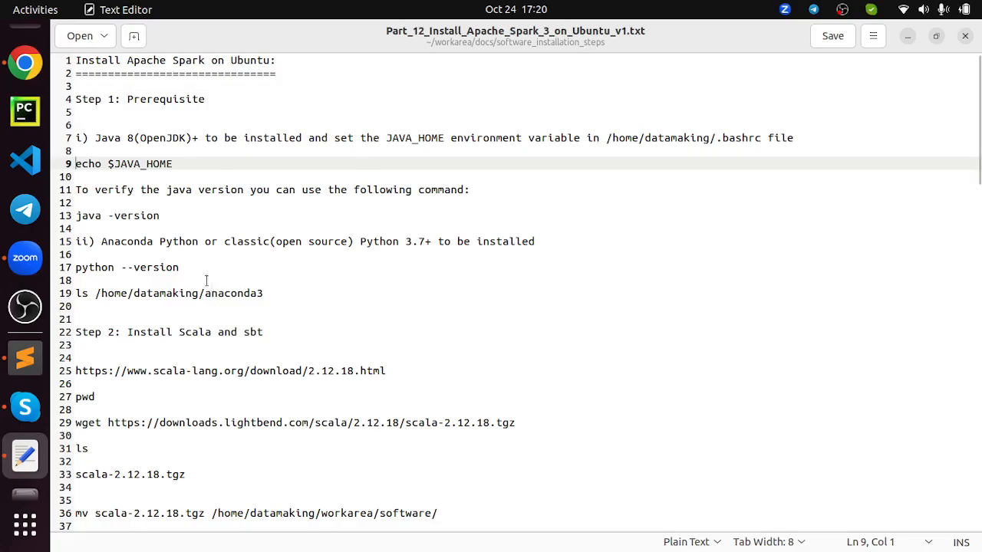
mouse_move(184, 249)
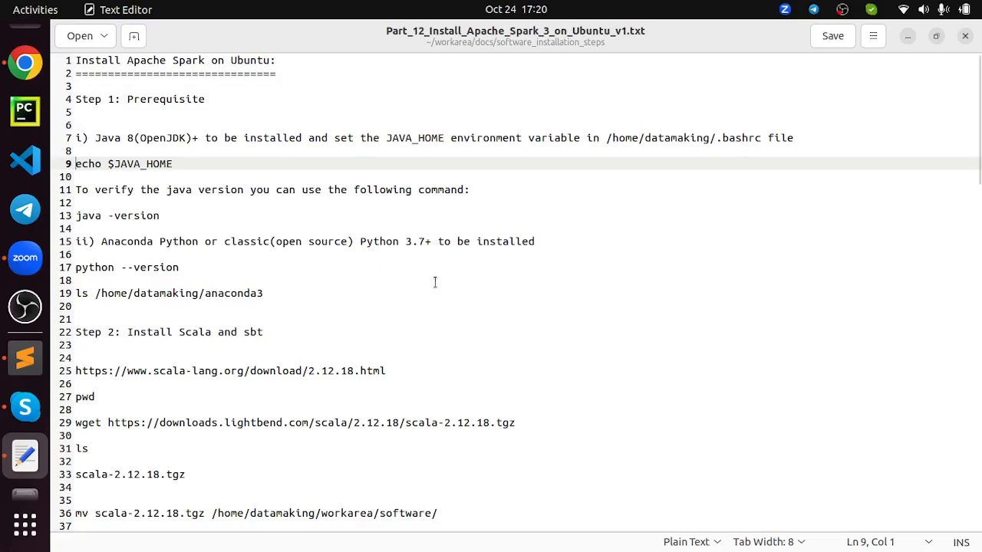
mouse_move(441, 282)
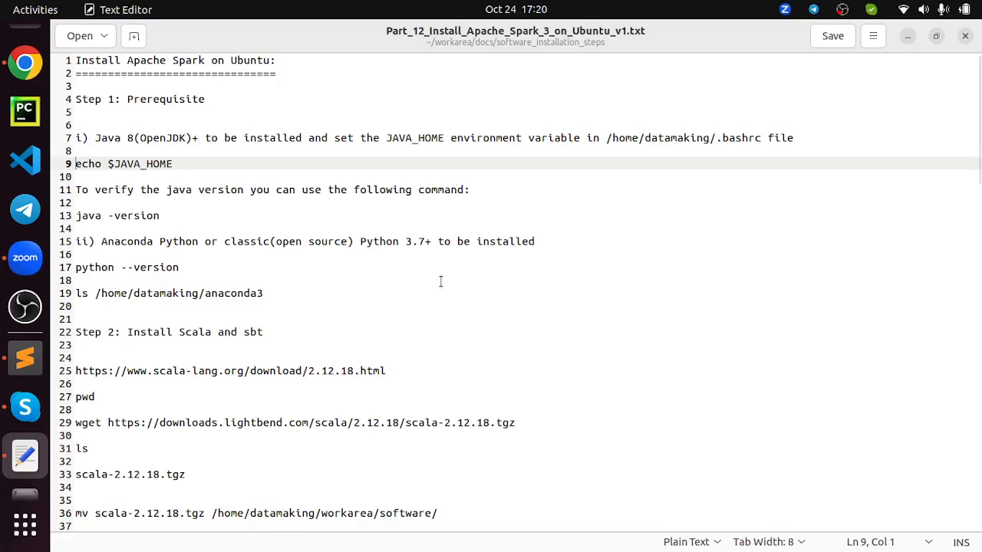
mouse_move(417, 254)
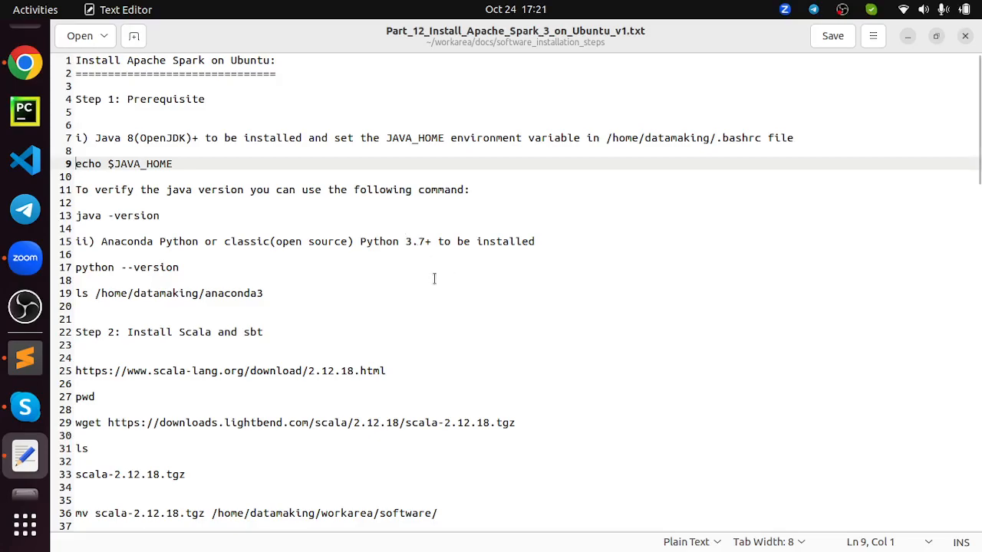
mouse_move(433, 269)
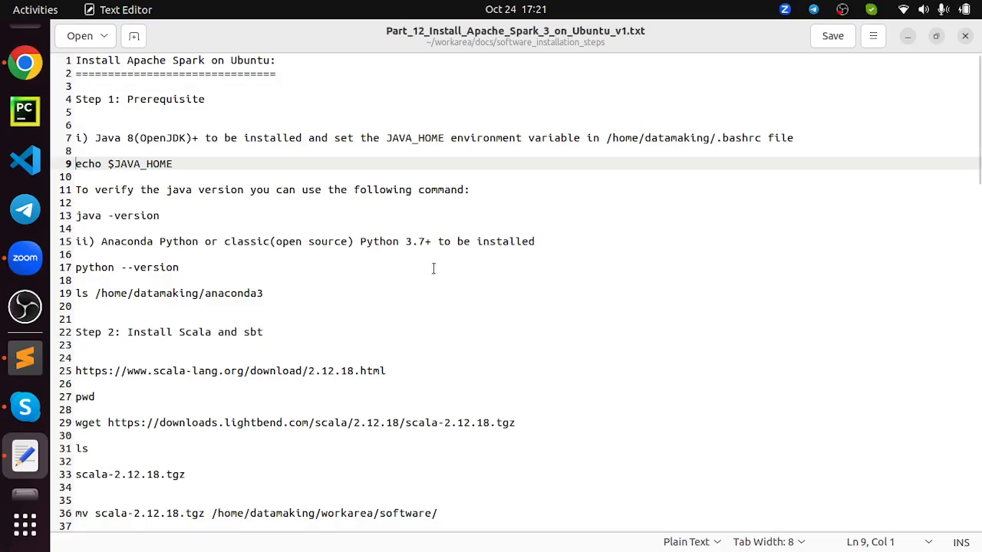
triple_click(126, 267)
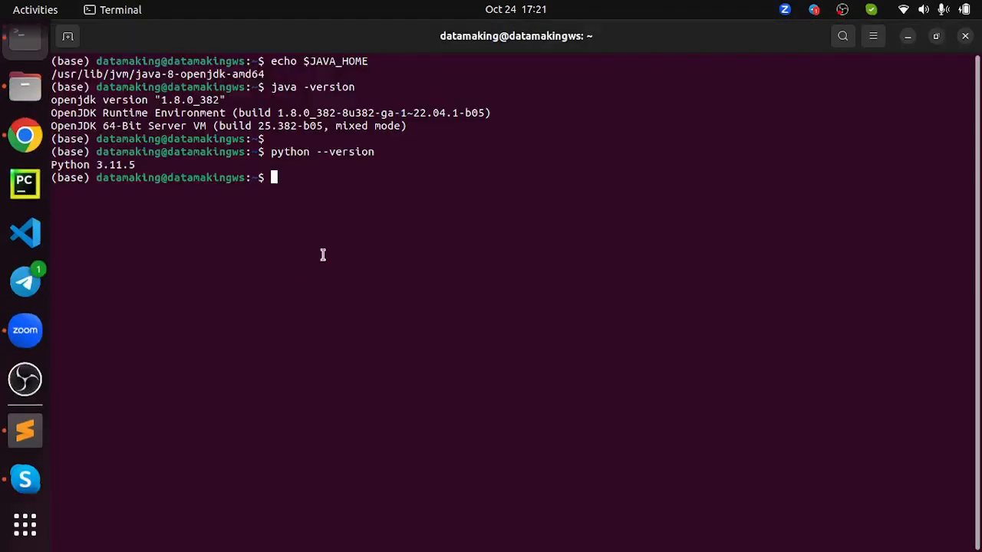
Enter ls /home/datamaking/anaconda3 to list the Anaconda install folder
text(ls /home/datamaking/anaconda3)
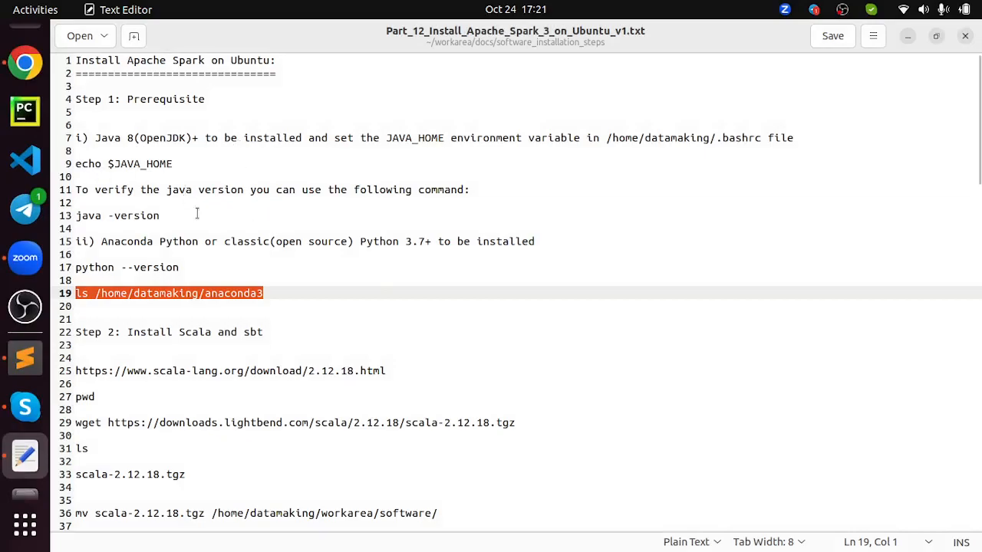
Scroll the notes down to Step 2 with the Scala 2.12.18 download link
scroll(down, 3)
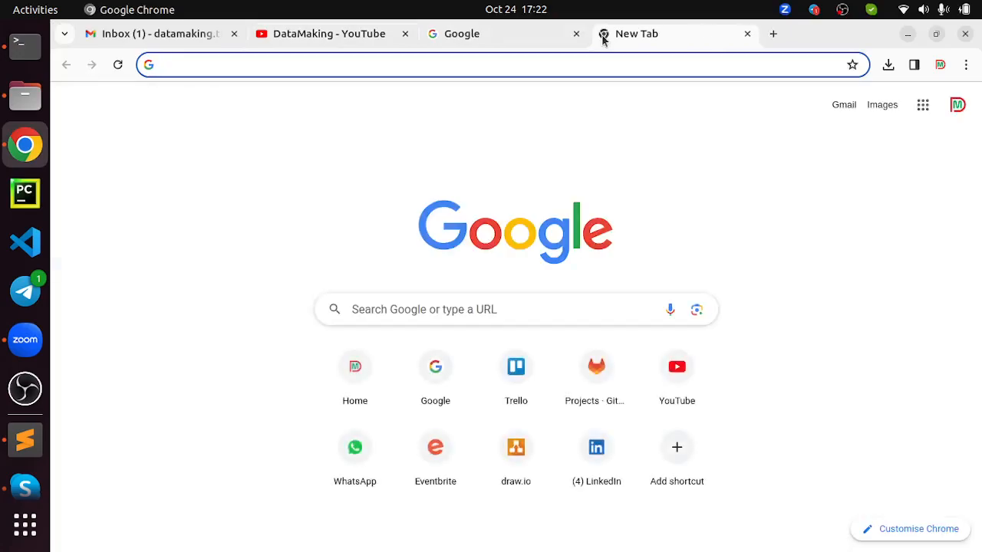
Load scala-lang.org/download/2.12.18.html and scroll to the scala-2.12.18.tgz archive for Mac OS X, Unix and Cygwin
text(scala-lang.org/download/2.12.18.html)
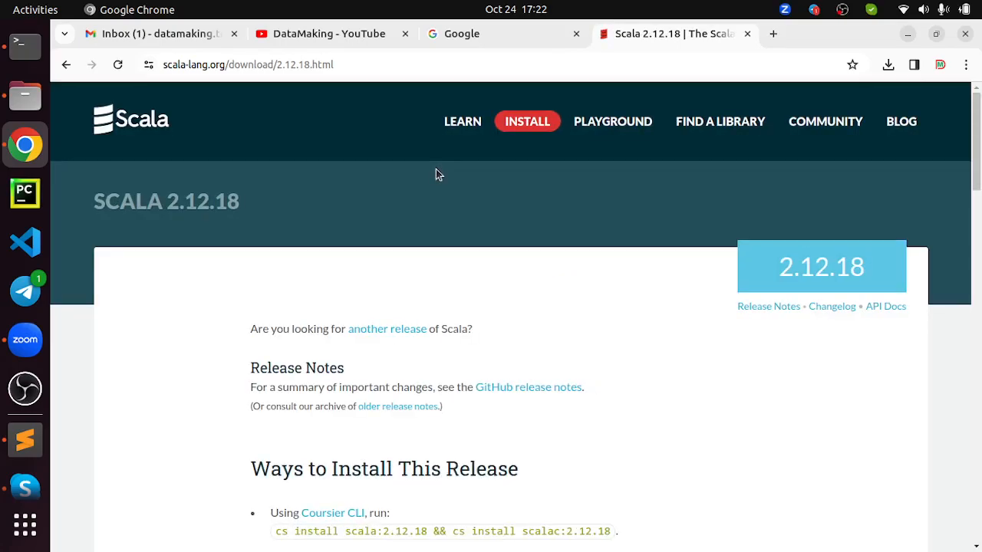
key(alt+Tab)
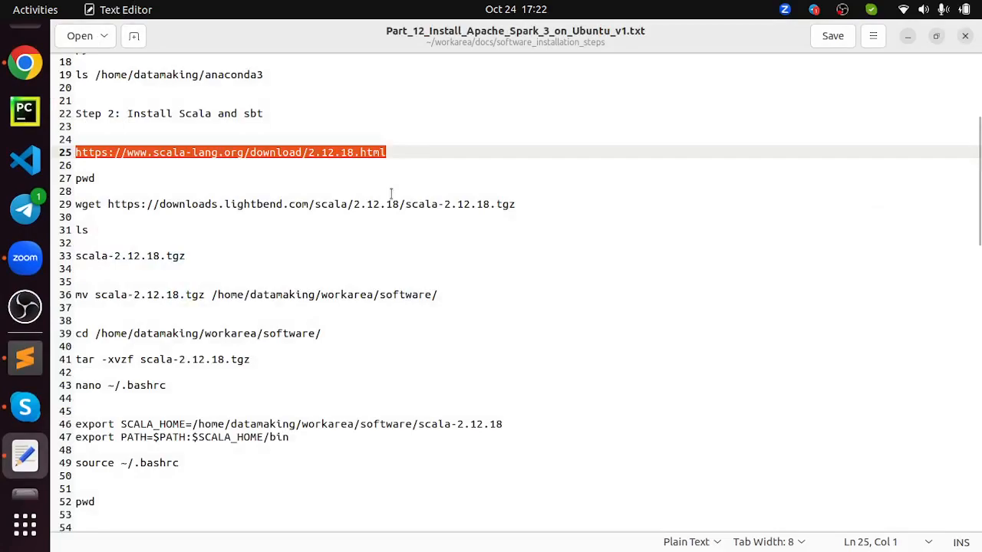
mouse_move(420, 178)
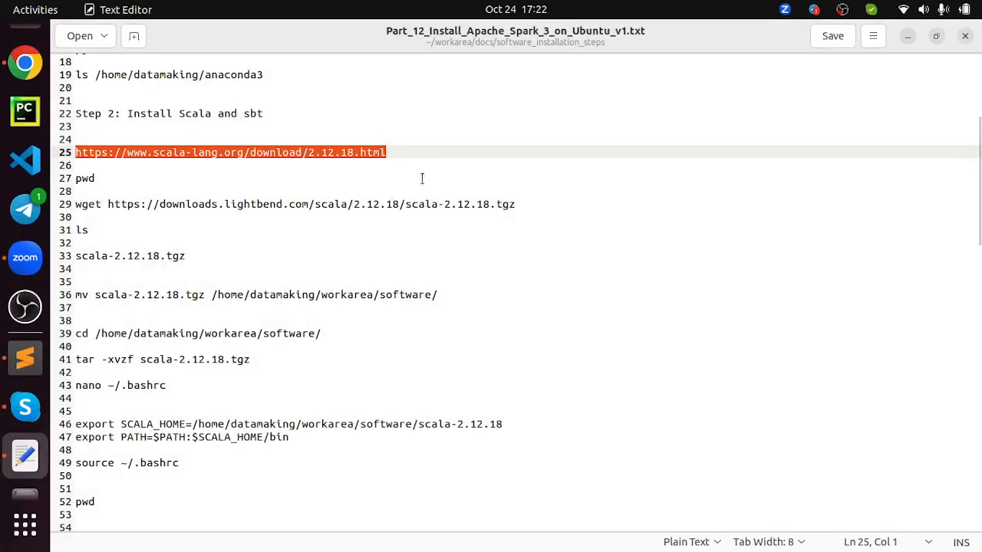
mouse_move(198, 152)
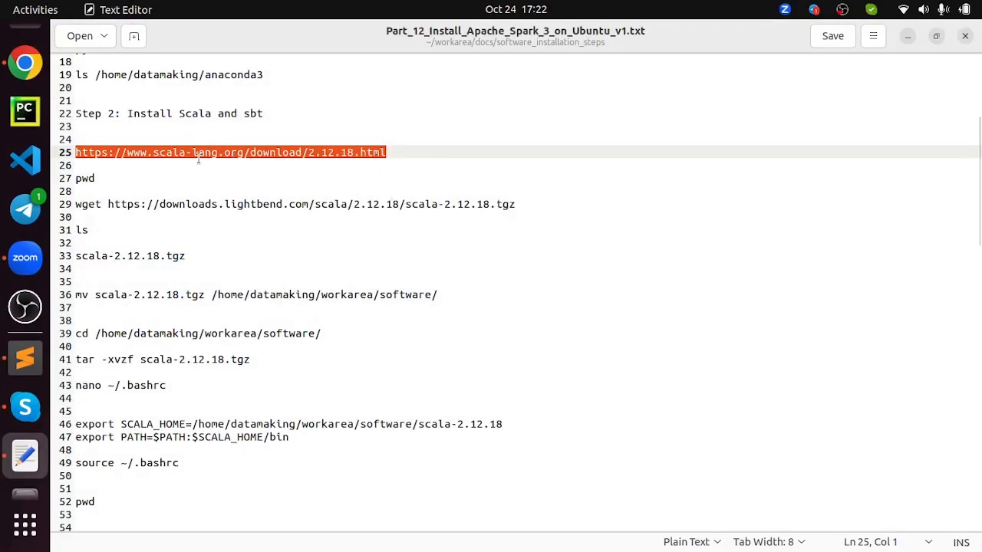
mouse_move(244, 176)
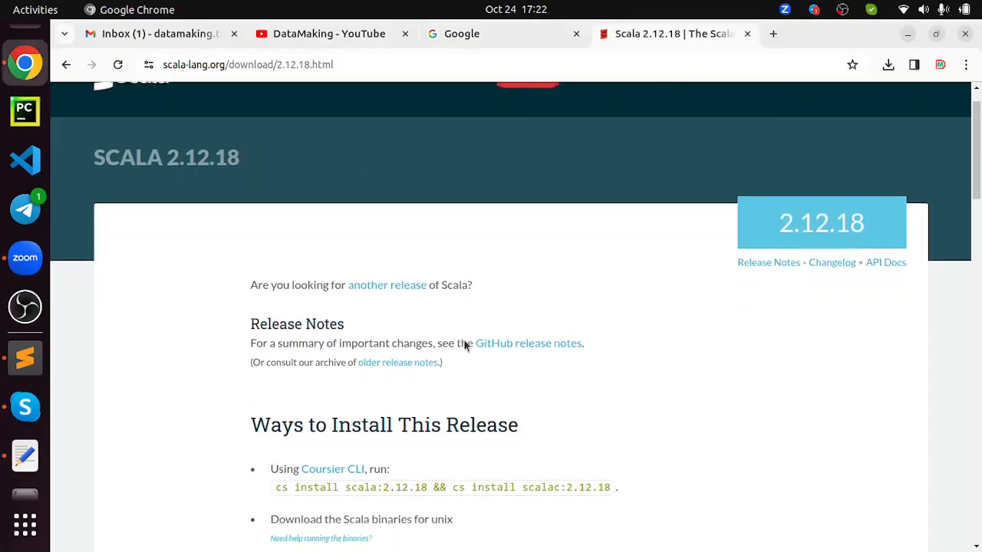
scroll(down, 3)
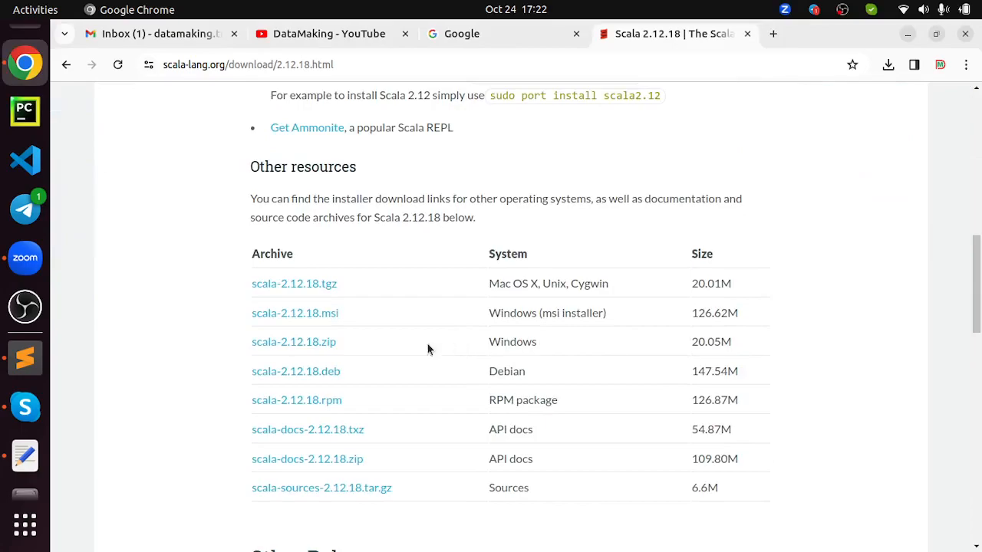
mouse_move(406, 323)
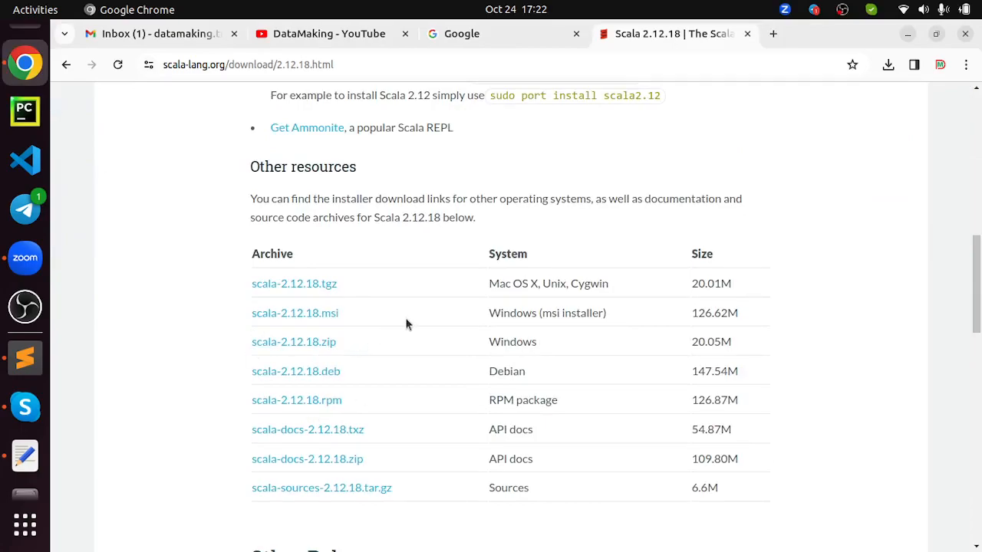
mouse_move(408, 323)
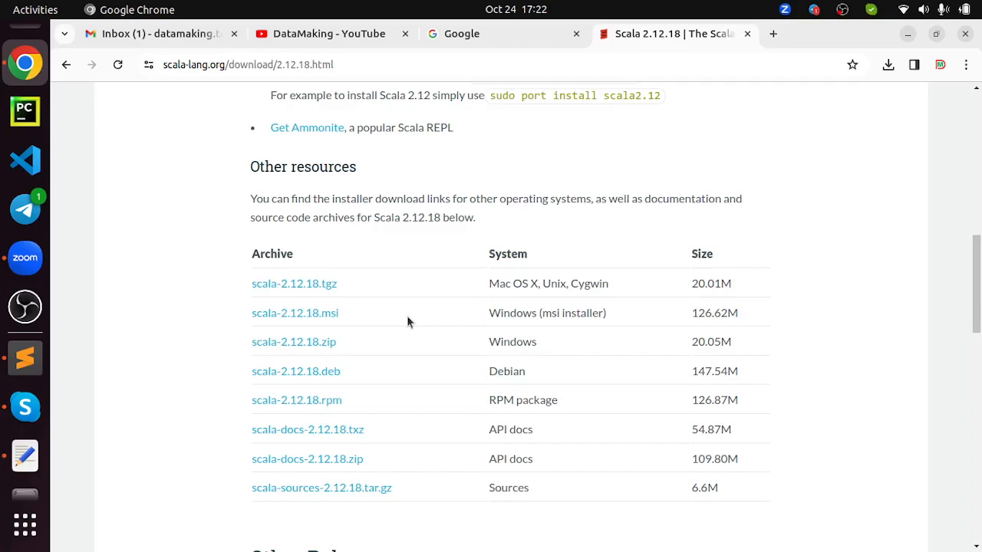
mouse_move(417, 321)
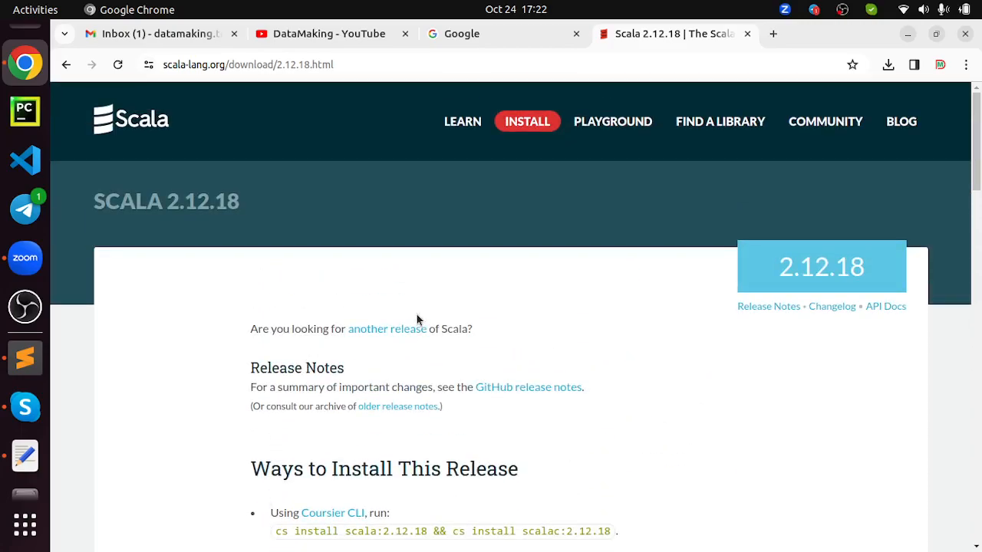
scroll(down, 3)
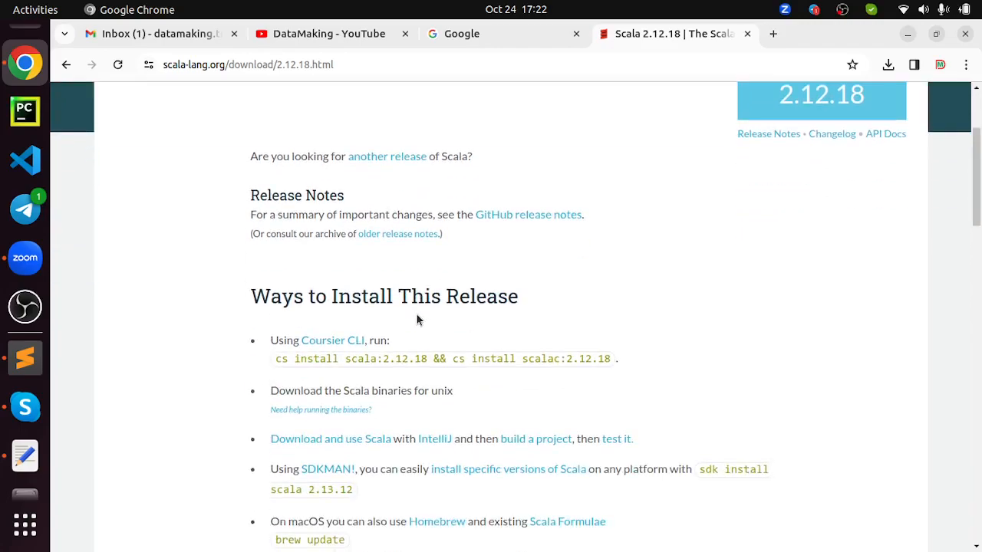
scroll(down, 3)
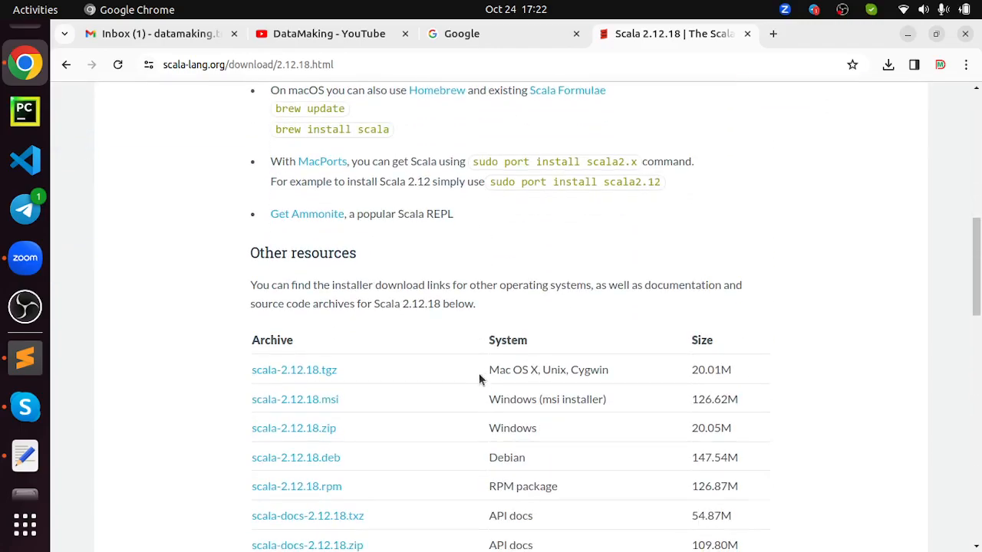
scroll(down, 3)
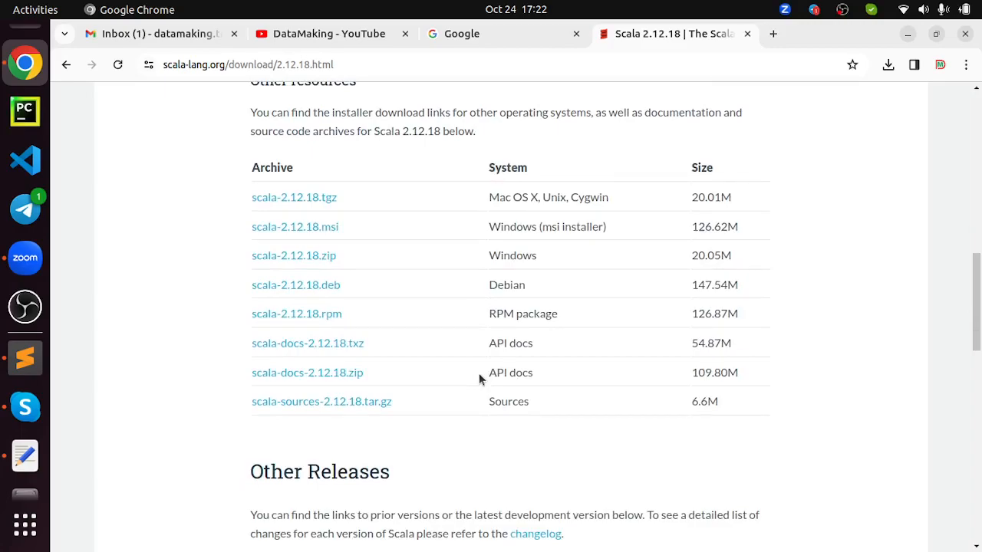
mouse_move(560, 249)
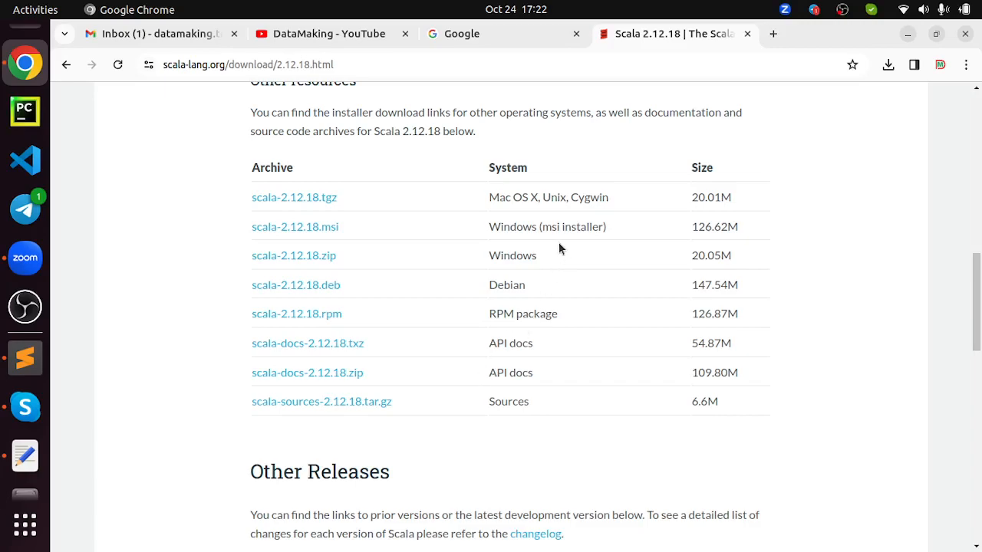
mouse_move(430, 186)
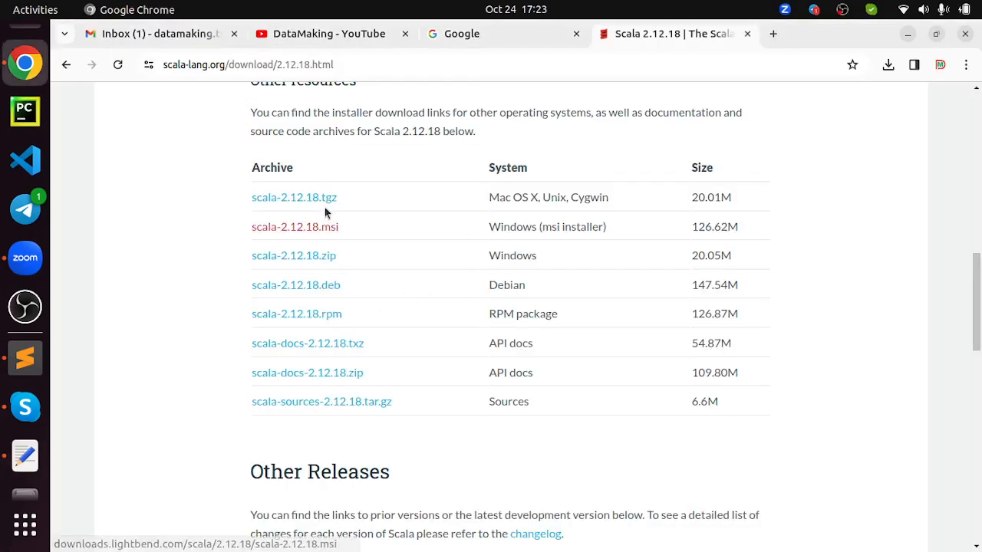
mouse_move(295, 196)
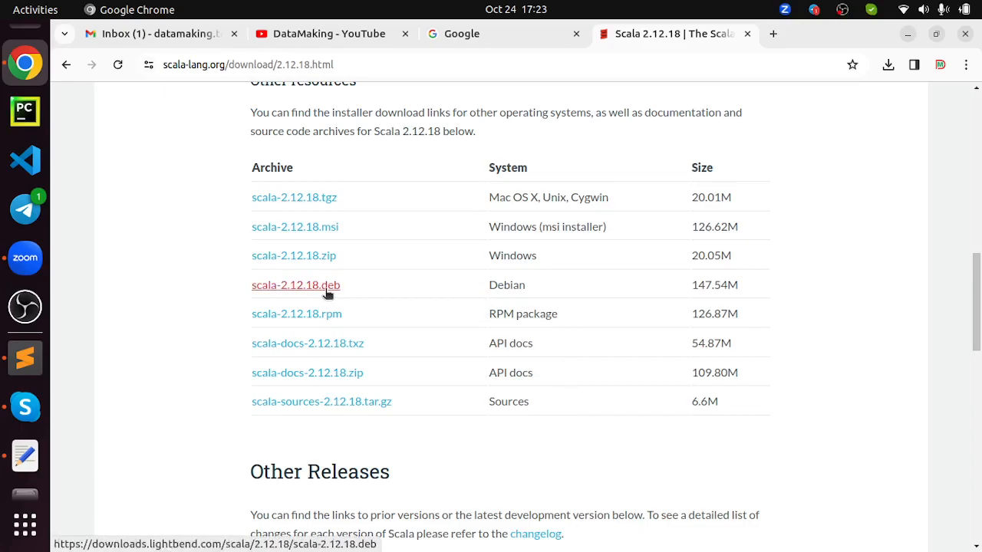
mouse_move(295, 197)
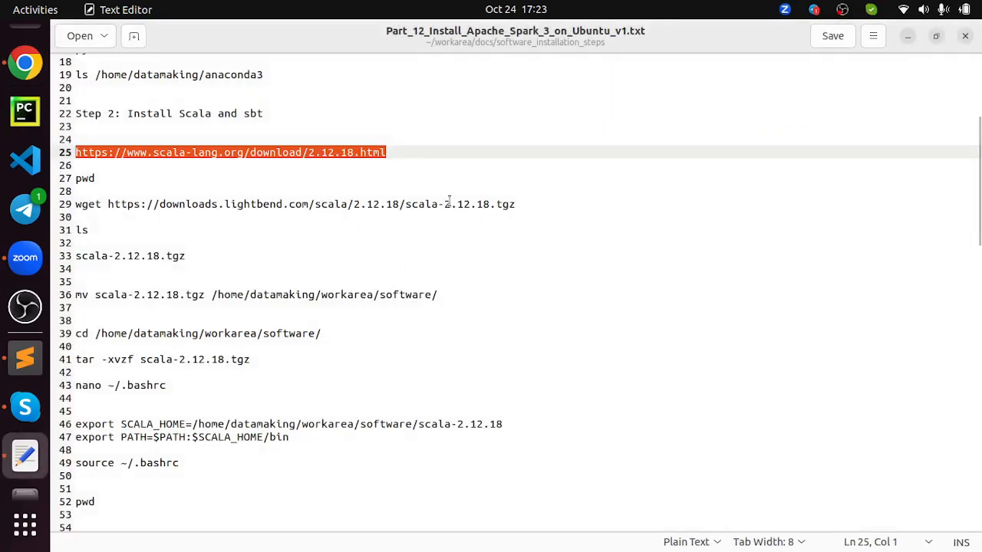
mouse_move(544, 218)
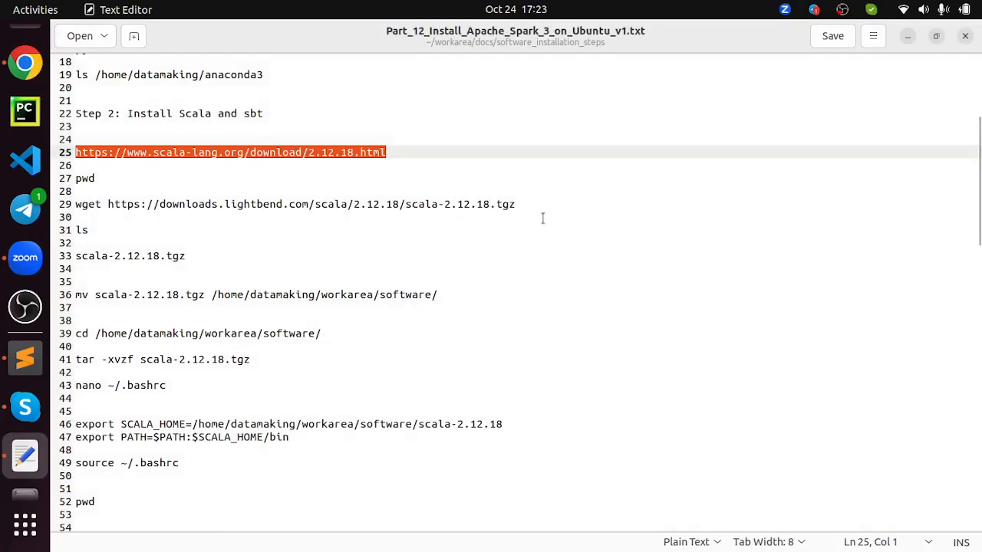
Copy the wget command for the Scala 2.12.18 archive from the notes
right_click(295, 197)
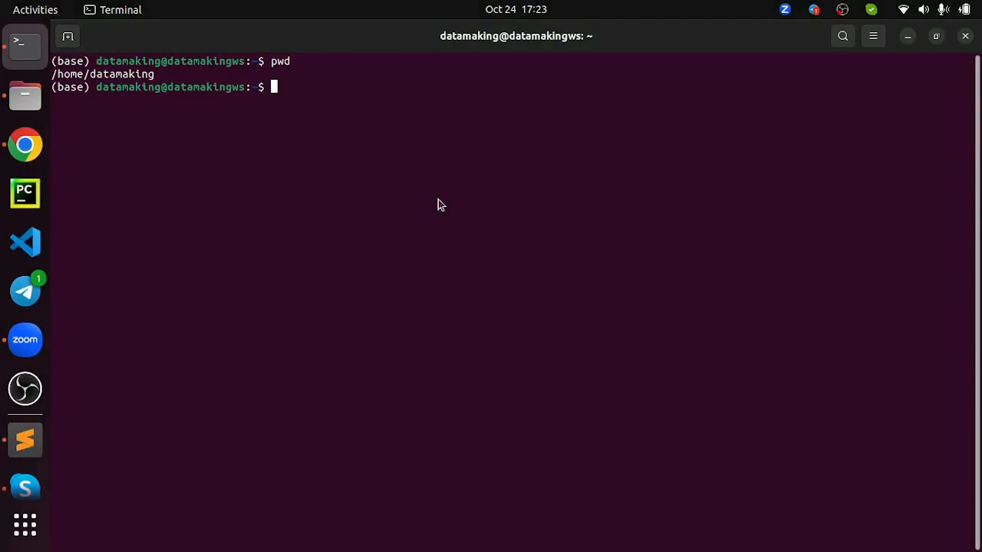
Download scala-2.12.18.tgz with wget from downloads.lightbend.com, then list the folder contents
text(wget https://downloads.lightbend.com/scala/2.12.18/scala-2.12.18.tgz)
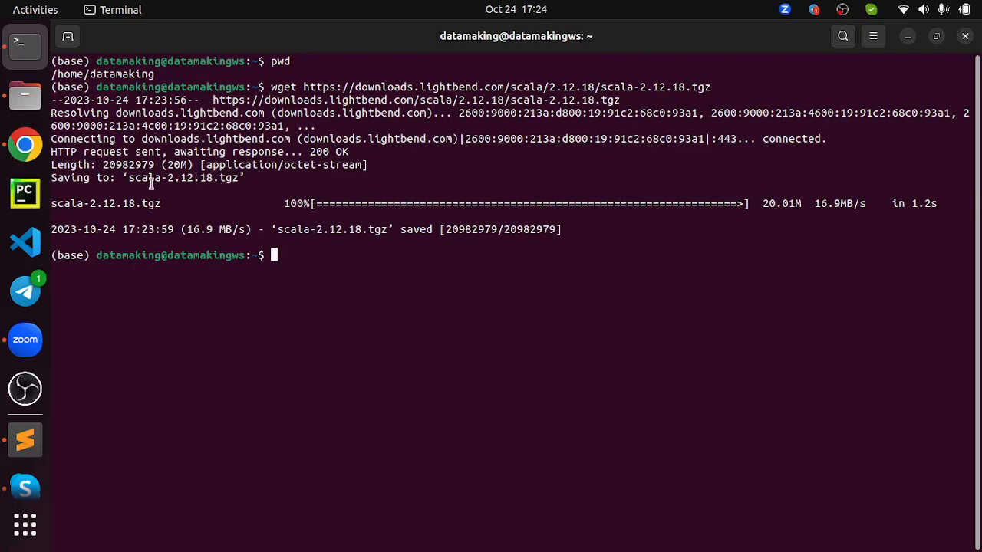
mouse_move(322, 221)
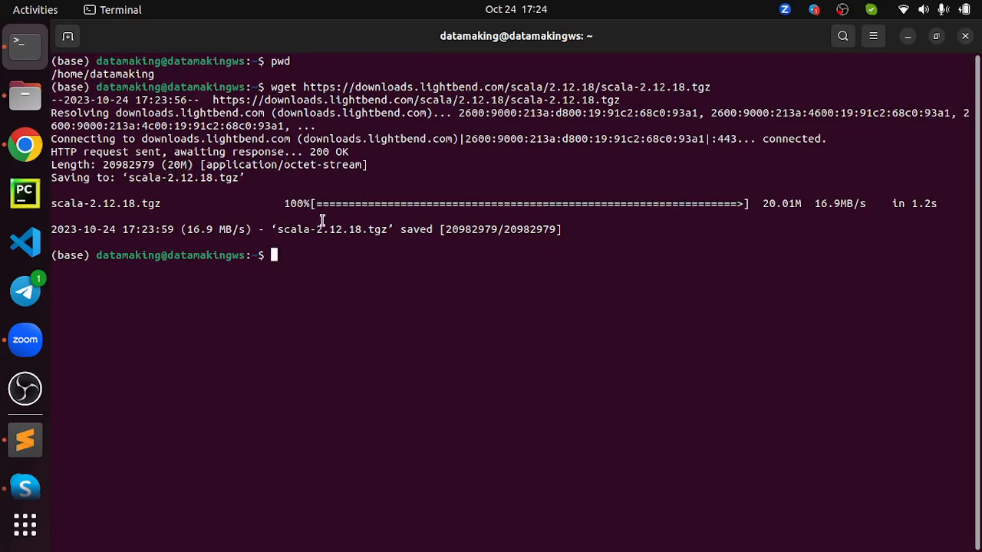
mouse_move(408, 275)
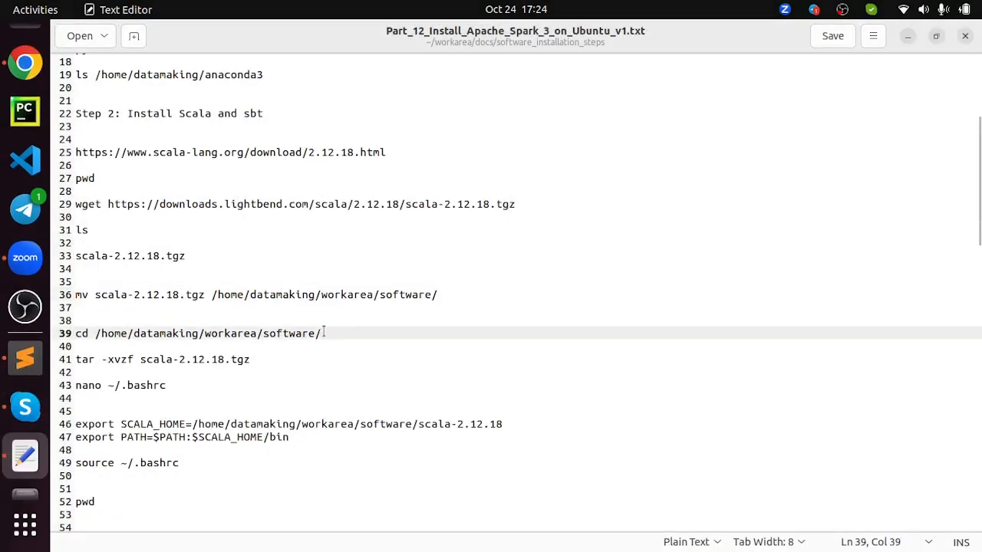
triple_click(198, 333)
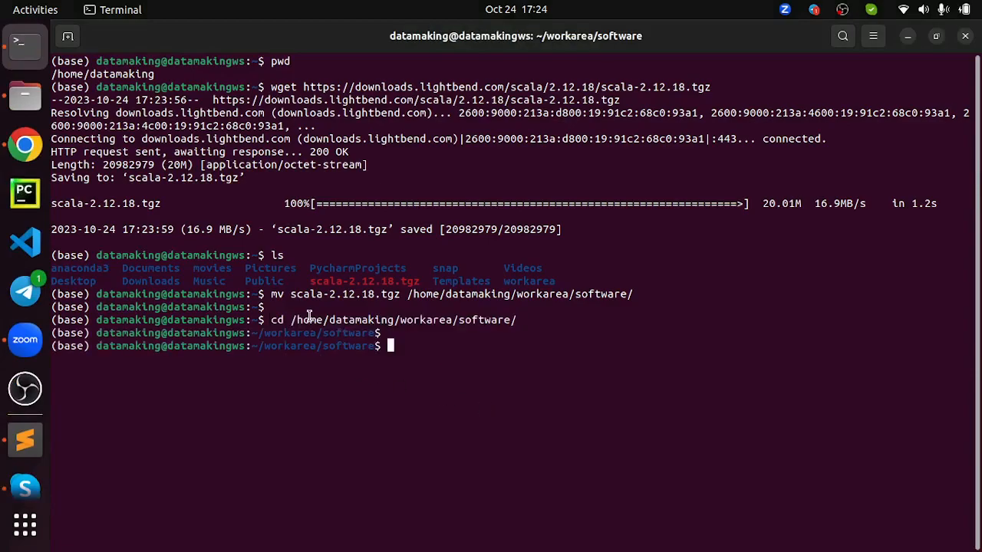
text(ls)
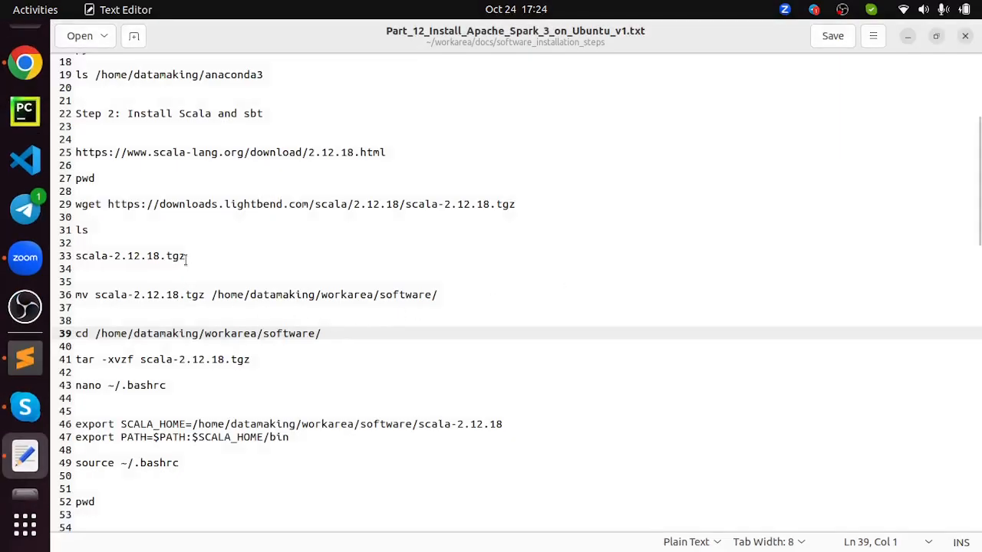
Extract scala-2.12.18.tgz with tar and list the scala-2.12.18 folder showing bin, lib, man and doc
double_click(221, 359)
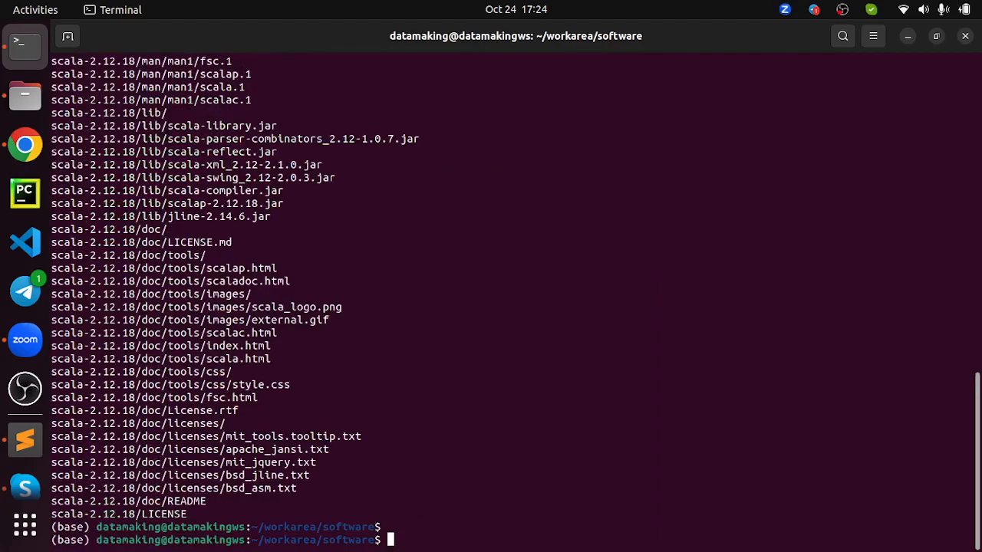
text(ls)
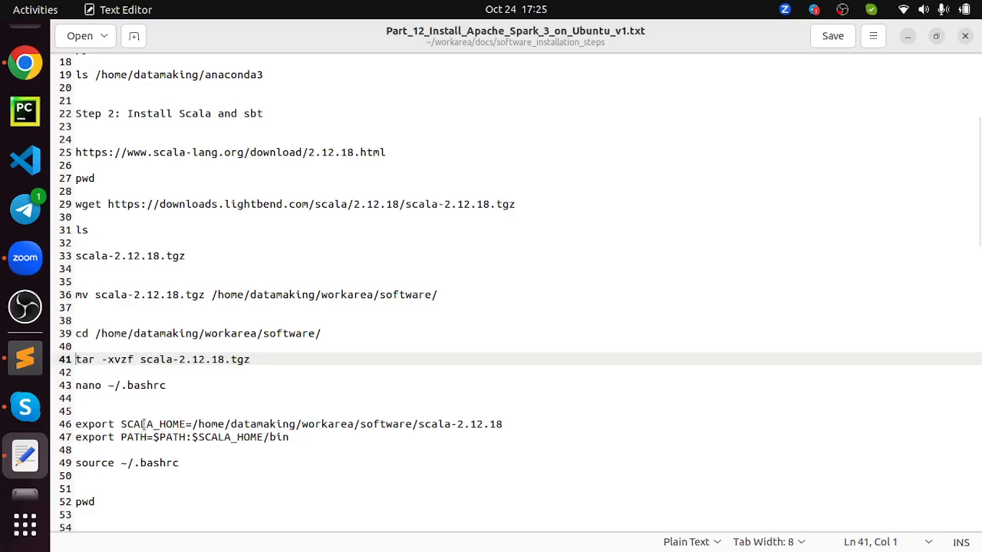
double_click(151, 424)
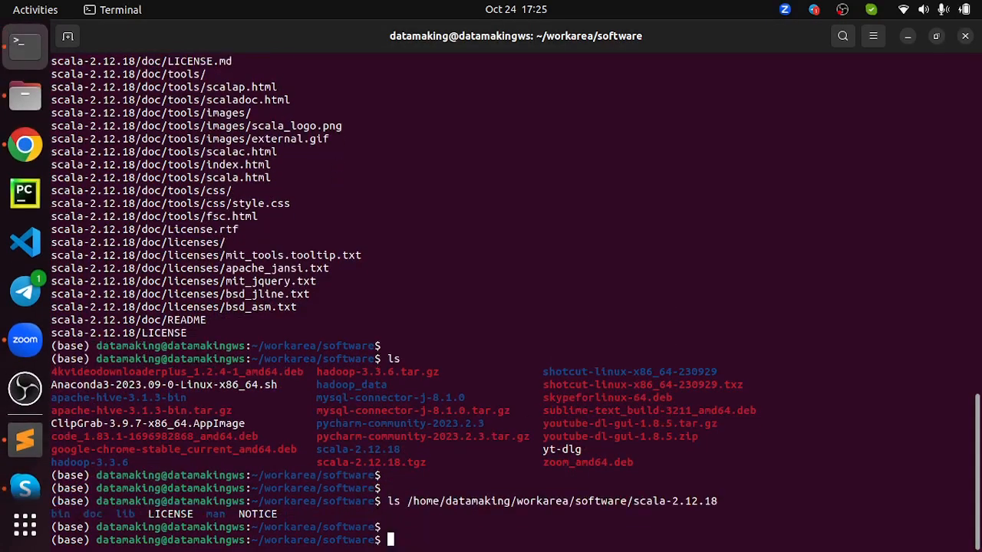
text(ls /home/datamaking/workarea/software/scala-2.12.18)
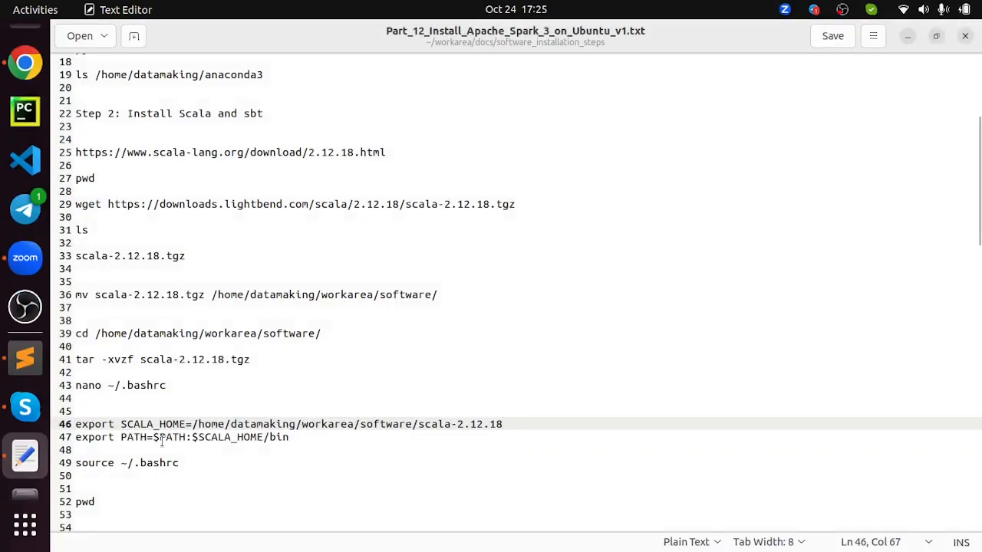
Edit ~/.bashrc in nano to export SCALA_HOME and add its bin to PATH, then save it
triple_click(119, 385)
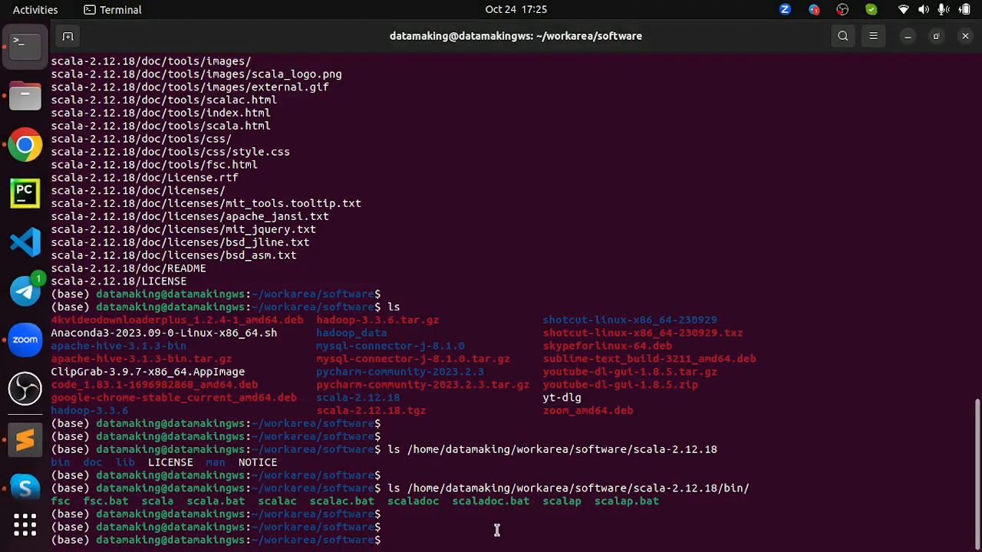
text(nano ~/.bashrc)
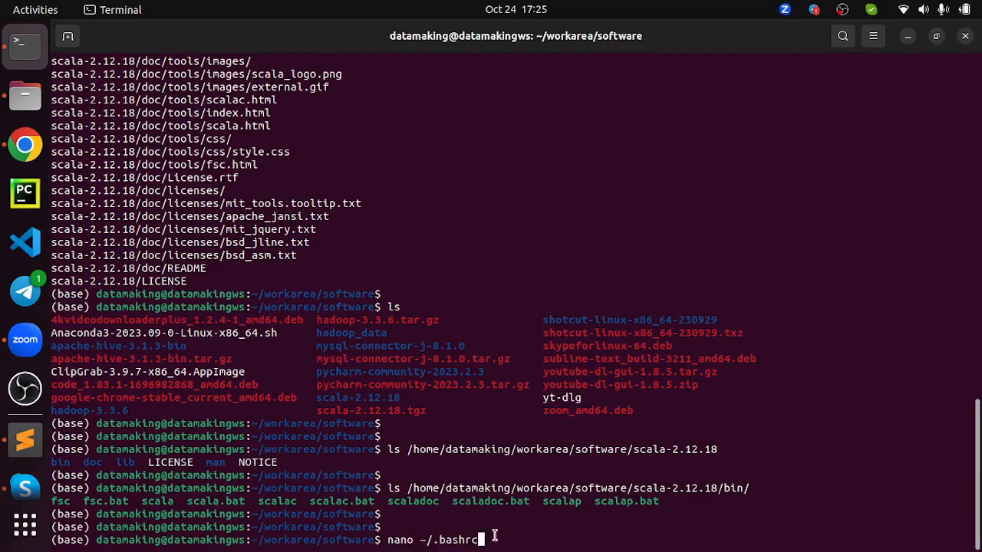
mouse_move(423, 540)
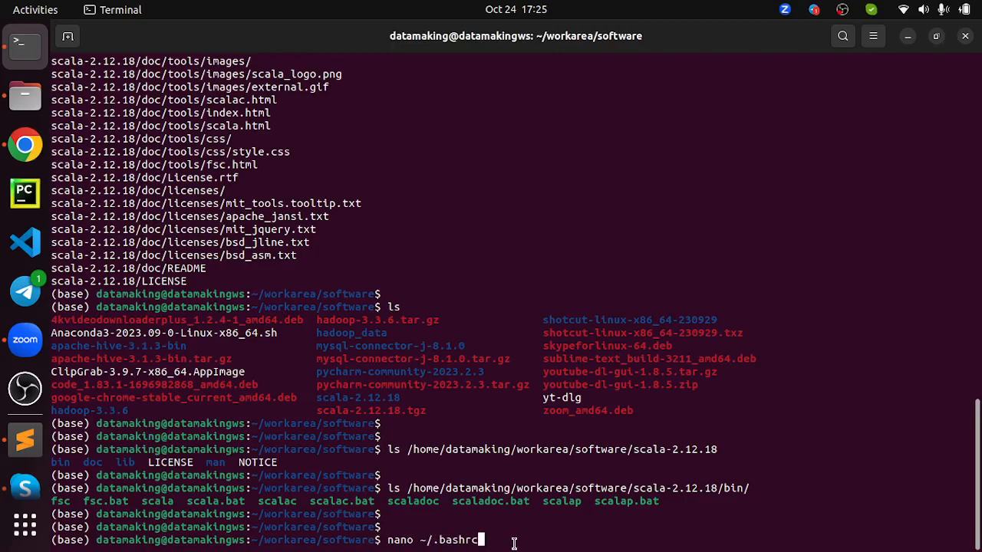
key(Return)
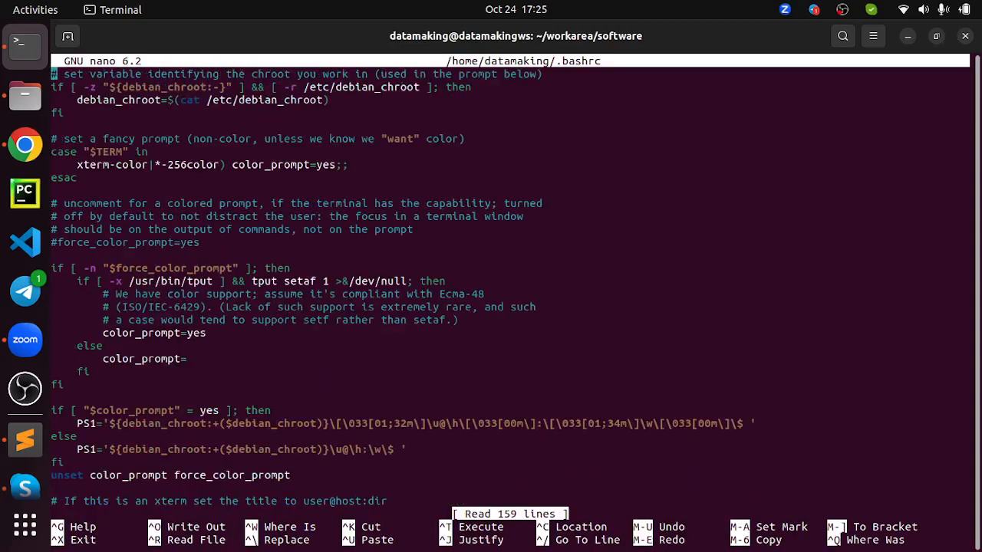
scroll(down, 3)
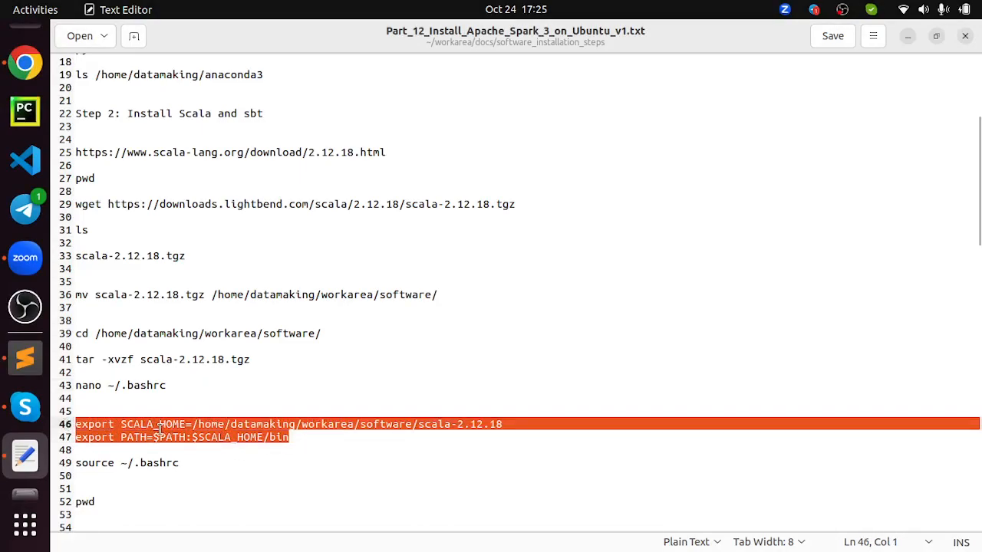
mouse_move(301, 442)
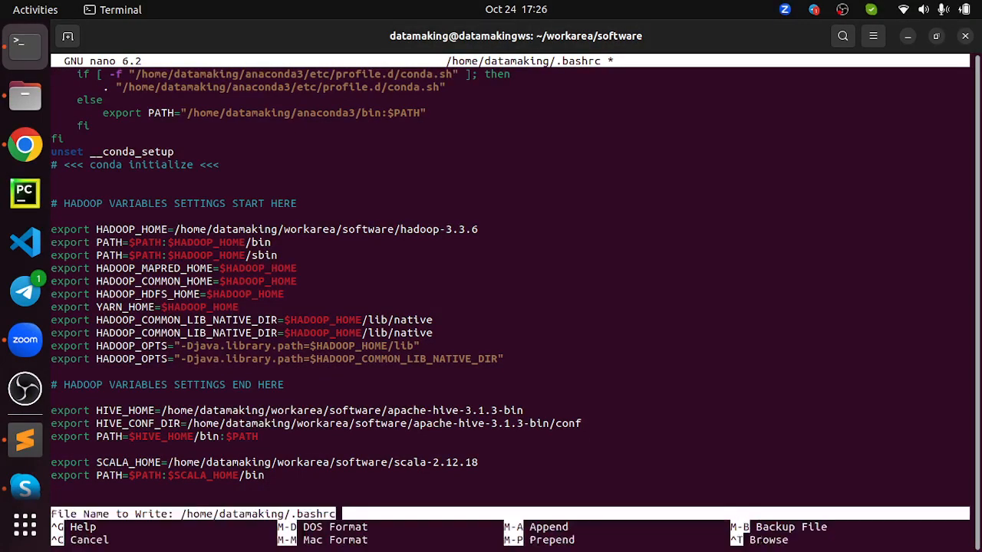
key(Enter)
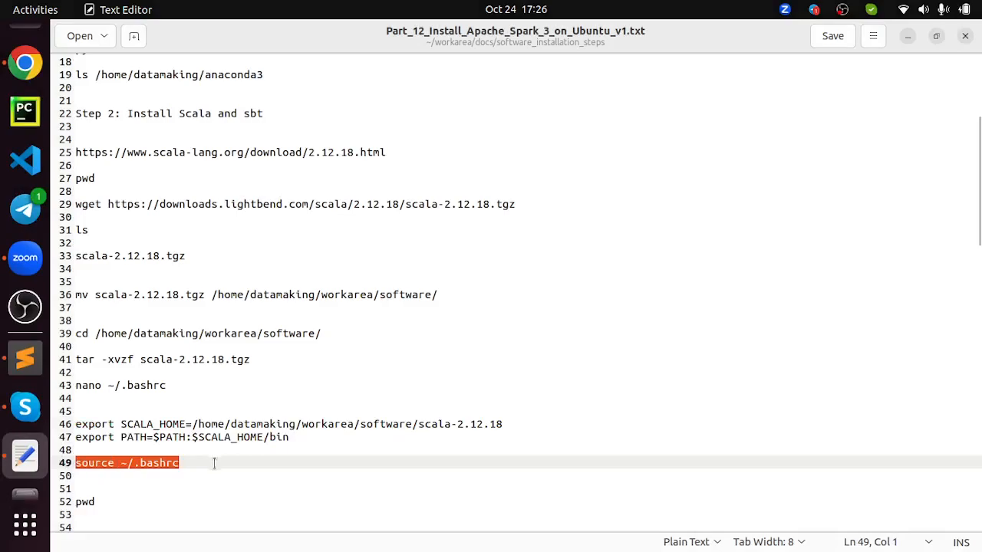
scroll(down, 3)
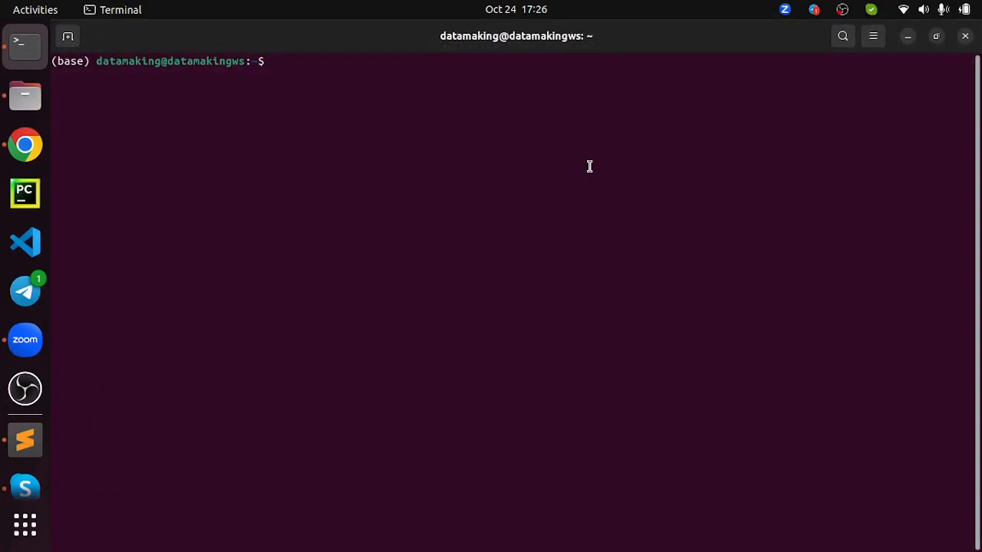
Launch the Scala shell, confirm version 2.12.18 on Java 1.8, and quit it
text(scala)
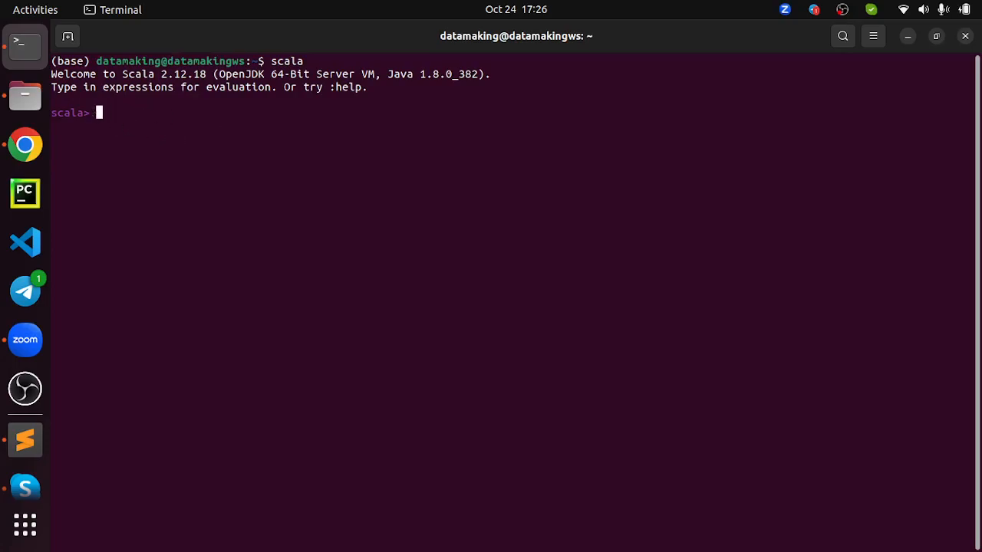
text(:quit)
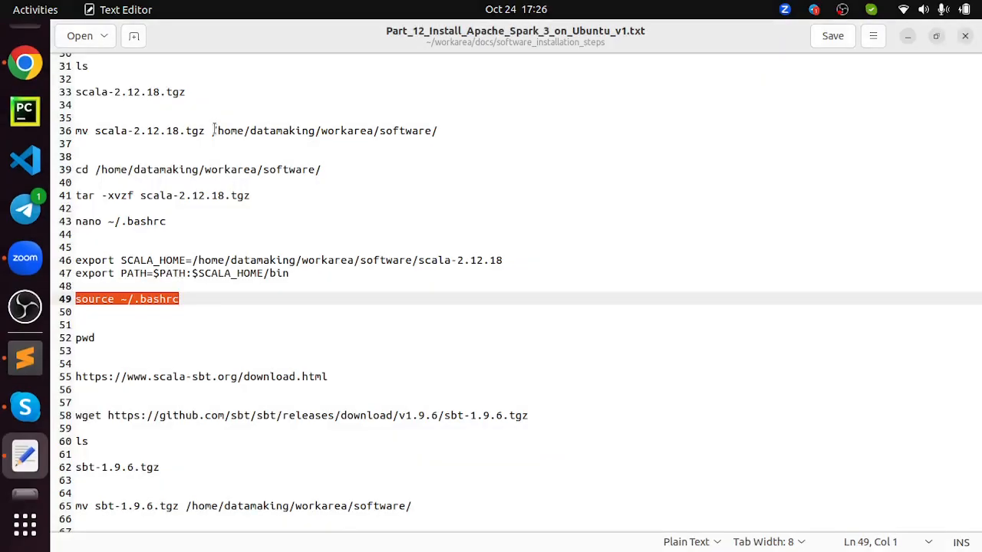
Scroll the notes down to the sbt installation steps and the scala-sbt.org download URL
scroll(down, 3)
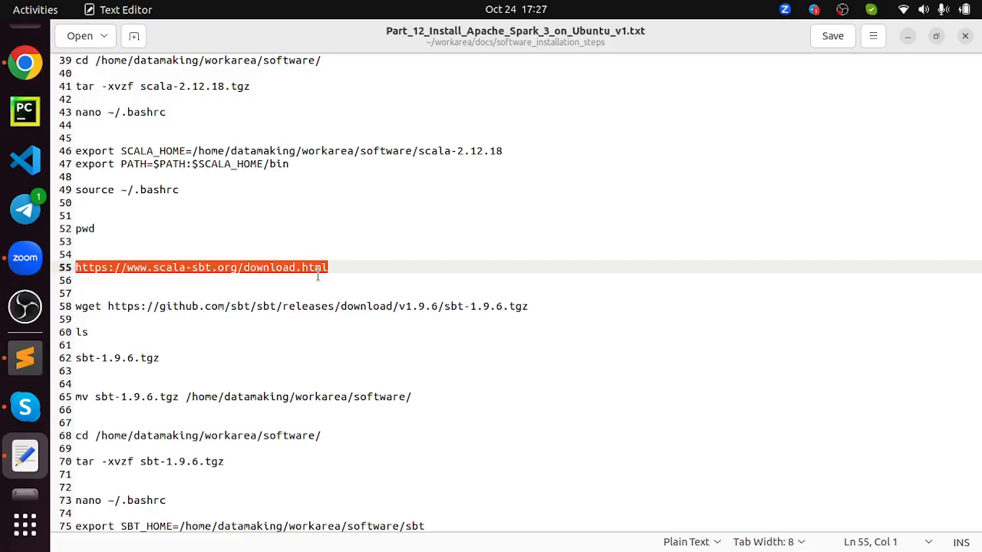
mouse_move(520, 304)
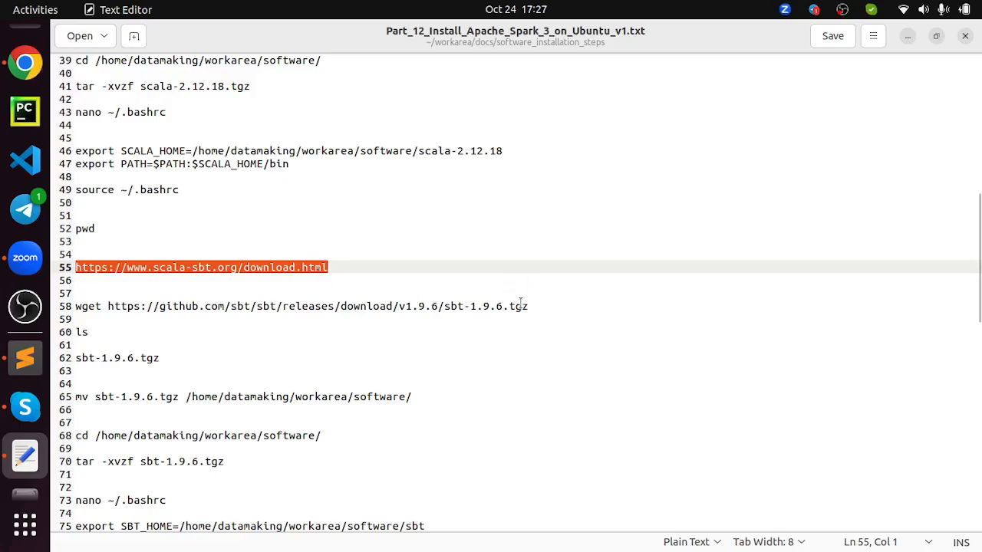
mouse_move(402, 258)
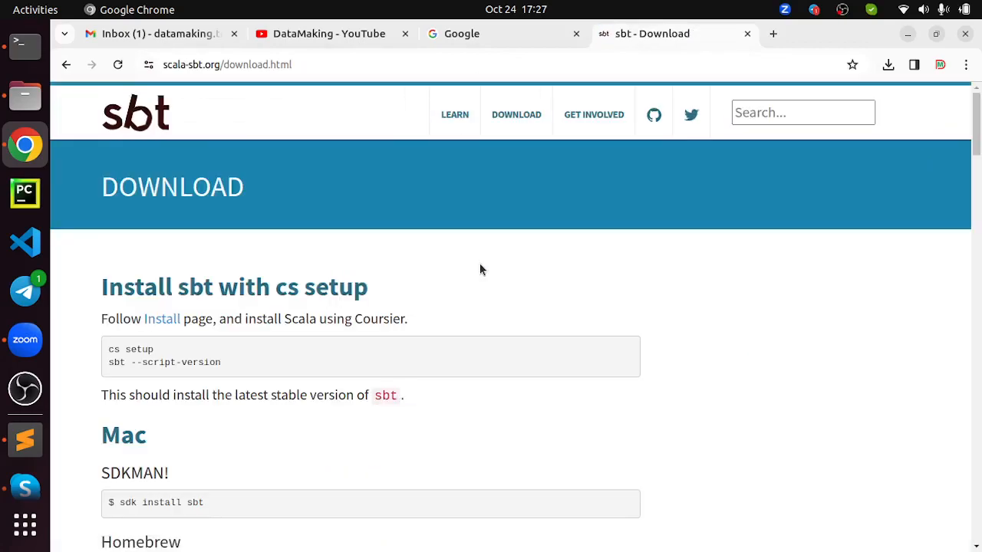
Scroll the sbt download page to the Previous releases list
scroll(down, 3)
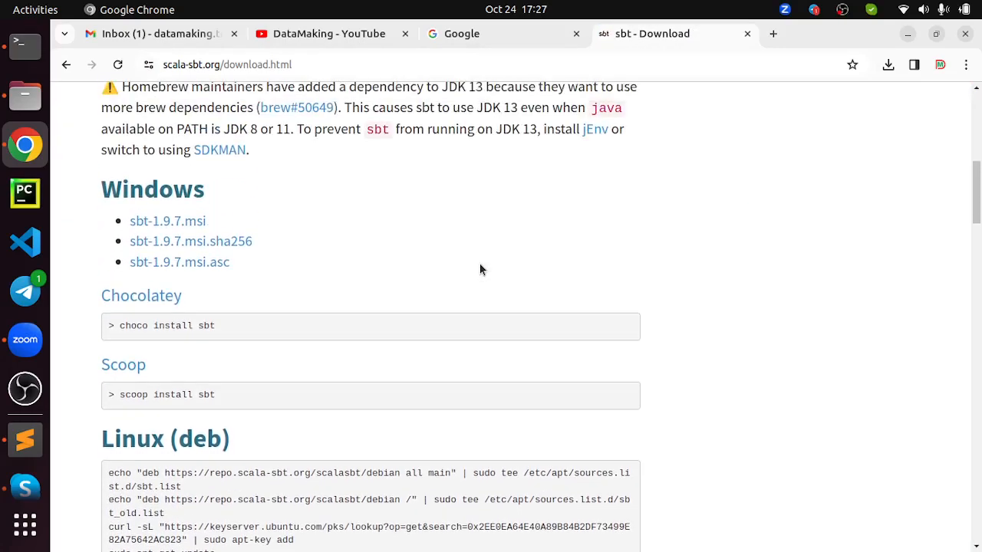
scroll(down, 3)
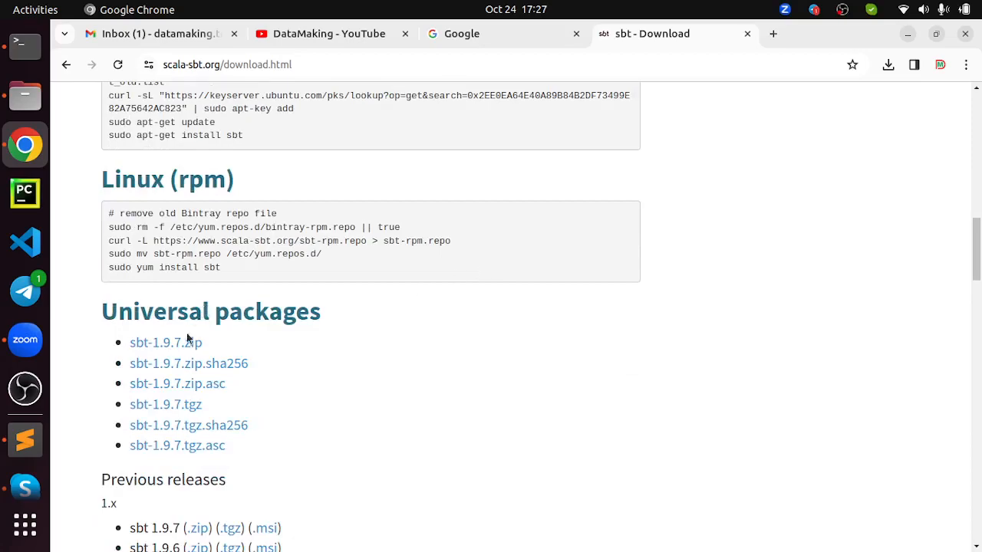
scroll(up, 3)
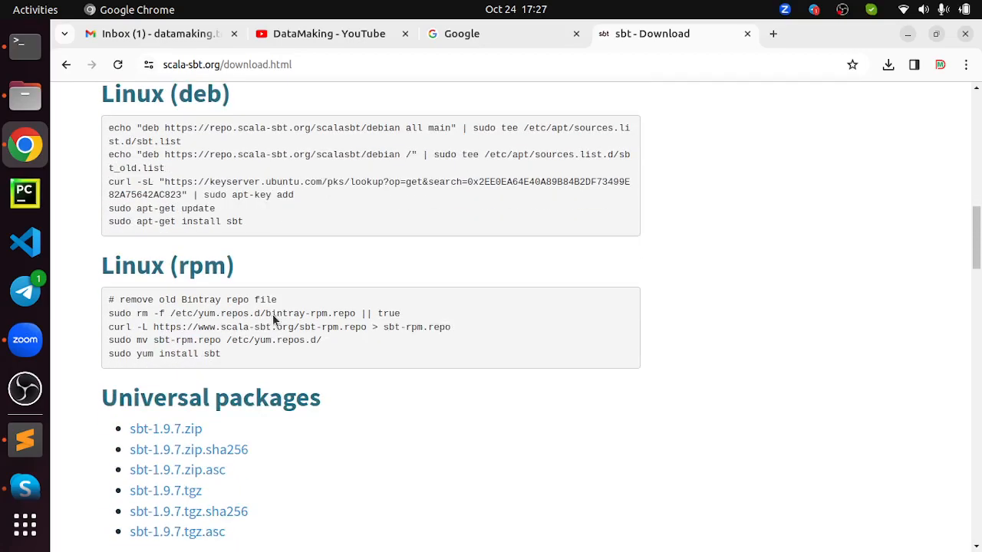
scroll(down, 3)
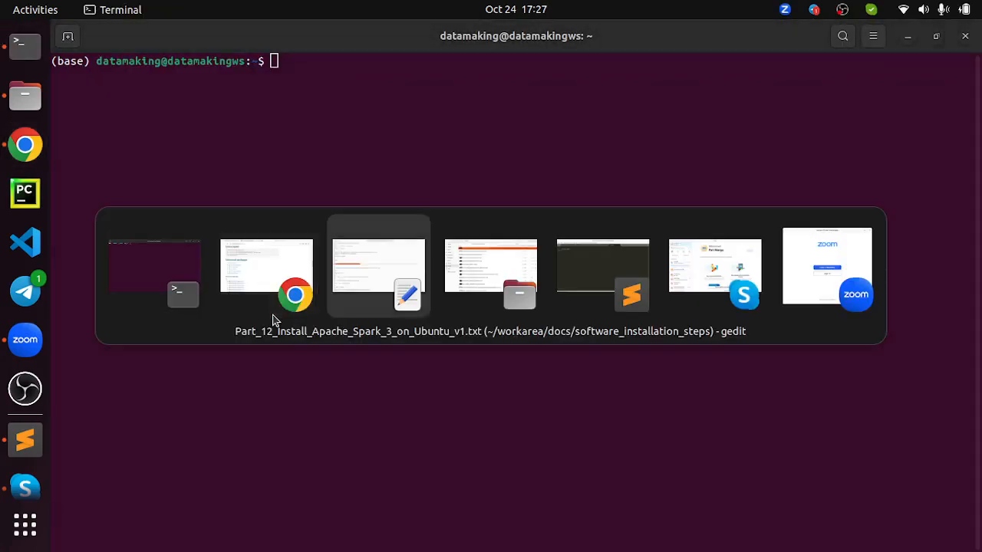
Compare the notes' wget line with the sbt 1.9.6 tgz link on the page
click(377, 267)
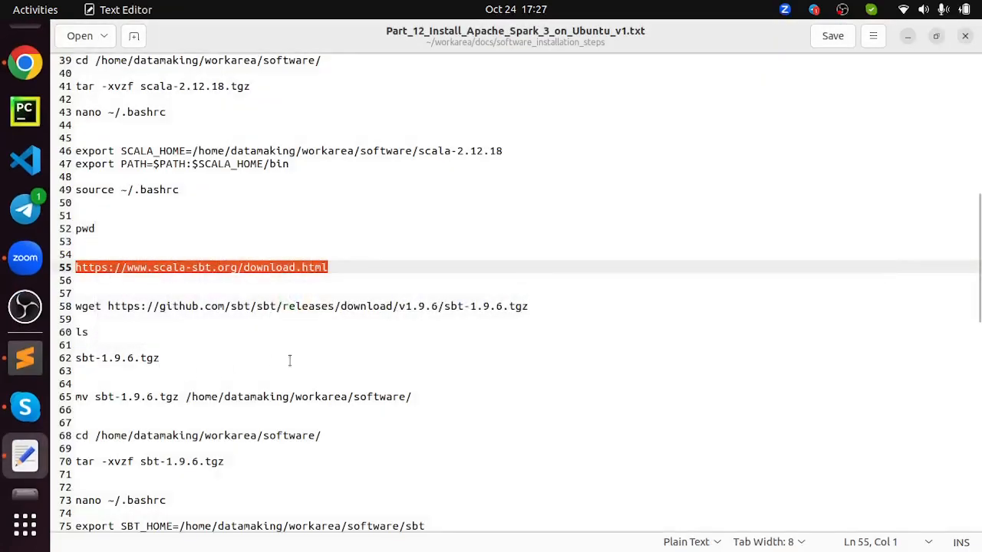
mouse_move(498, 316)
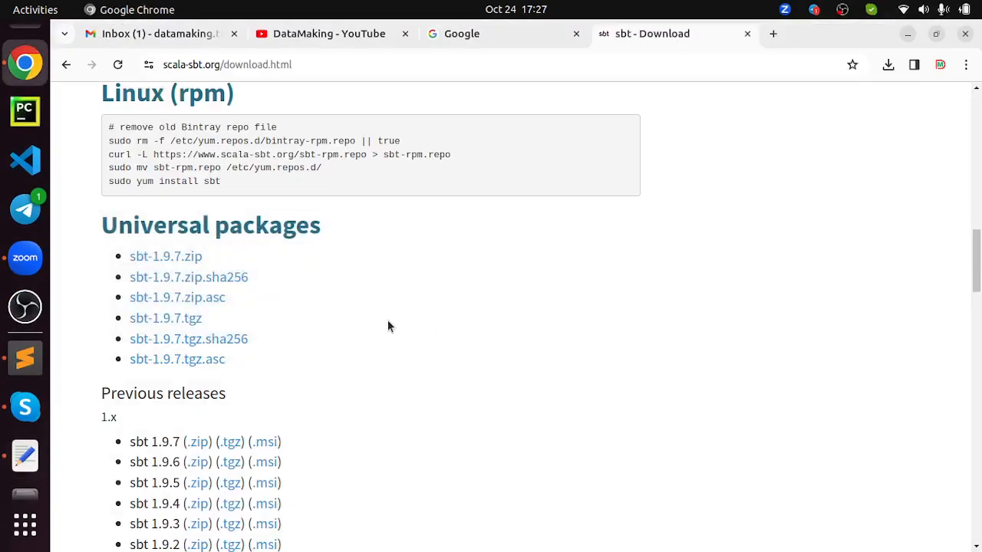
scroll(down, 3)
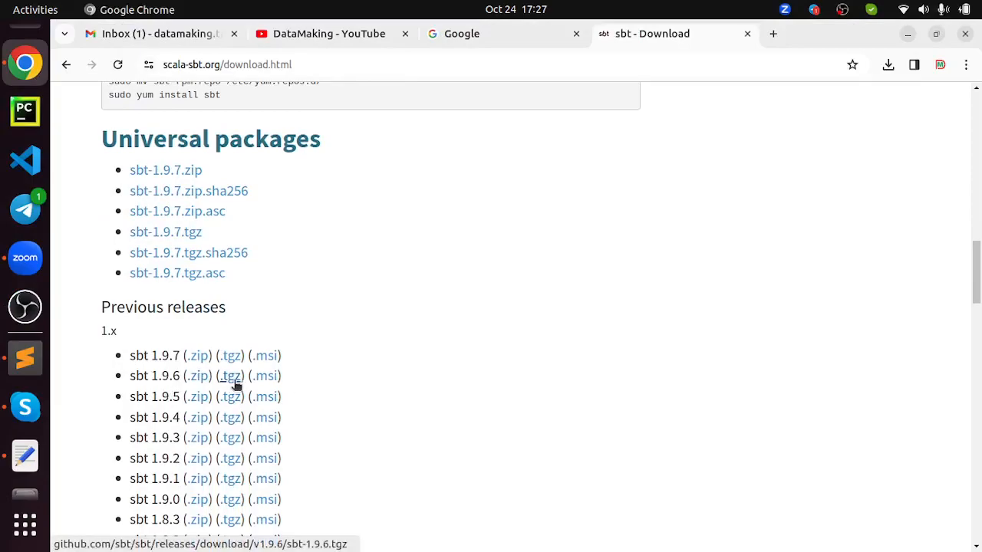
mouse_move(166, 169)
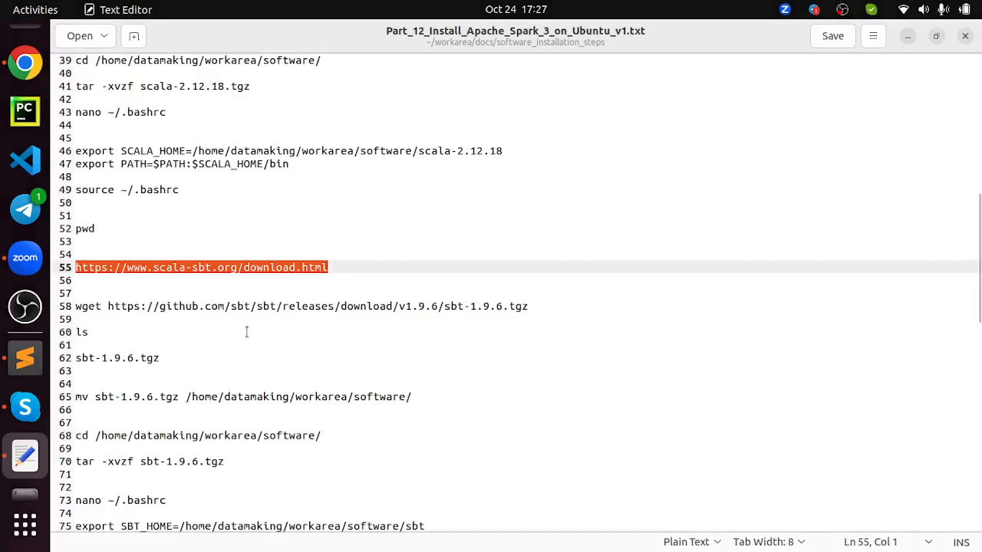
mouse_move(107, 378)
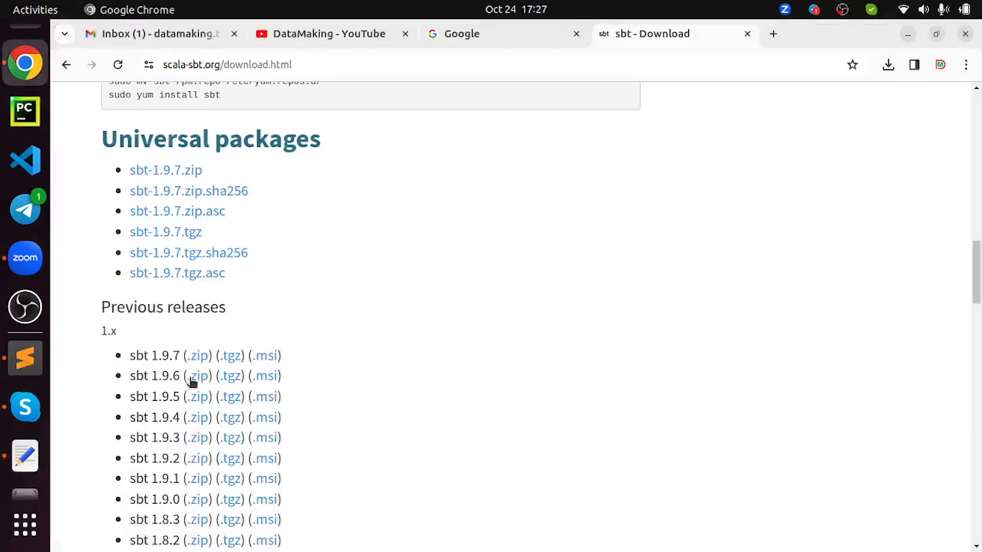
right_click(230, 376)
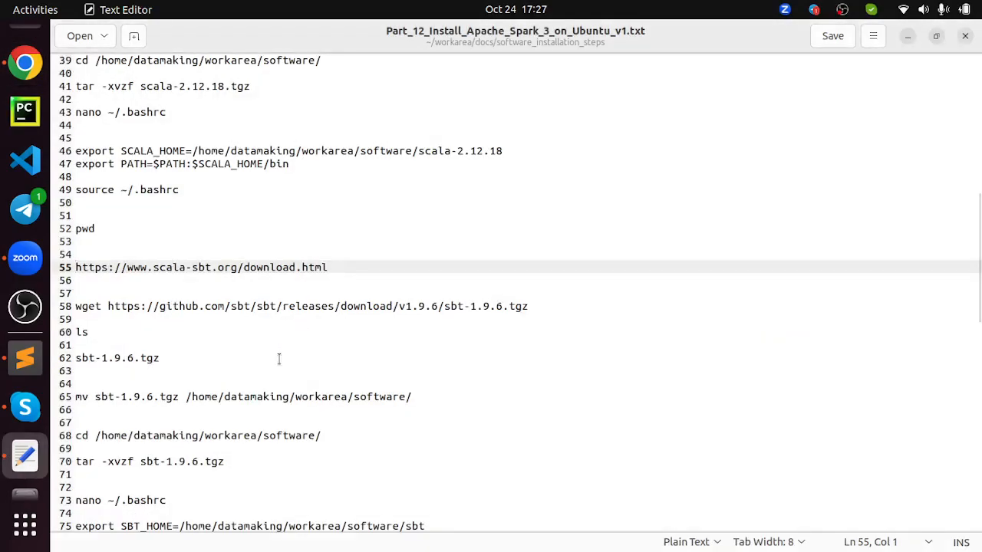
mouse_move(429, 338)
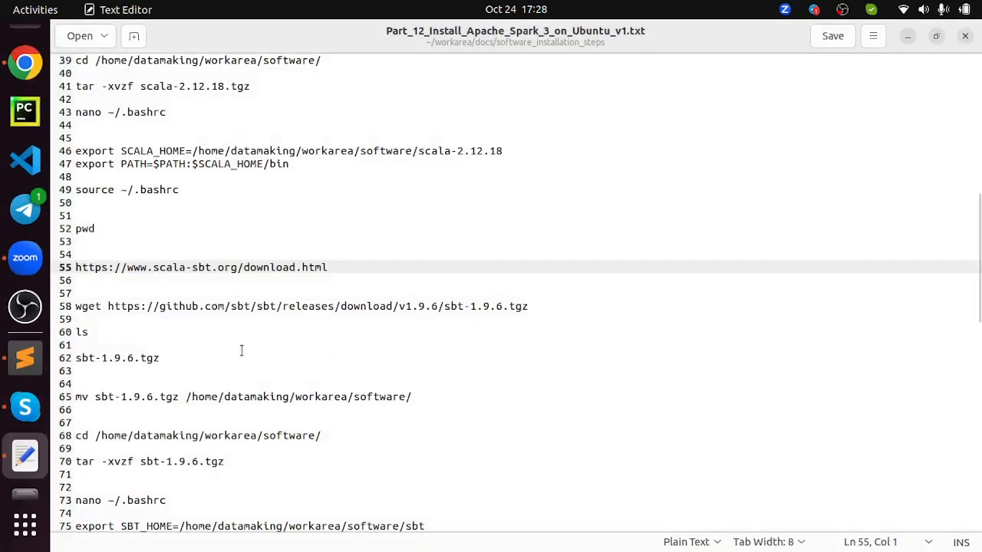
Run the sbt 1.9.6 wget, mv, cd and tar commands from the notes, then list the software folder
scroll(down, 3)
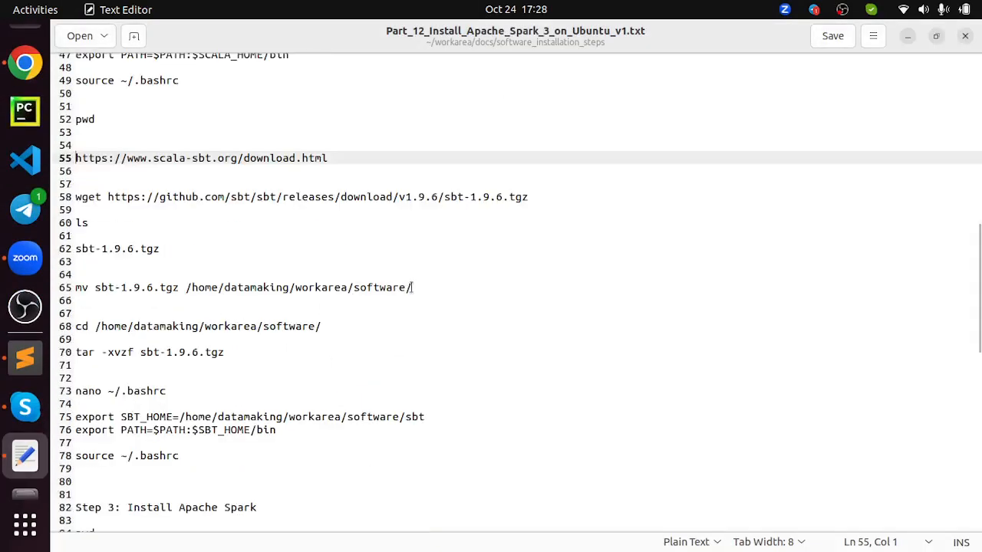
triple_click(243, 287)
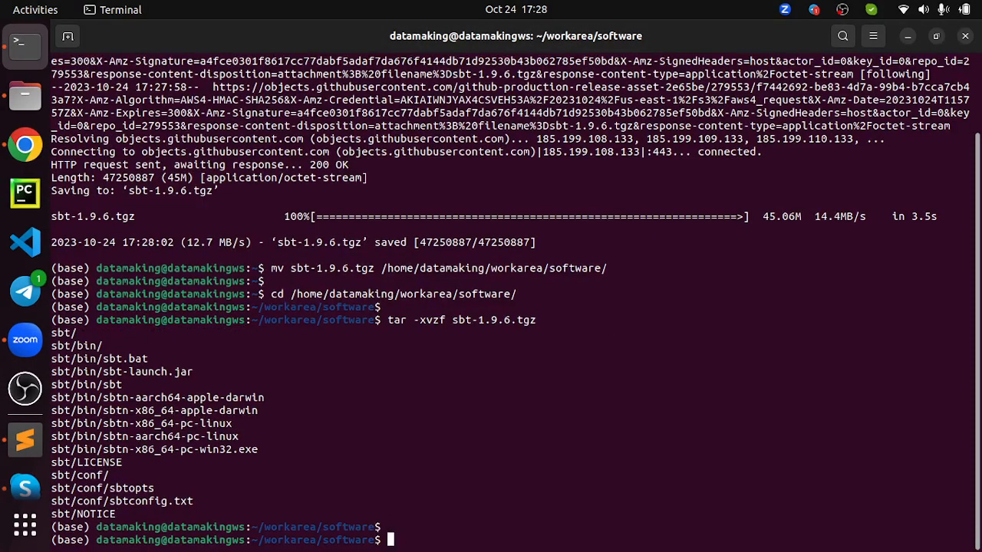
text(ls)
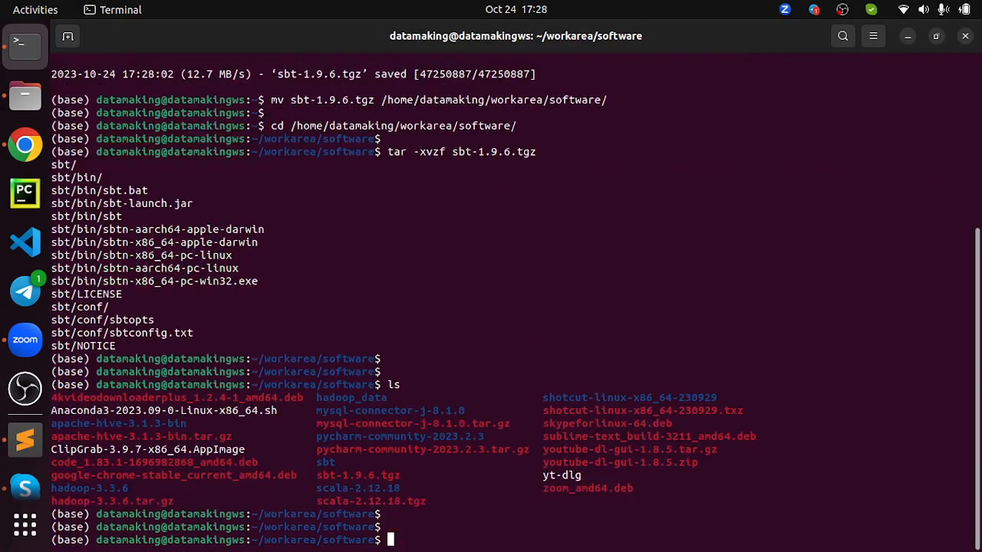
double_click(326, 461)
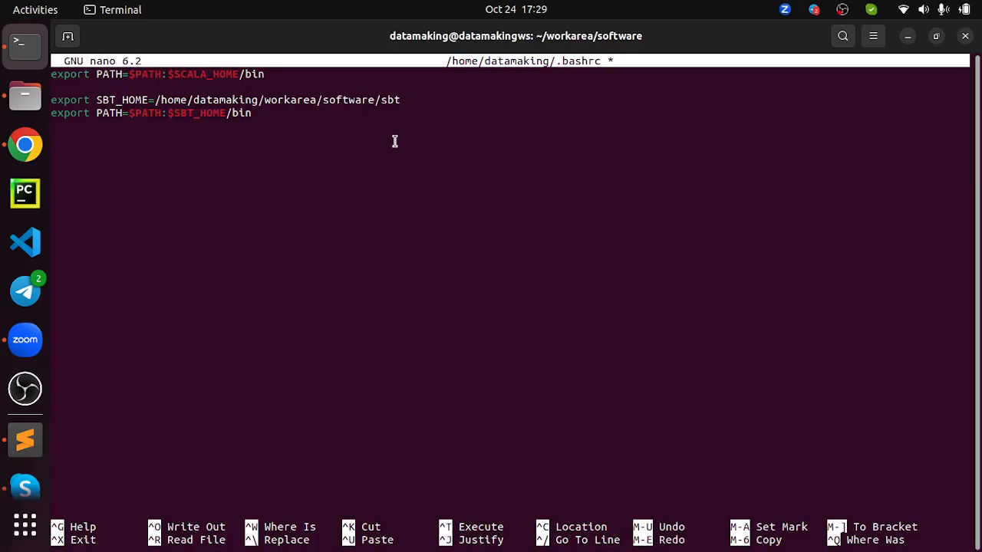
Save .bashrc with the new SBT_HOME and PATH export lines
key(ctrl+o)
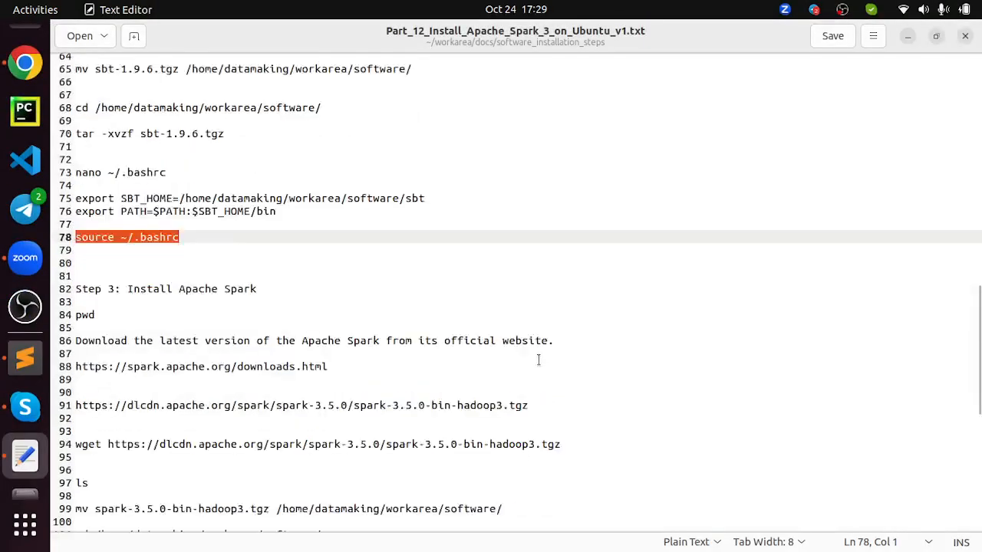
Scroll to 'Step 3: Install Apache Spark' and select its first command line
scroll(down, 3)
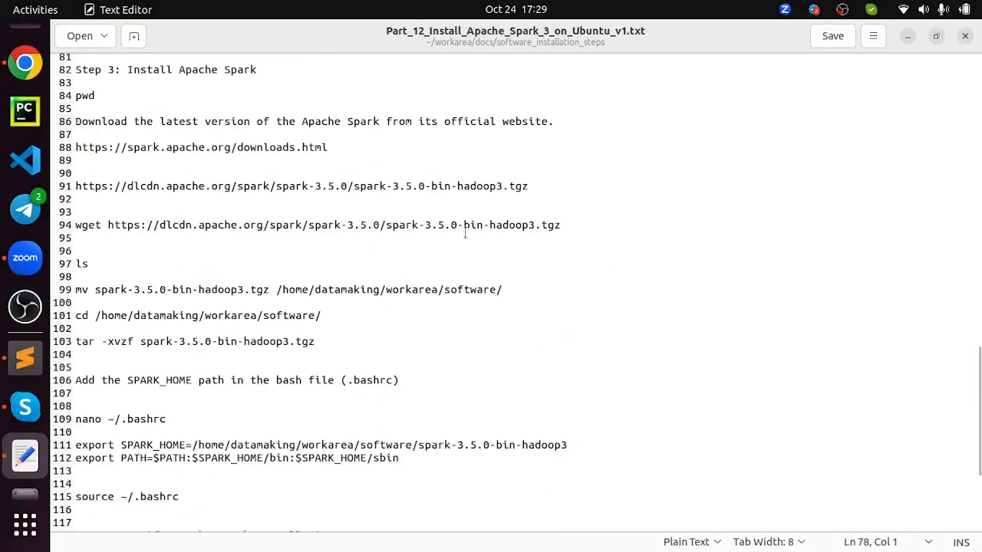
triple_click(201, 147)
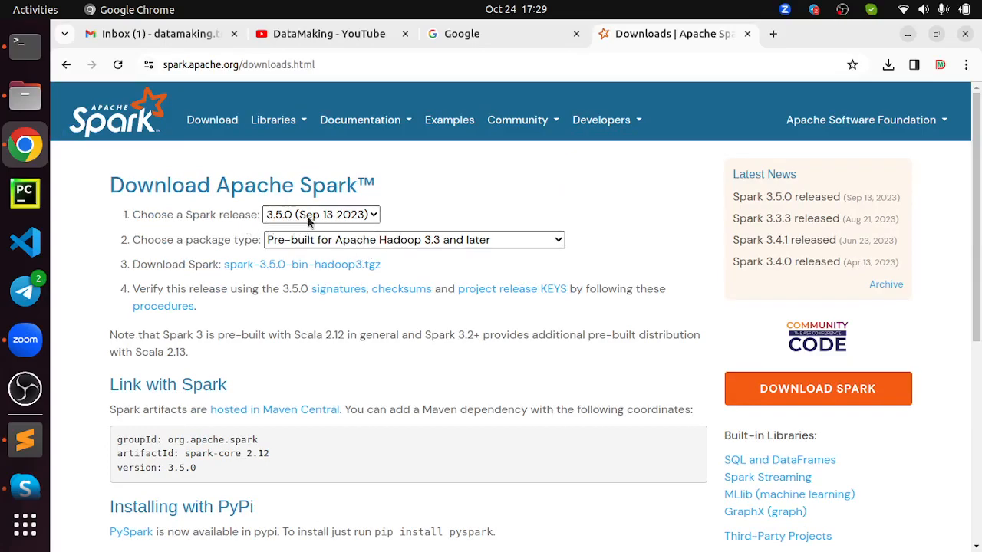
mouse_move(407, 273)
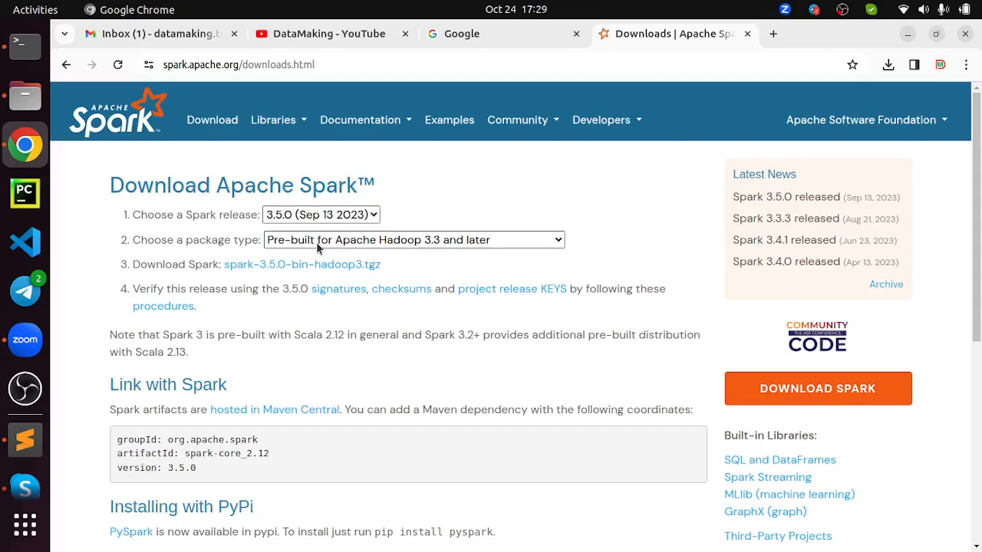
mouse_move(405, 267)
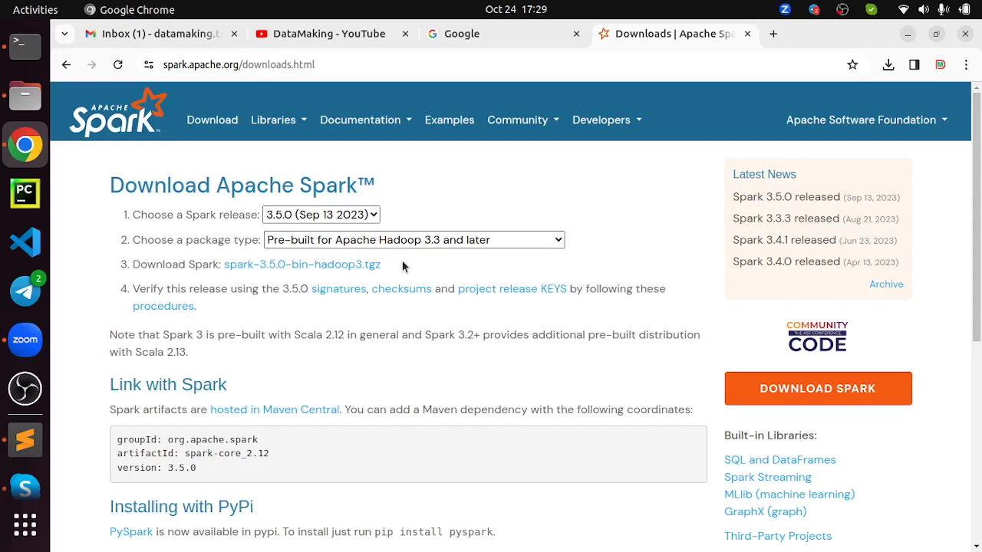
mouse_move(407, 264)
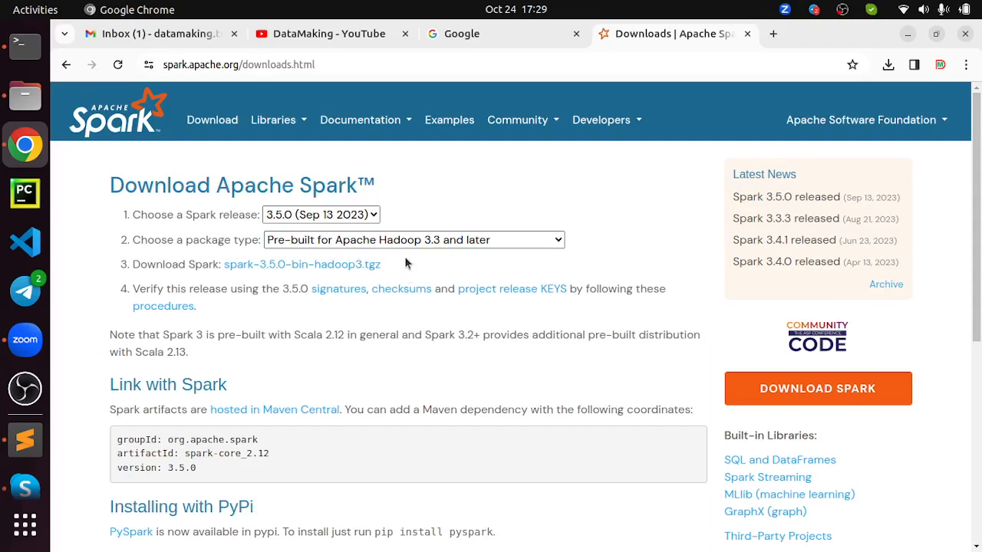
mouse_move(473, 261)
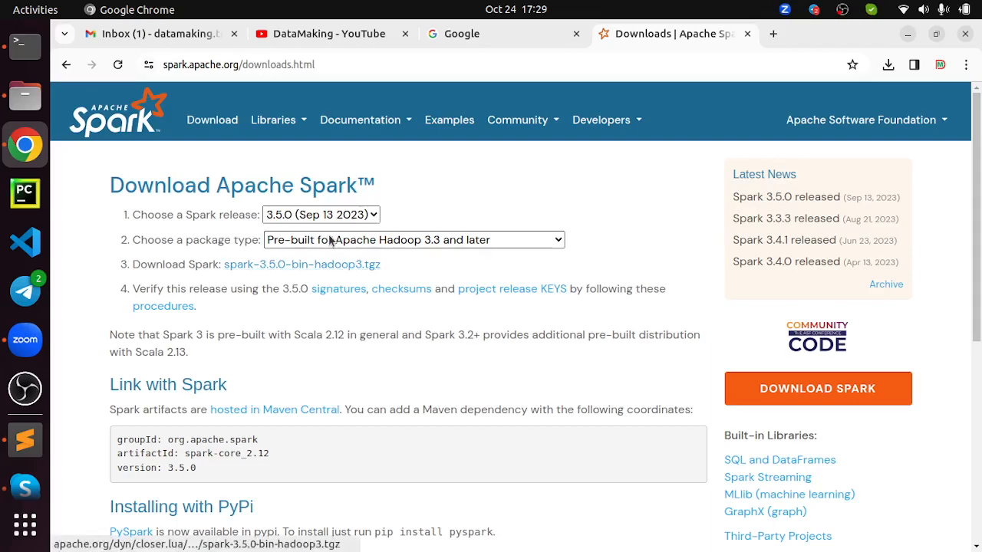
Keep release 3.5.0 chosen in the Spark release dropdown and mark the Scala 2.12 note
click(319, 215)
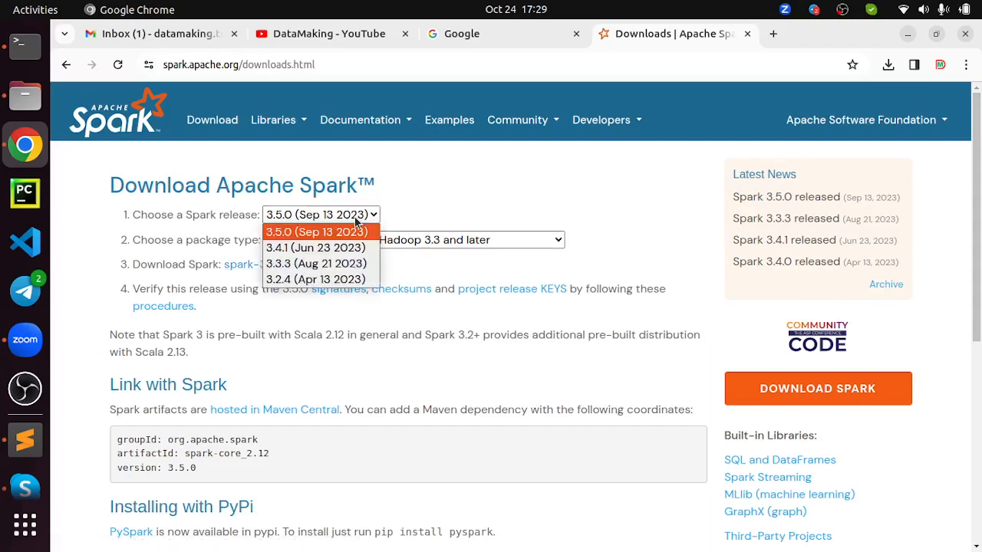
click(316, 232)
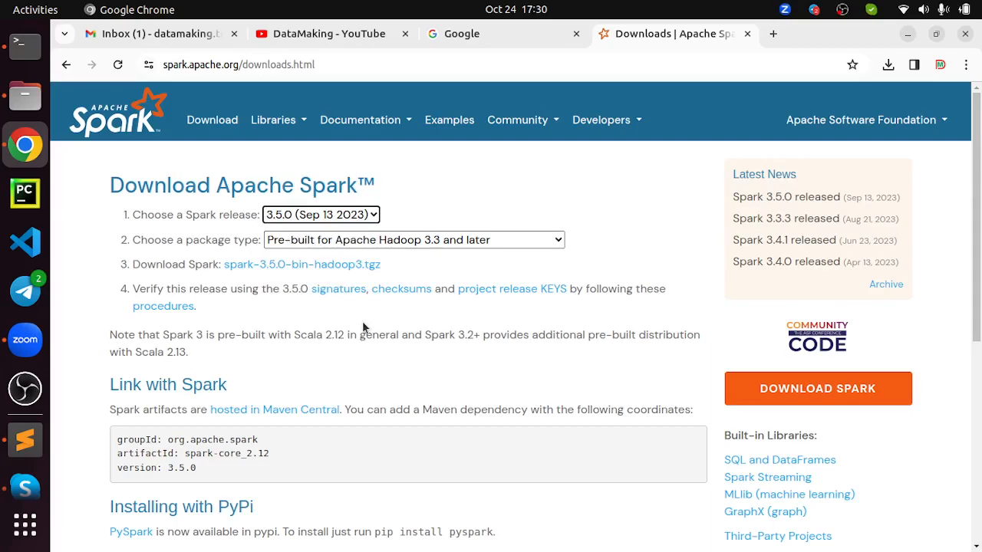
mouse_move(321, 356)
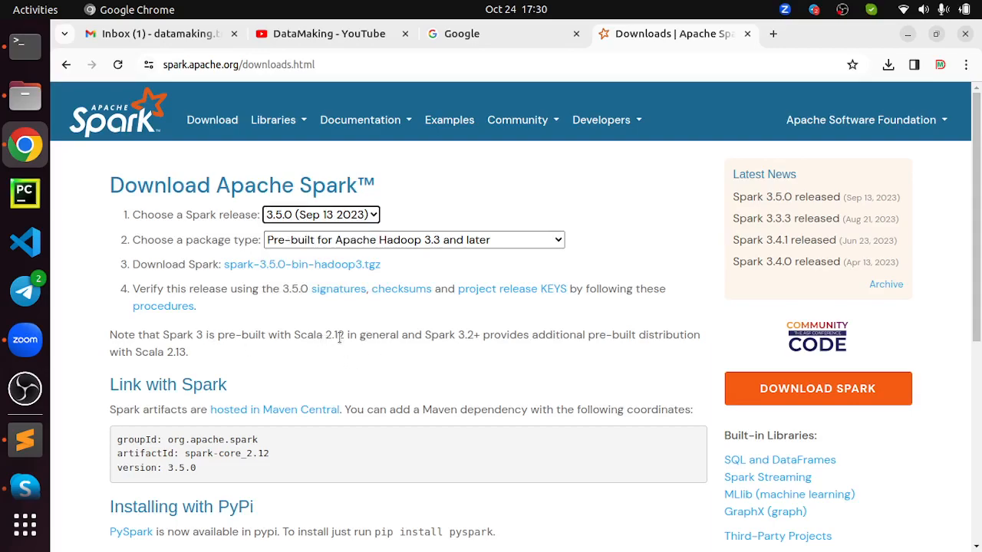
double_click(333, 335)
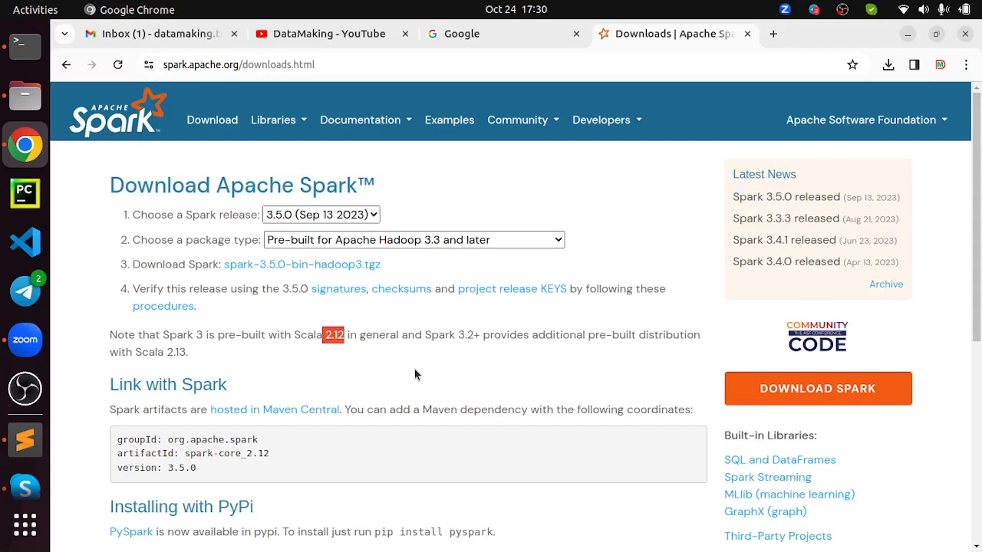
mouse_move(468, 362)
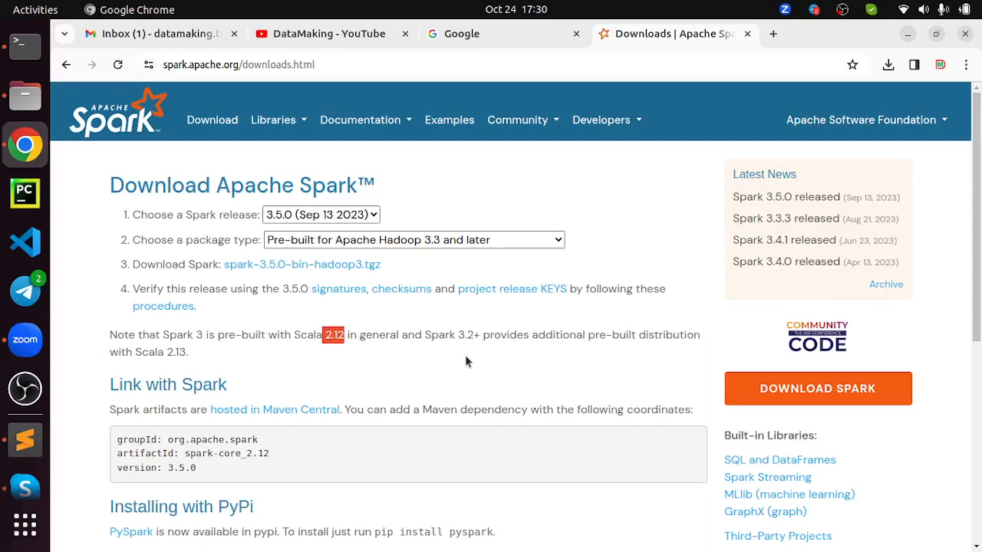
mouse_move(482, 350)
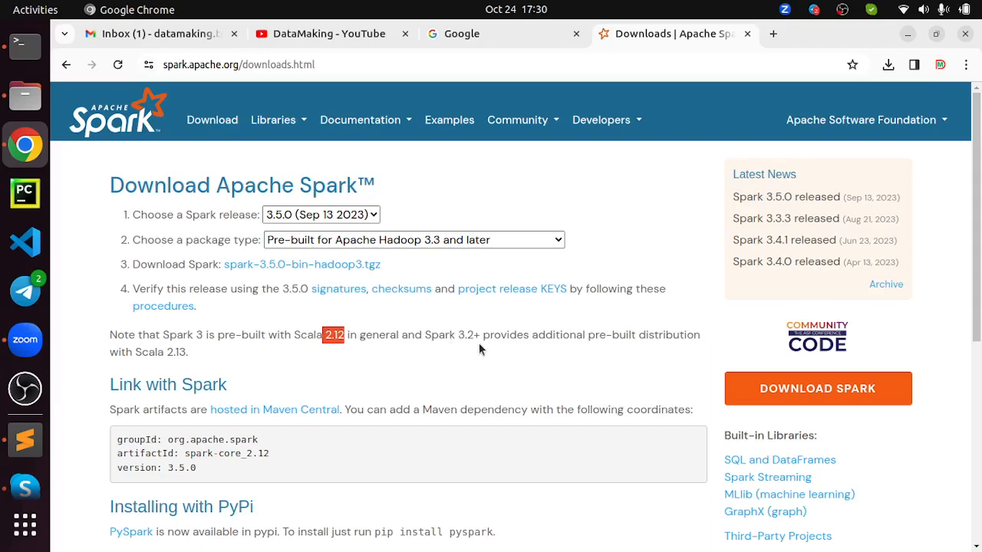
mouse_move(485, 350)
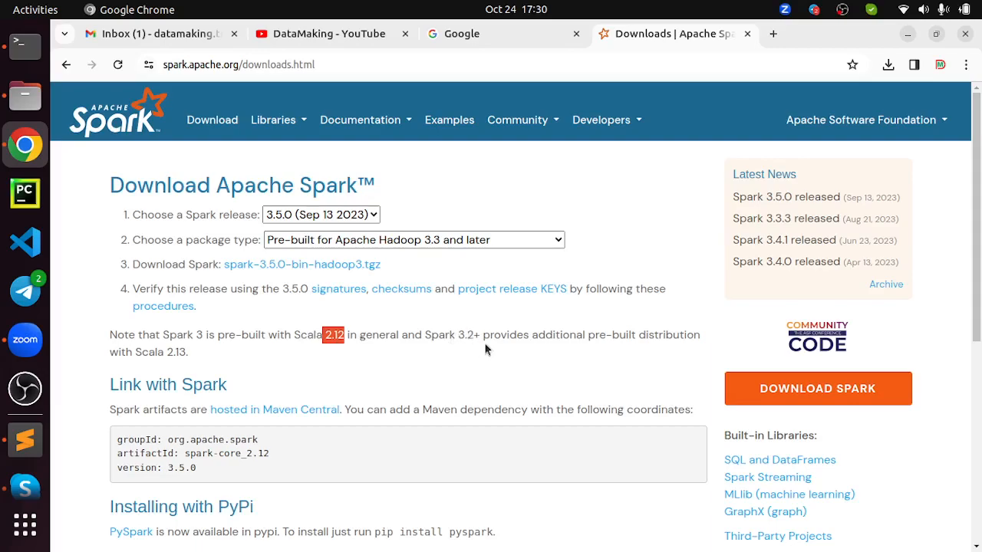
mouse_move(507, 343)
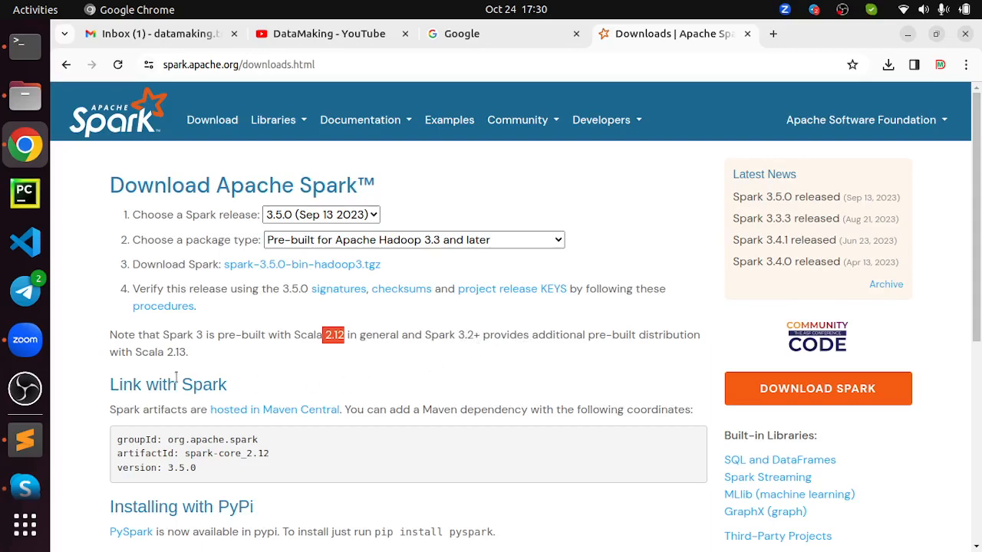
mouse_move(207, 364)
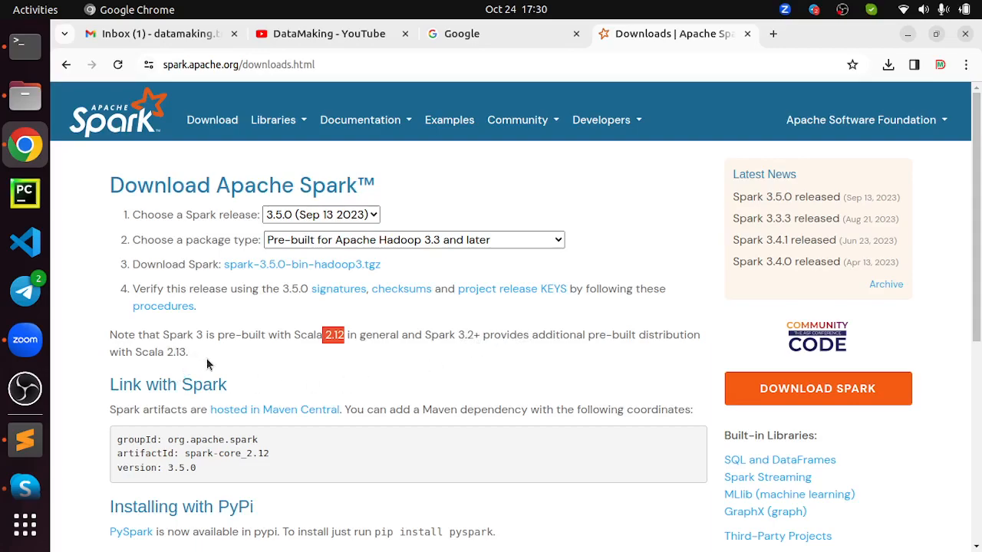
mouse_move(365, 409)
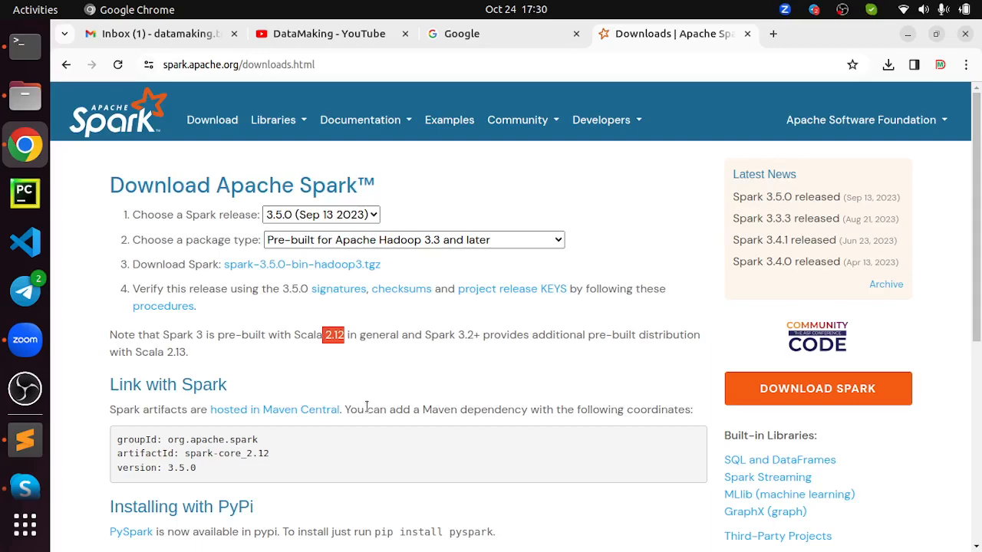
mouse_move(437, 276)
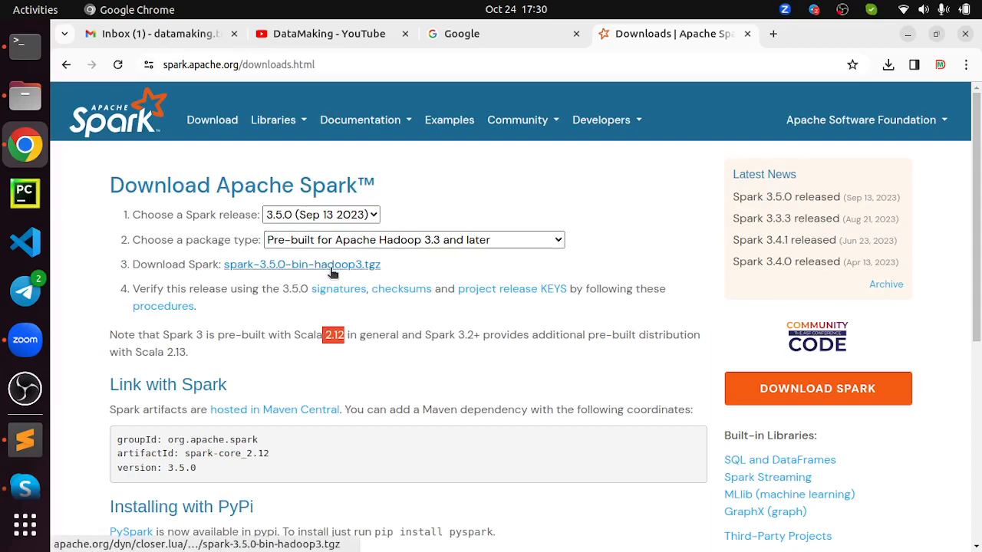
Copy the spark-3.5.0-bin-hadoop3.tgz link address and bring up the suggested Apache mirror link
right_click(301, 264)
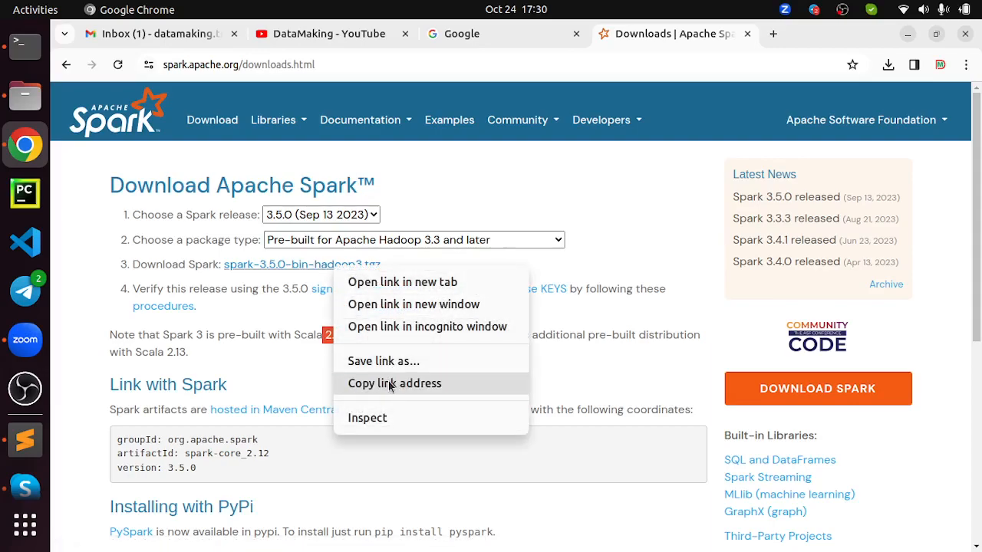
click(395, 384)
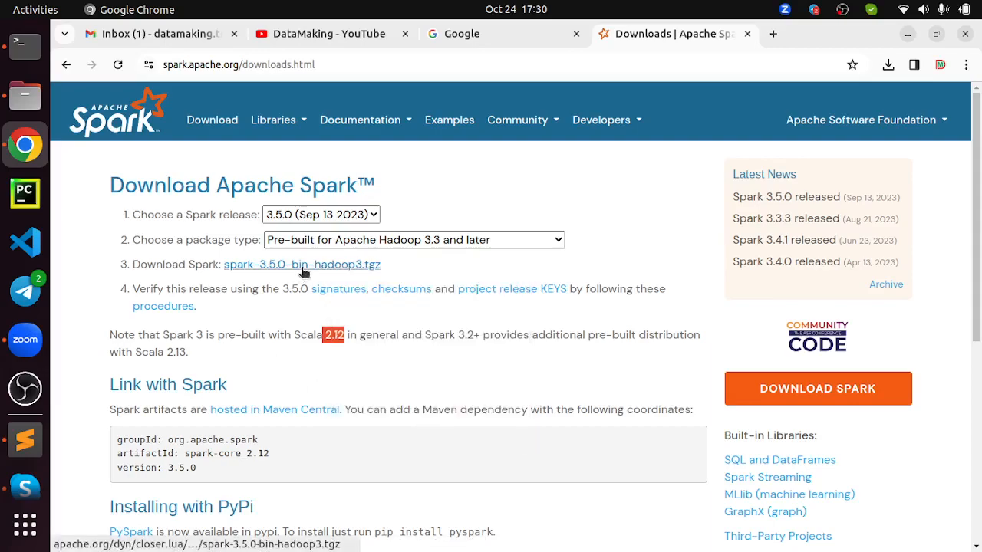
click(301, 264)
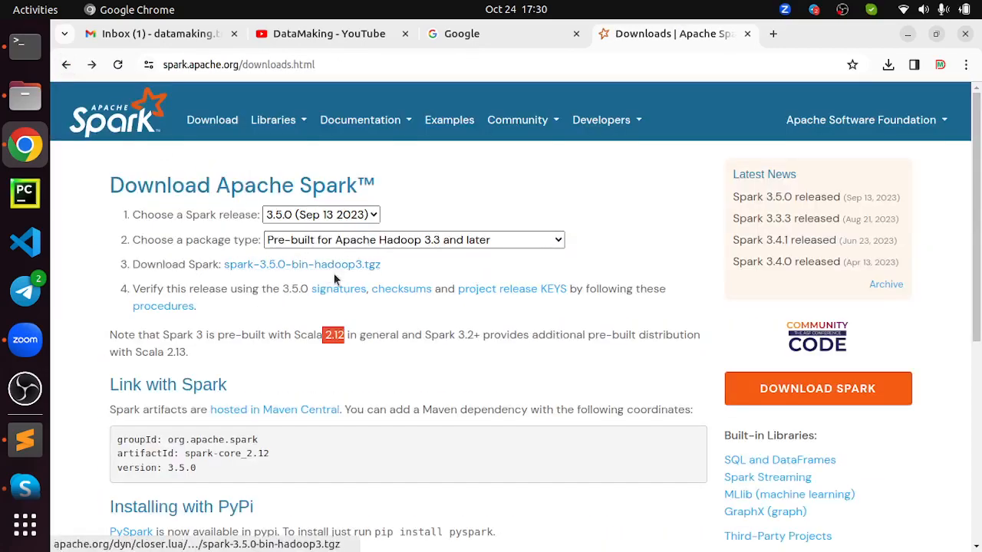
click(301, 264)
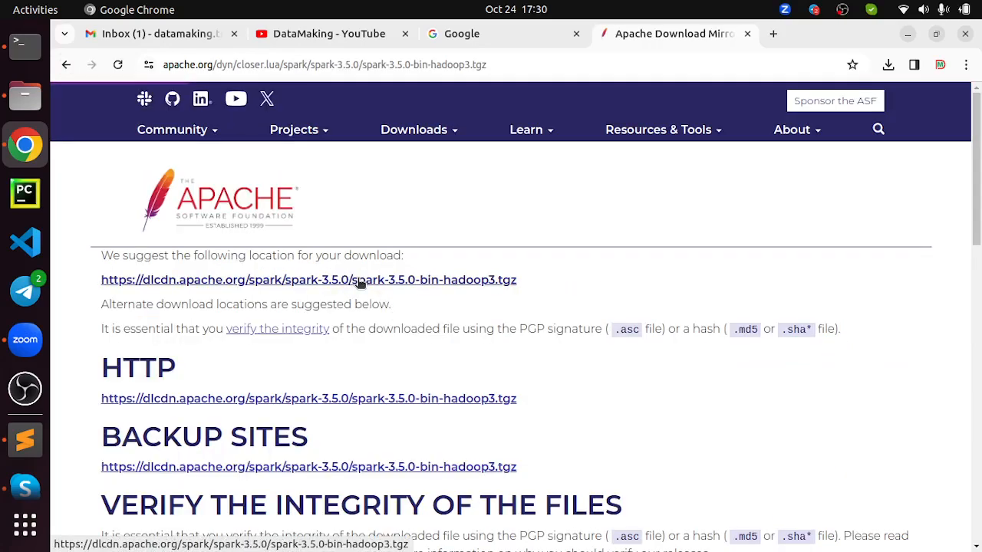
mouse_move(319, 294)
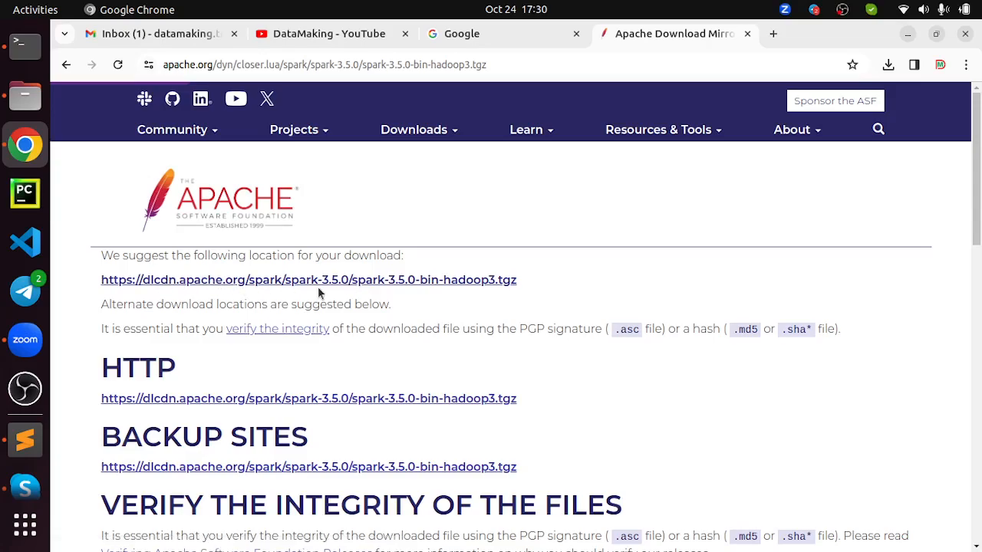
right_click(308, 279)
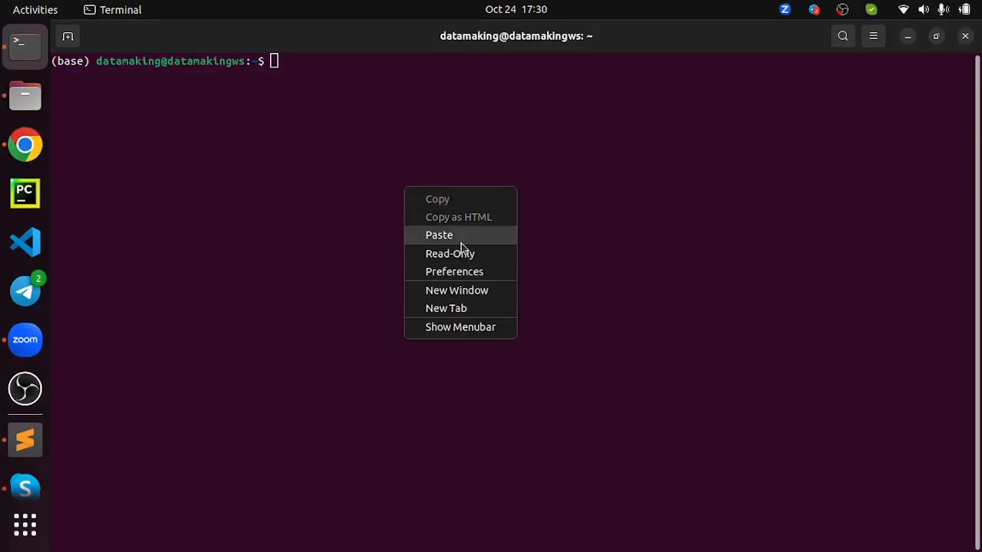
Run the pasted wget for spark-3.5.0-bin-hadoop3.tgz and list the home folder to confirm it
click(439, 234)
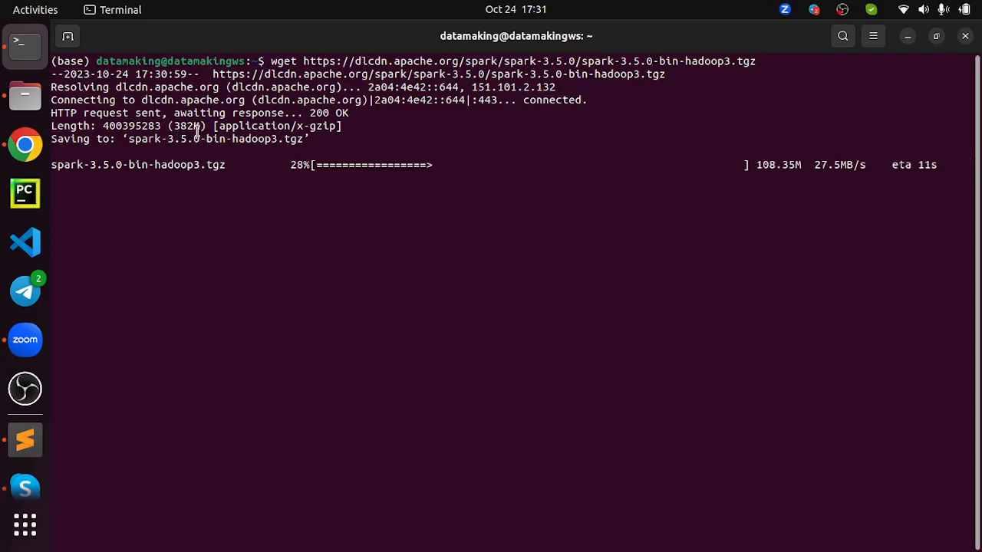
mouse_move(236, 152)
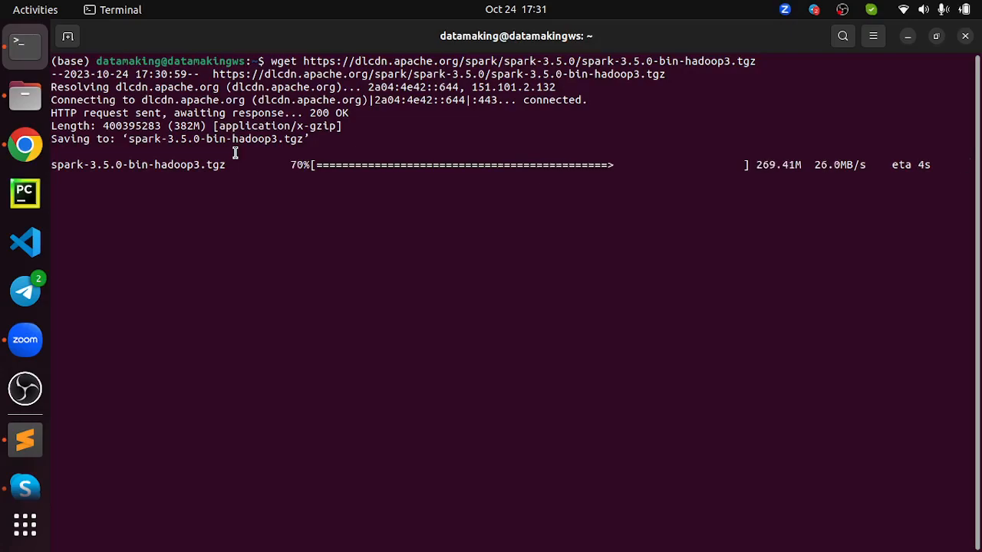
mouse_move(348, 261)
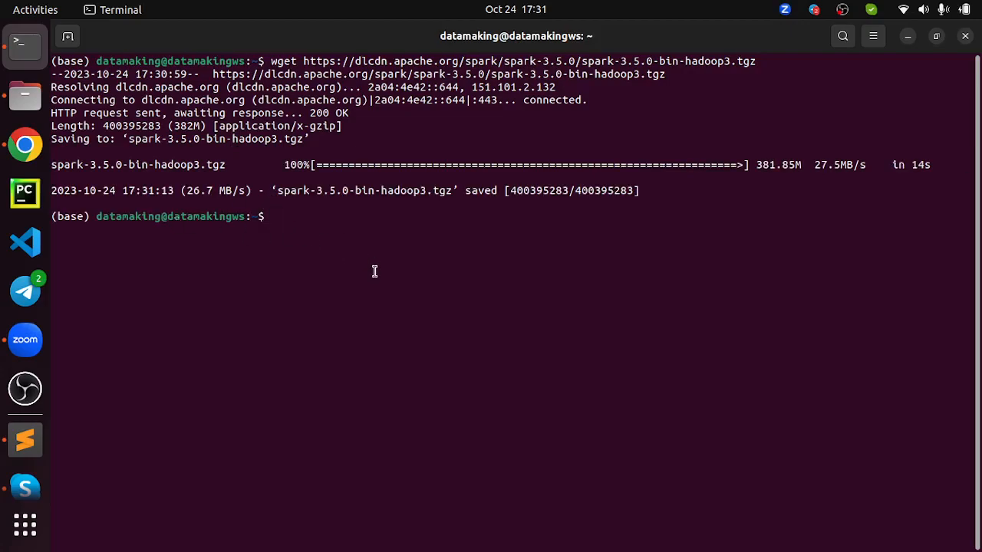
text(ls)
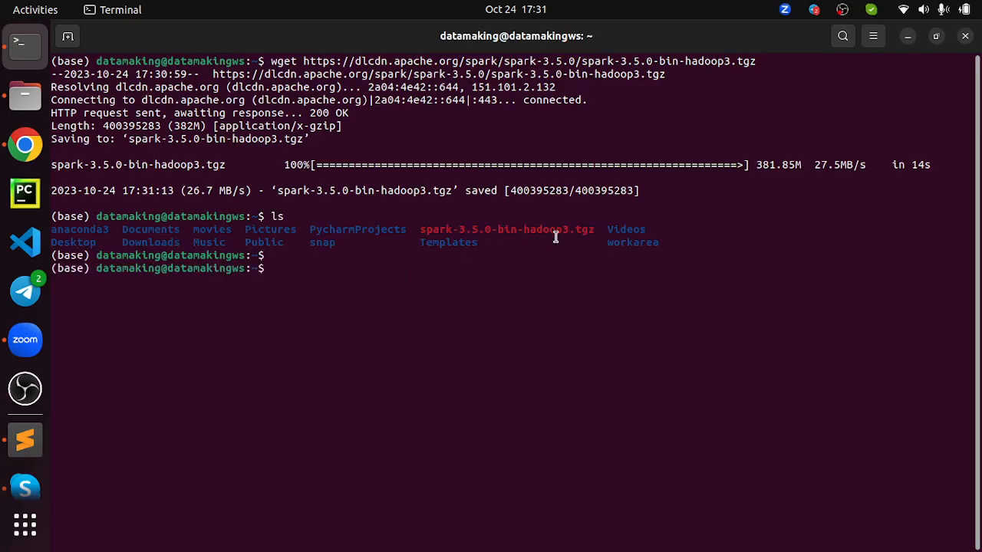
mouse_move(390, 267)
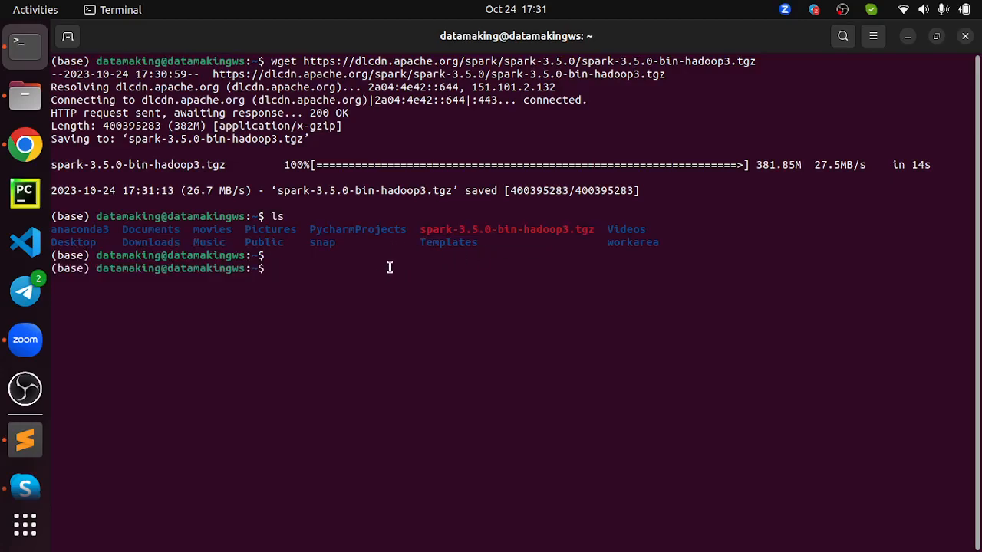
double_click(506, 230)
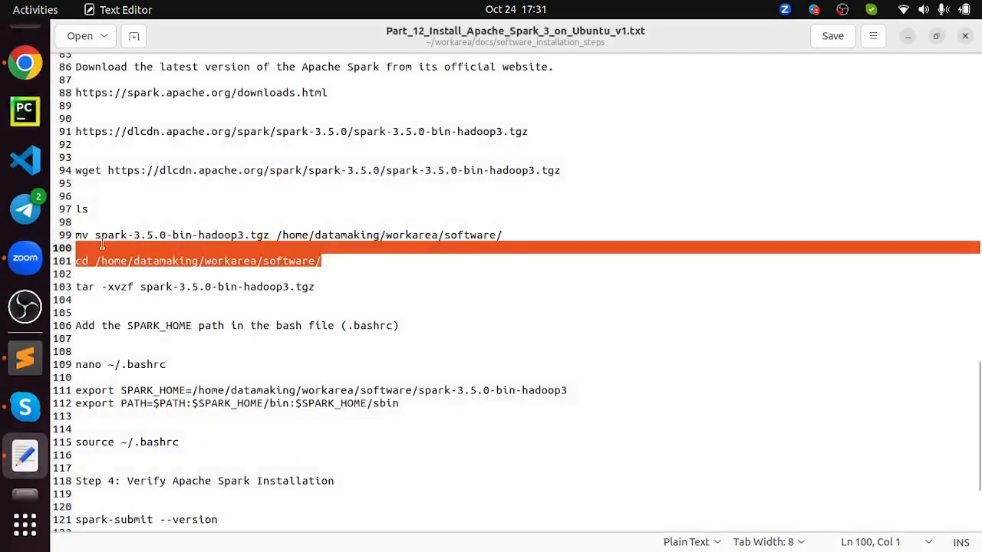
Move the archive into workarea/software and extract it with tar -xvzf spark-3.5.0-bin-hadoop3.tgz
right_click(430, 295)
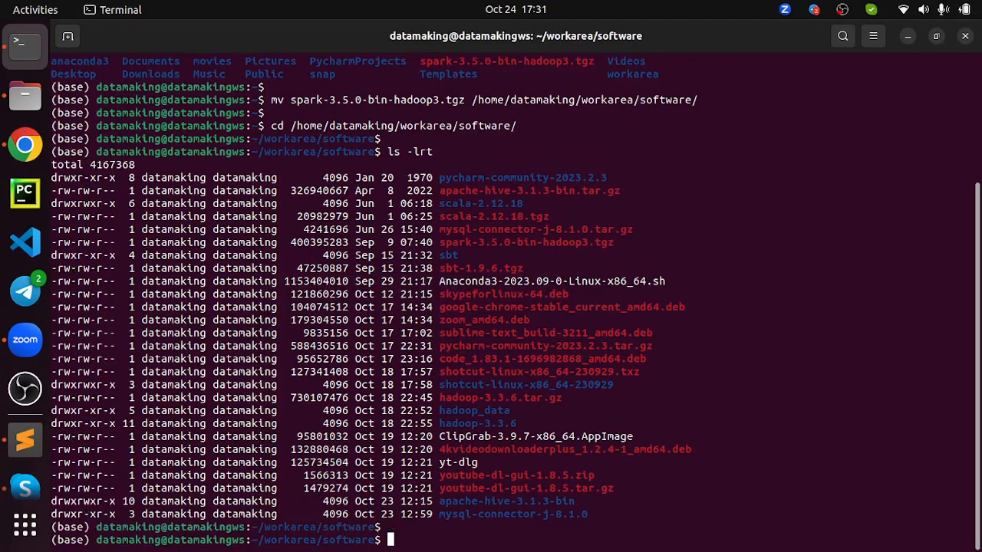
text(tar -)
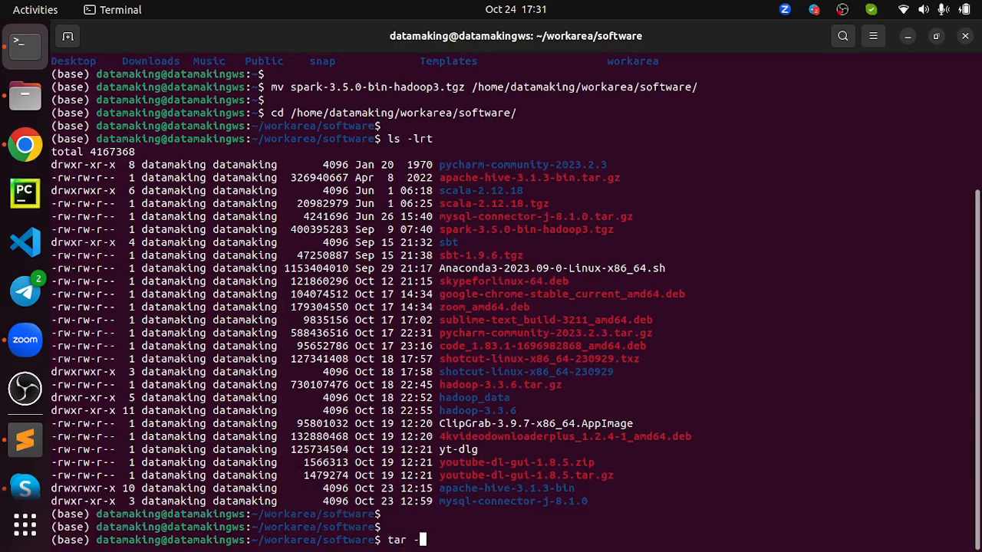
text(xvz)
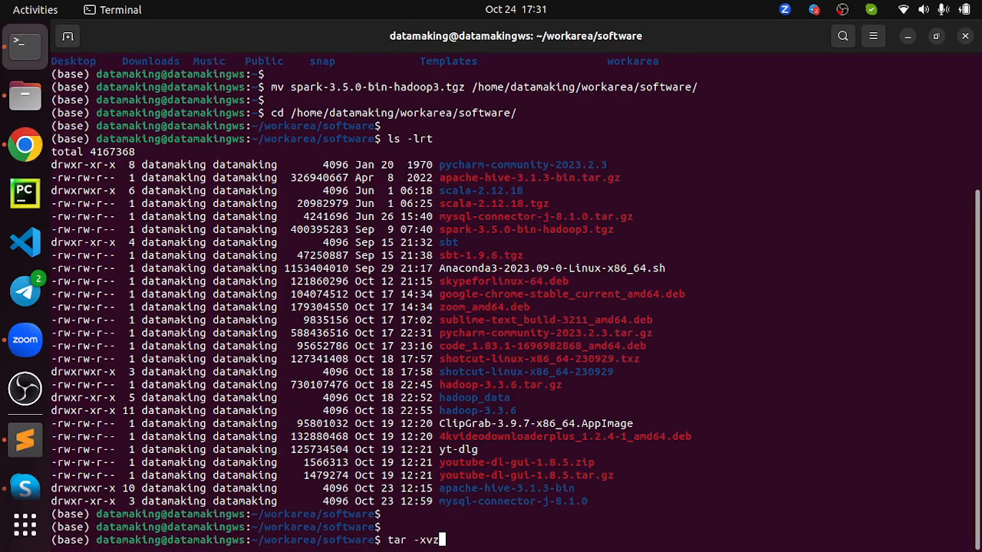
text(f)
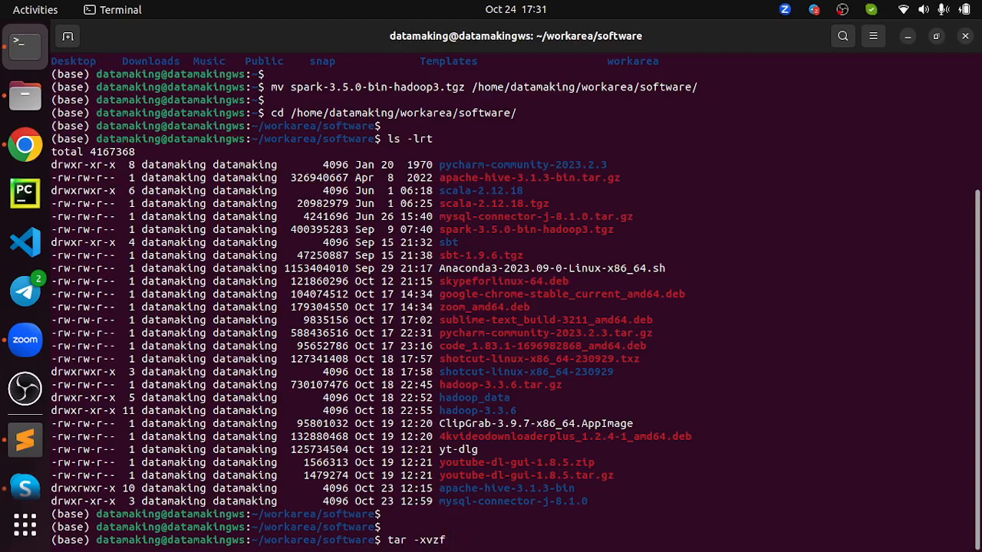
text(spark-3.5.0-bin-hadoop3.tgz)
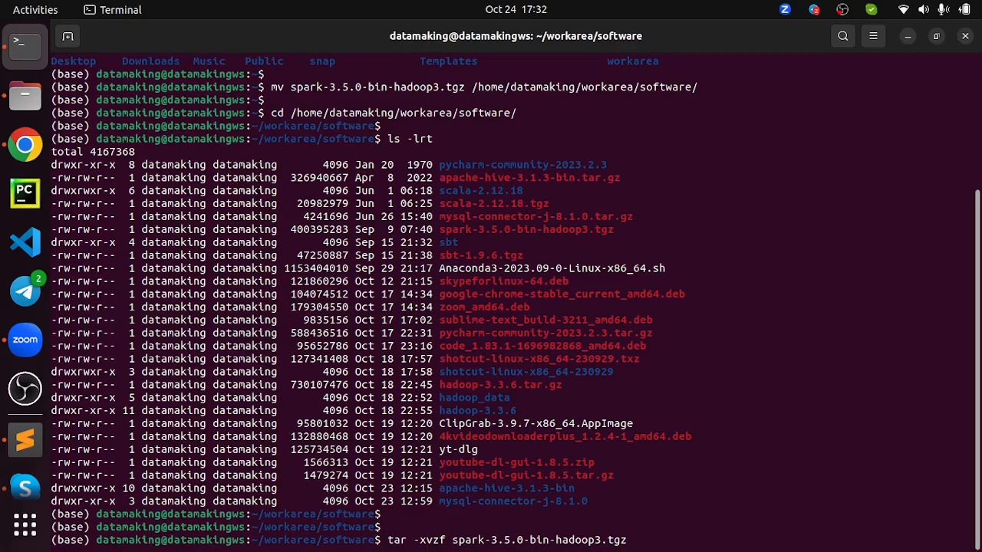
key(Return)
text(ls -lrt)
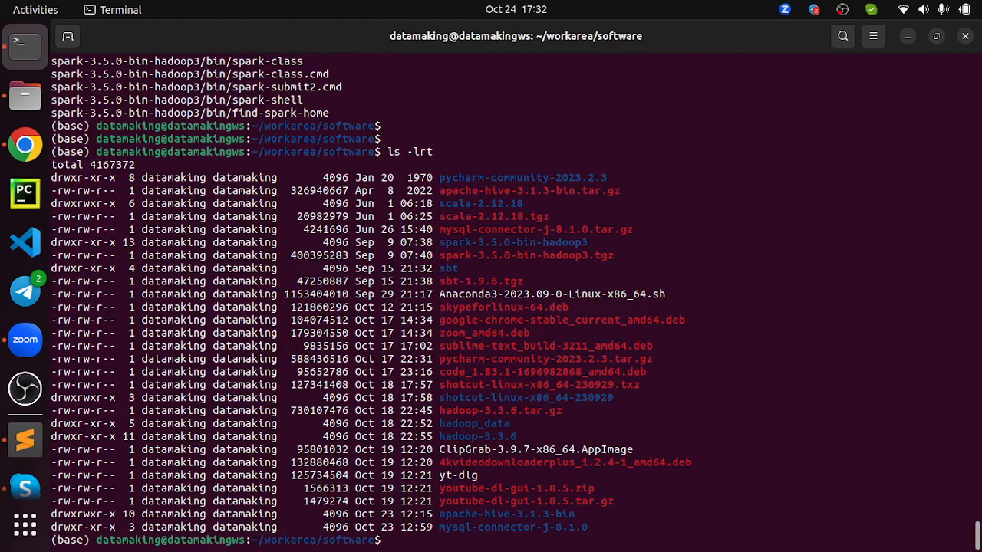
double_click(512, 242)
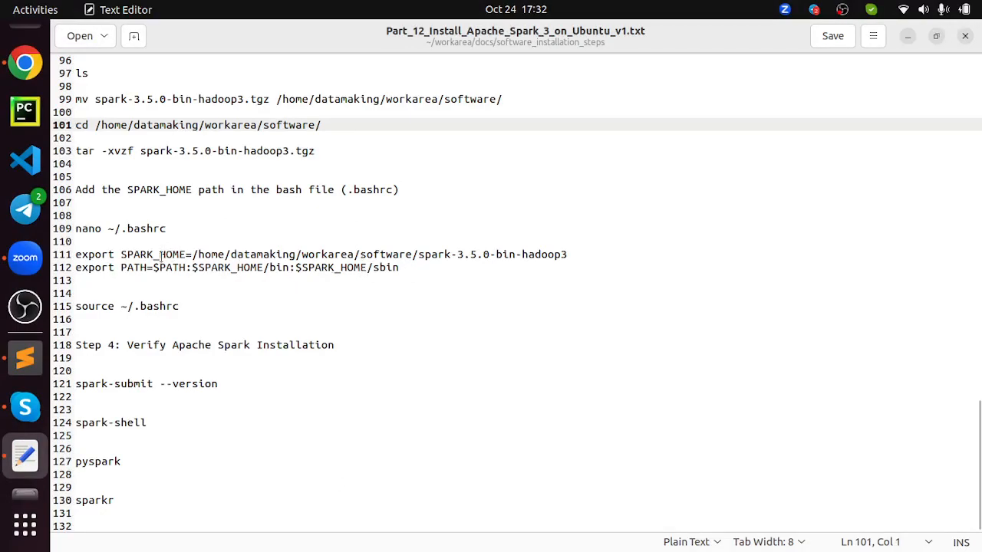
Run 'nano ~/.bashrc' from the notes and select the SPARK_HOME export line in the notes
double_click(152, 255)
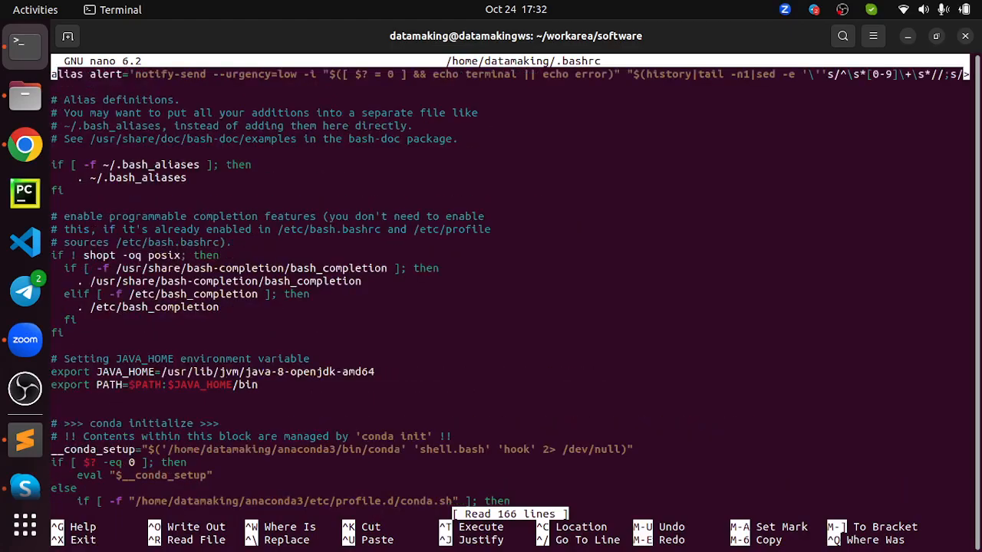
scroll(down, 3)
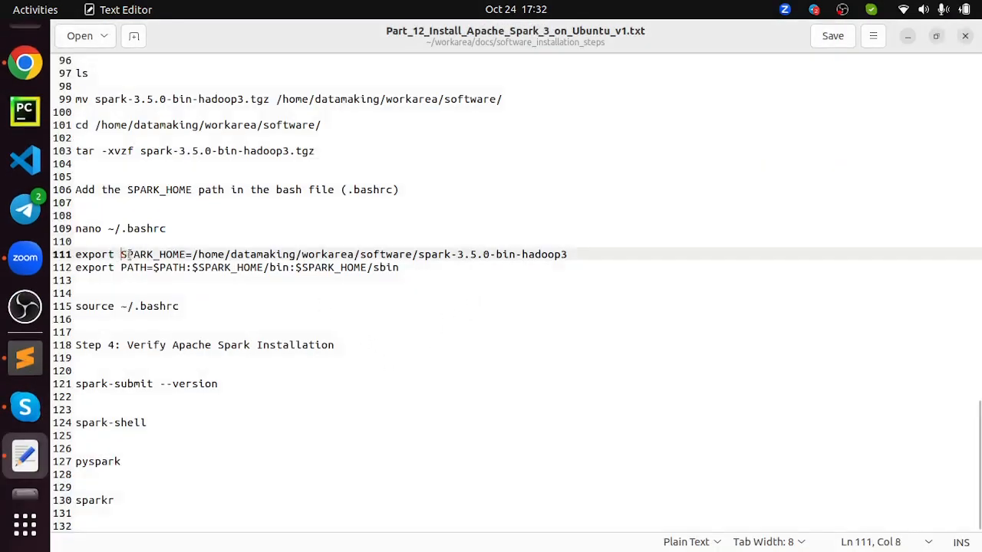
double_click(153, 254)
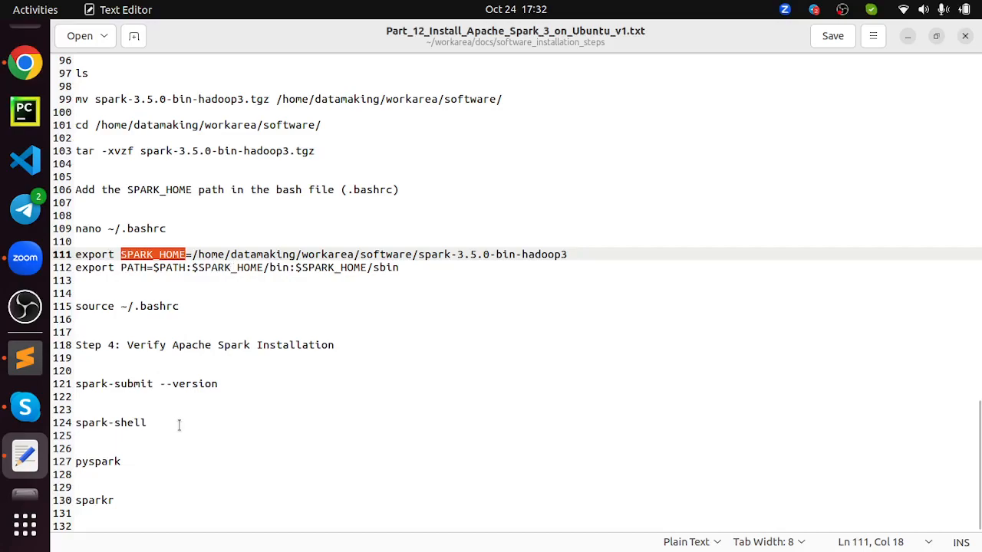
mouse_move(181, 421)
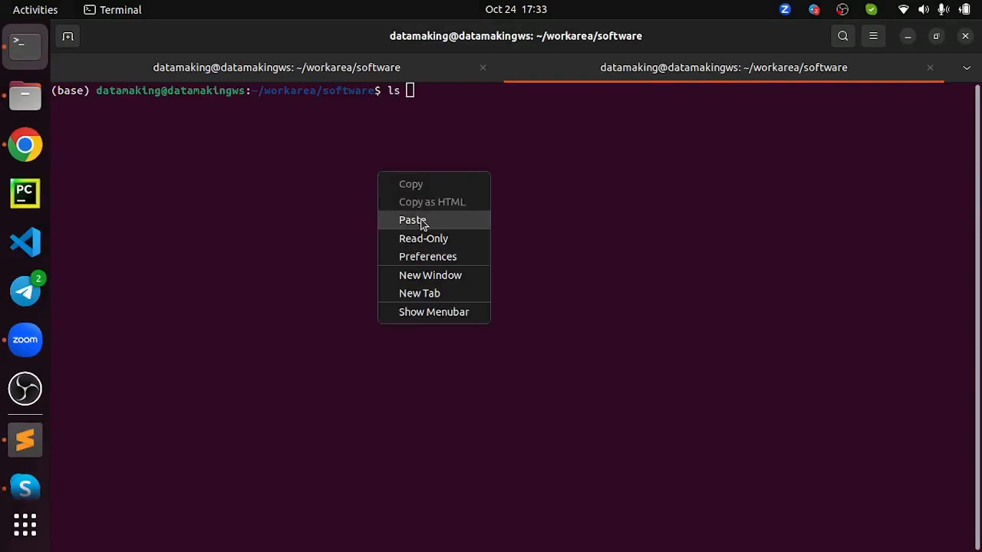
Paste the copied text at the prompt of the new Terminal tab in the software folder
click(413, 221)
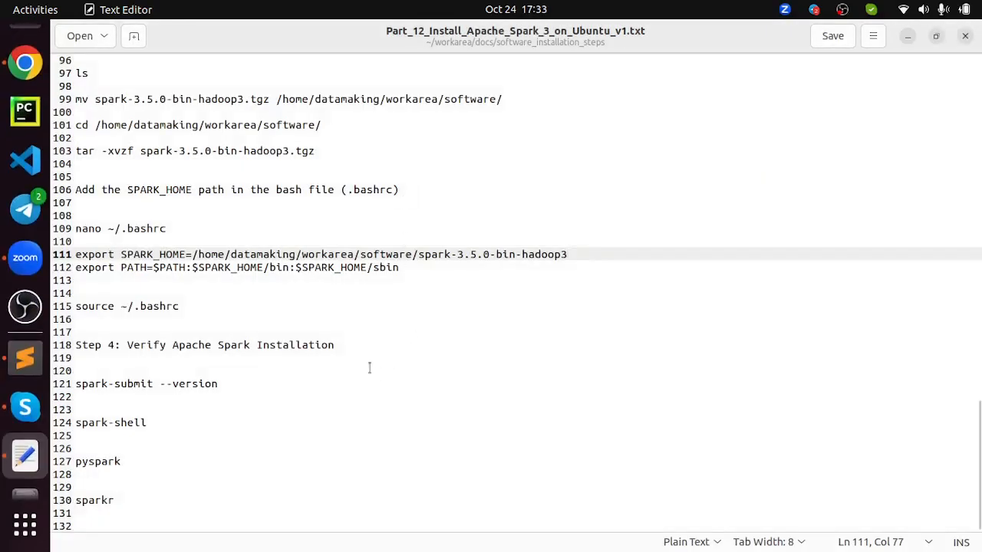
Add export SPARK_HOME=/home/datamaking/workarea/software/spark-3.5.0-bin-hadoop3 to .bashrc and write it out with ctrl+o
triple_click(230, 267)
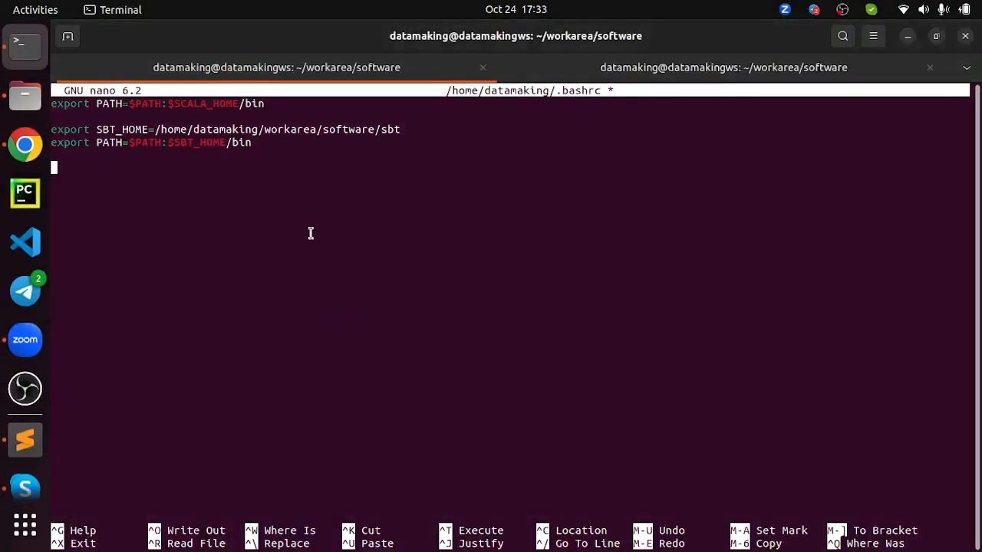
text(export SPARK_HOME=/home/datamaking/workarea/software/spark-3.5.0-bin-hadoop3)
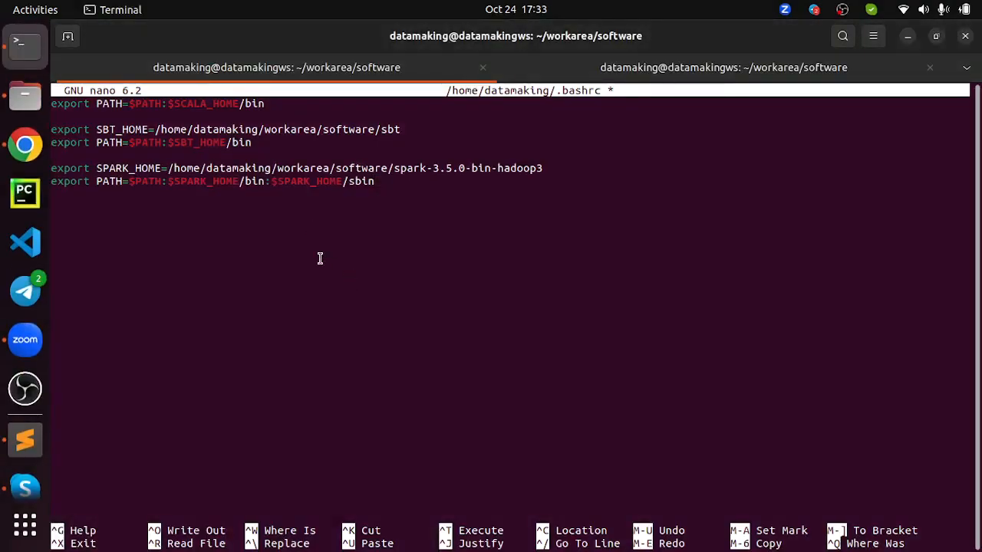
key(Return)
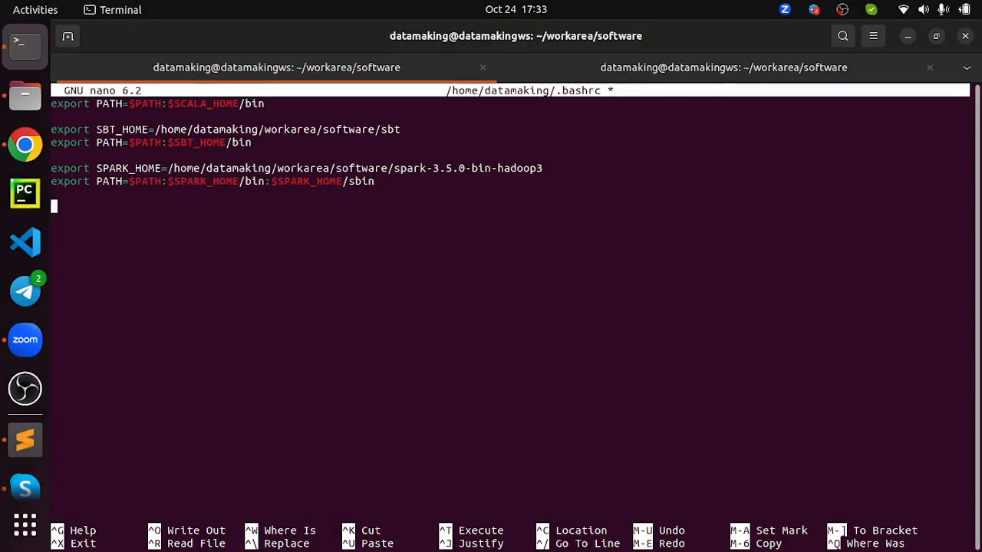
key(ctrl+o)
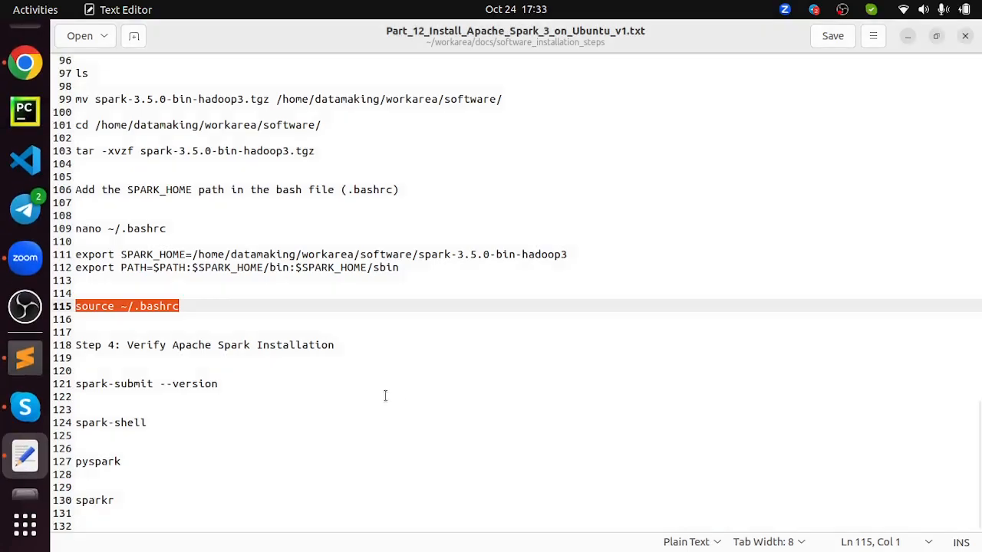
mouse_move(221, 414)
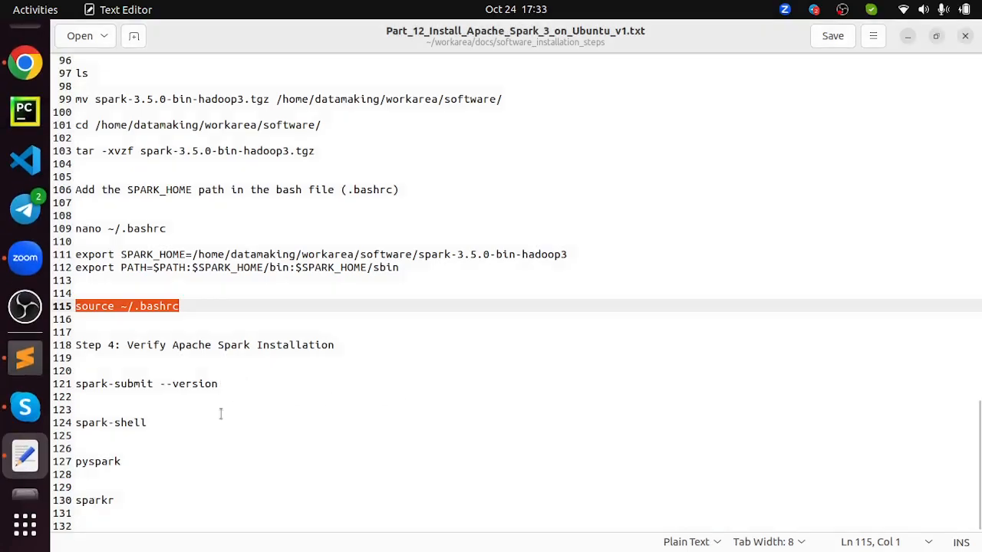
mouse_move(201, 415)
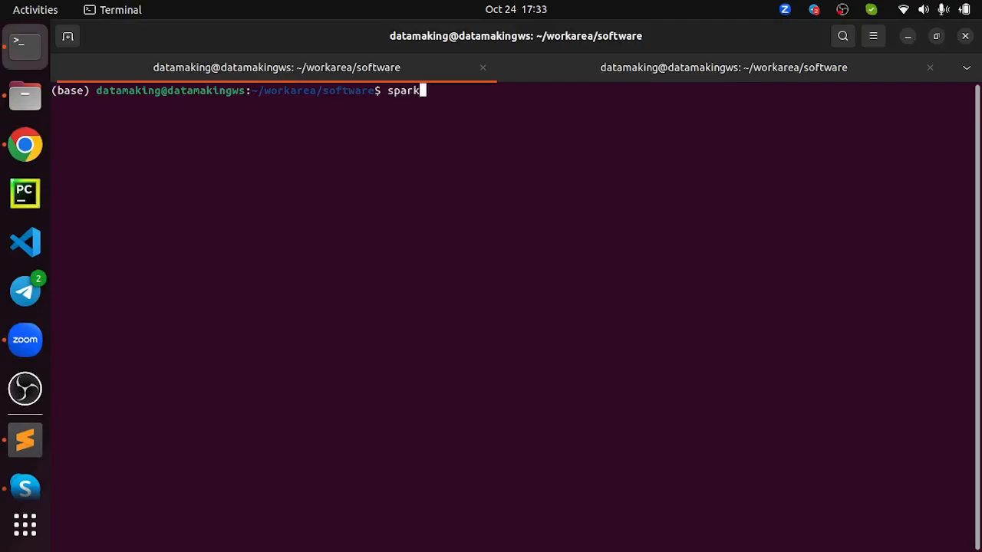
Run 'spark-submit --version', which reports Spark 3.5.0 with Scala 2.12.18
text(-submit)
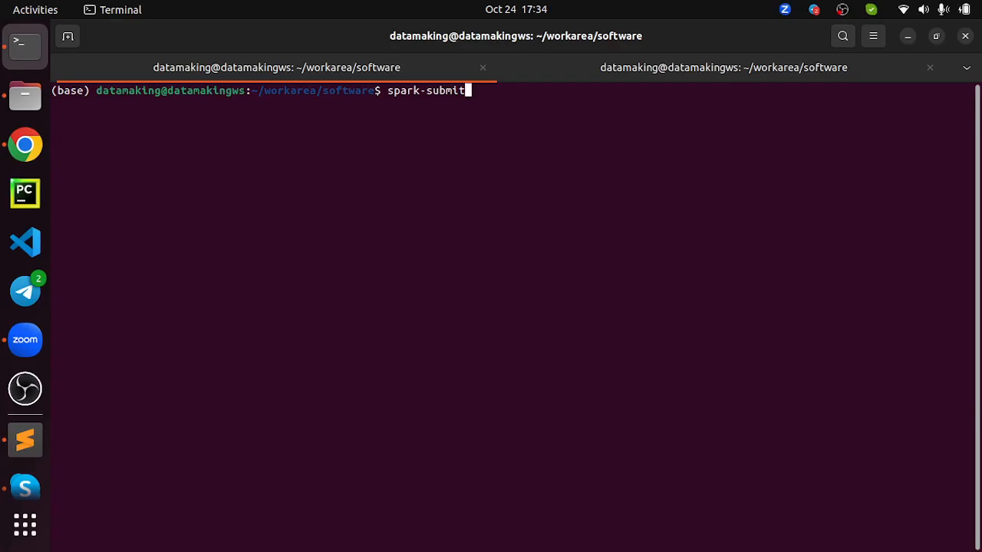
text(--ver)
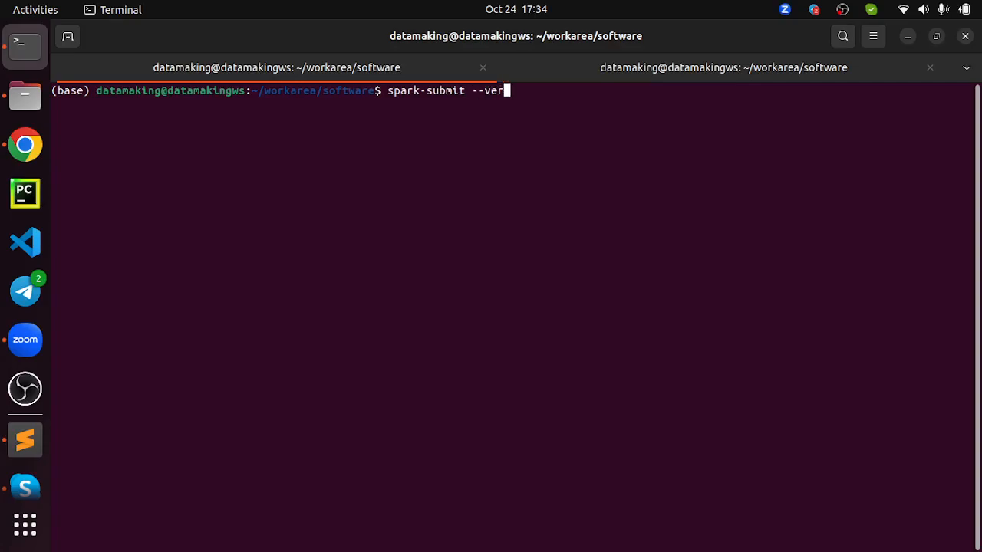
text(sion)
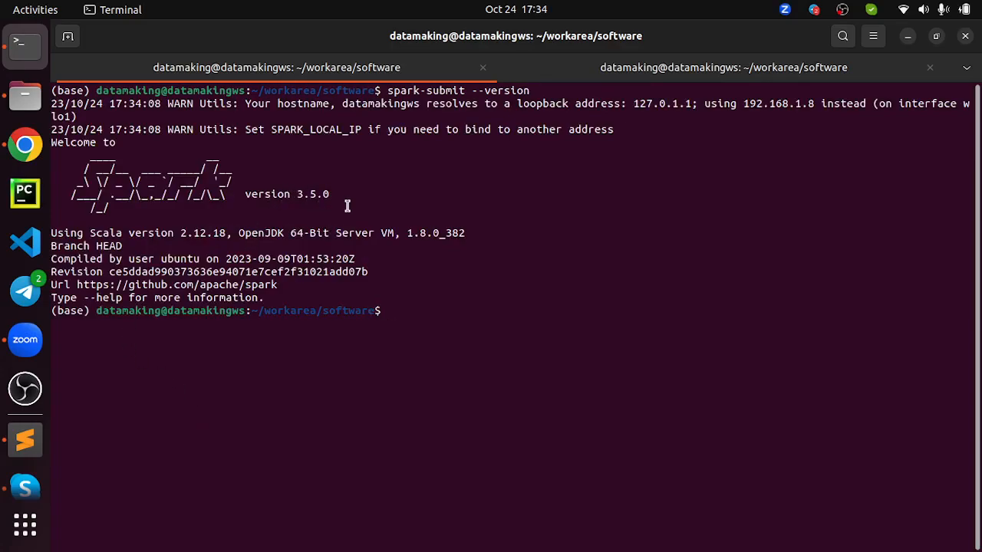
mouse_move(402, 236)
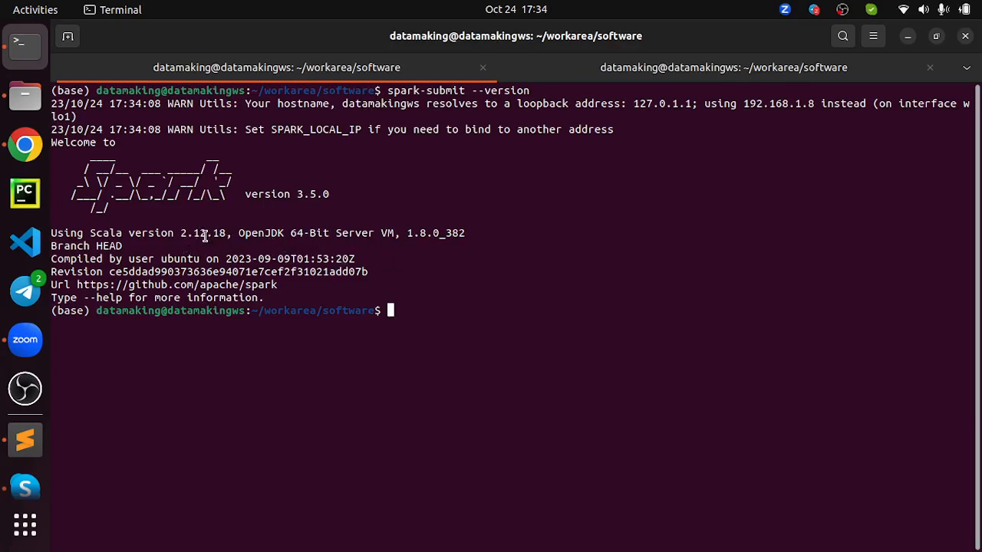
double_click(205, 233)
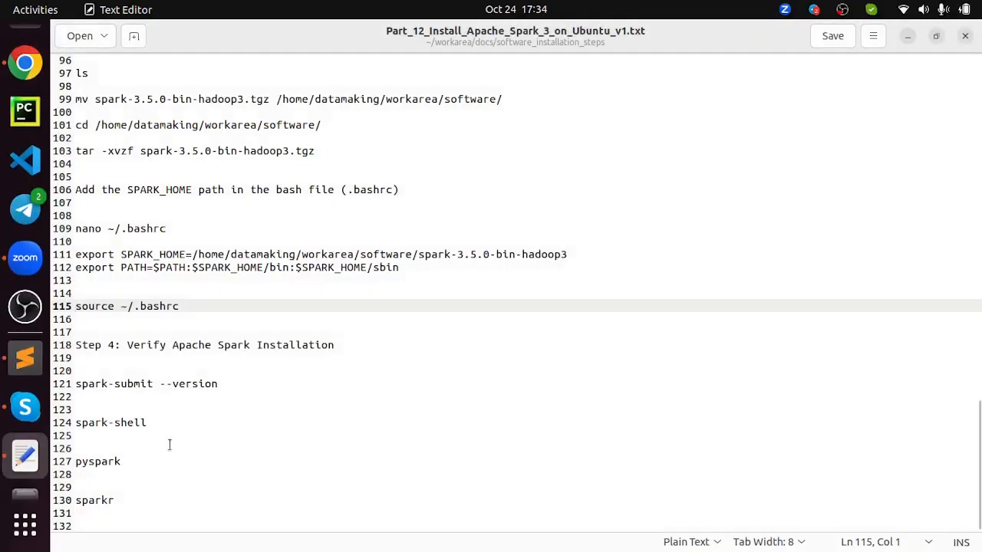
Launch spark-shell pasted from the notes and evaluate sc at the Scala prompt
double_click(111, 423)
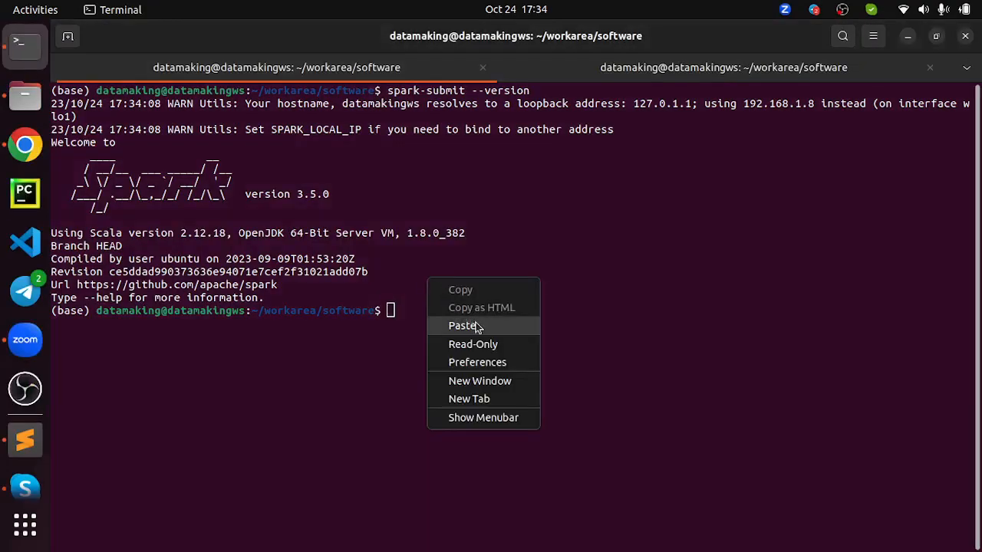
click(464, 326)
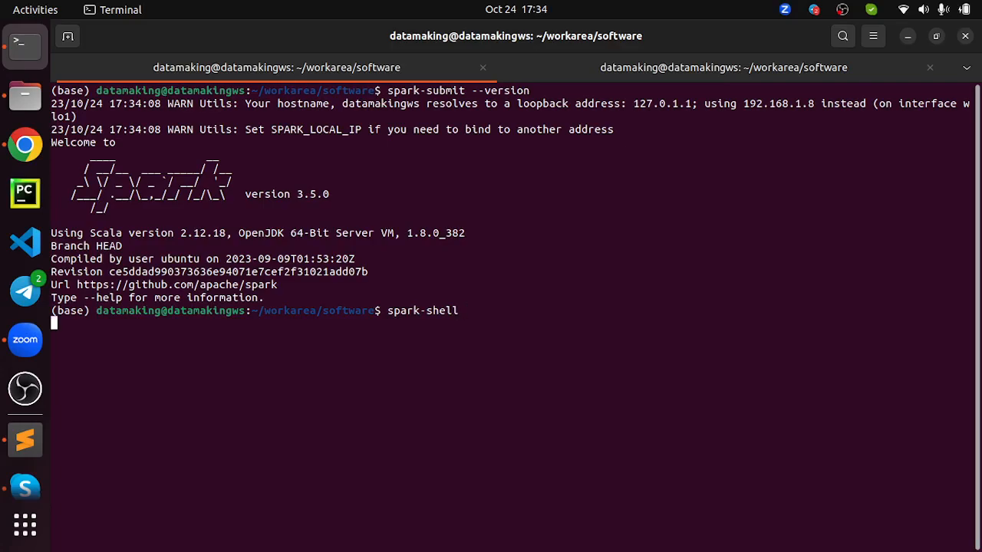
key(Return)
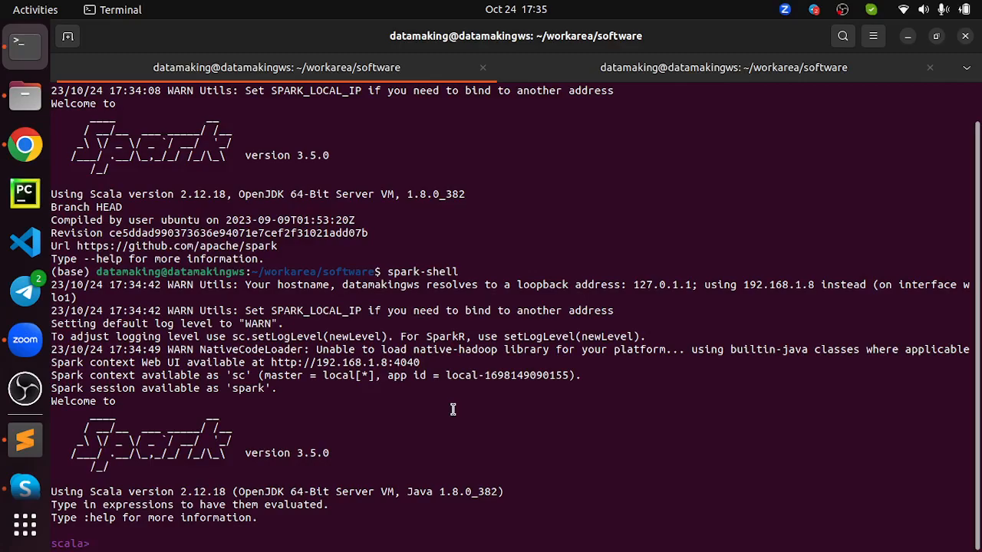
text(sc)
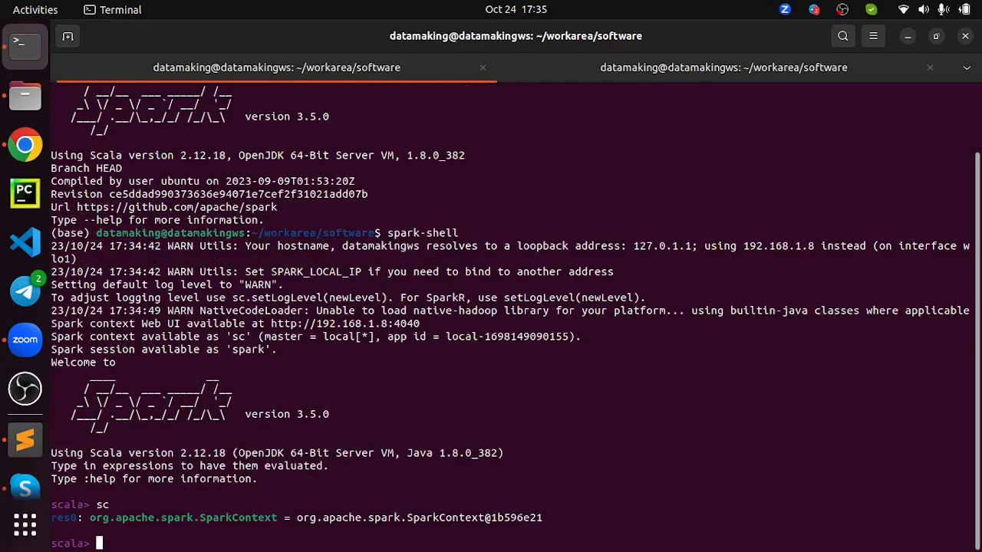
Evaluate spark, leave the shell with :quit and clear the terminal
text(spark)
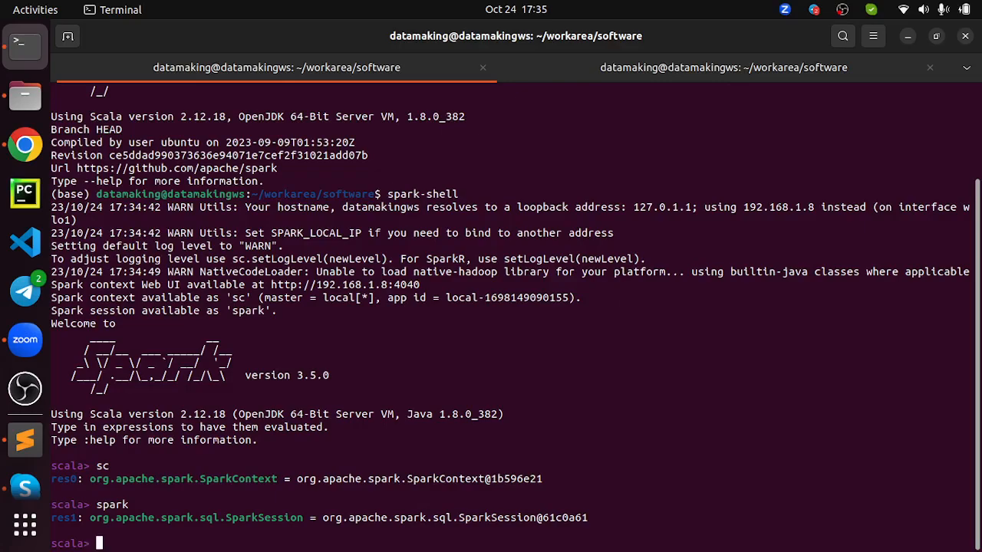
text(:)
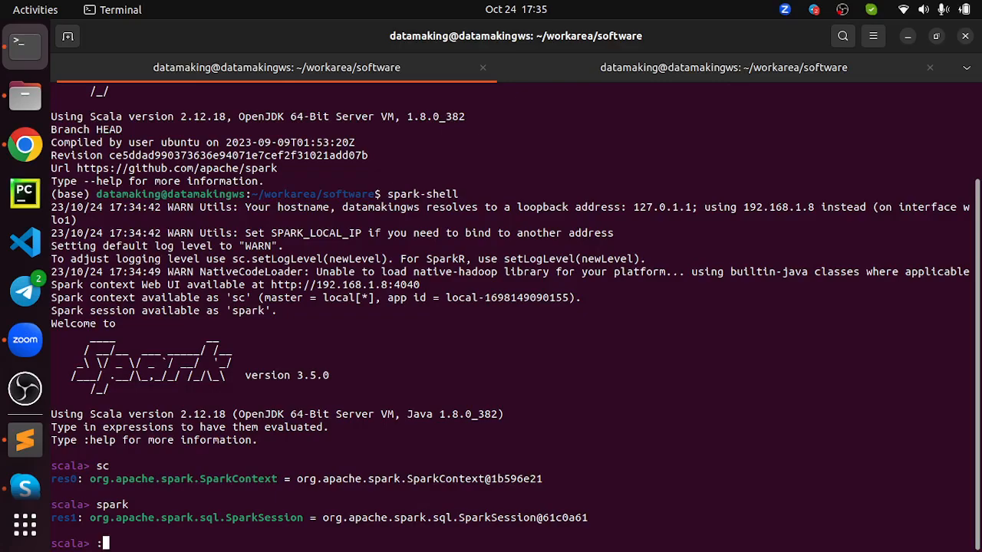
text(quit)
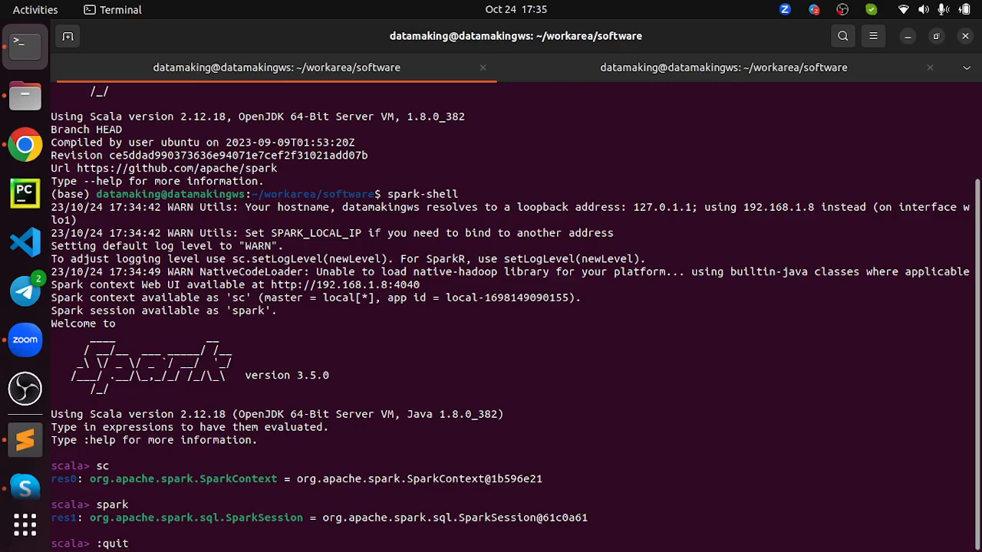
text(cle)
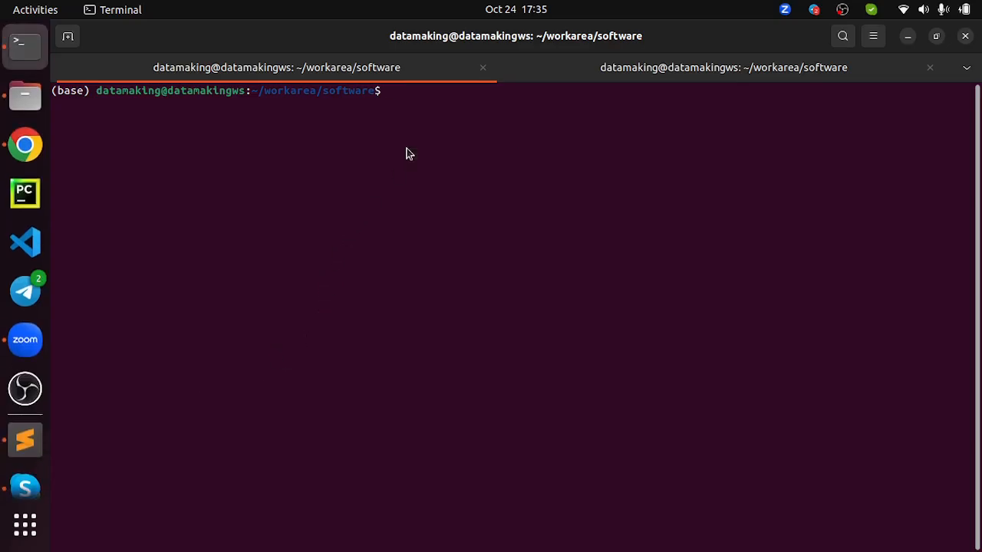
Run pyspark, evaluate spark.sparkContext.appName returning 'PySparkShell', then exit
text(pyspark)
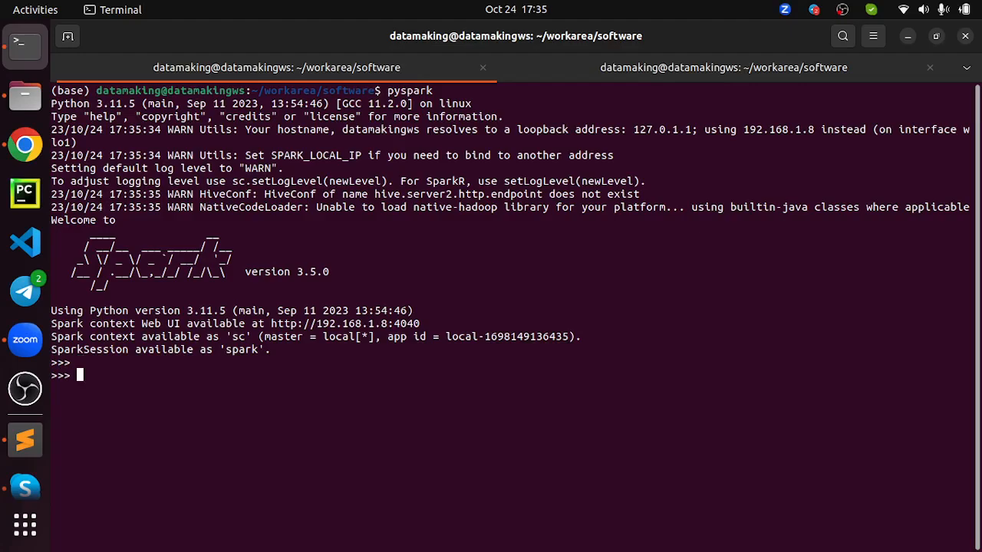
text(spa)
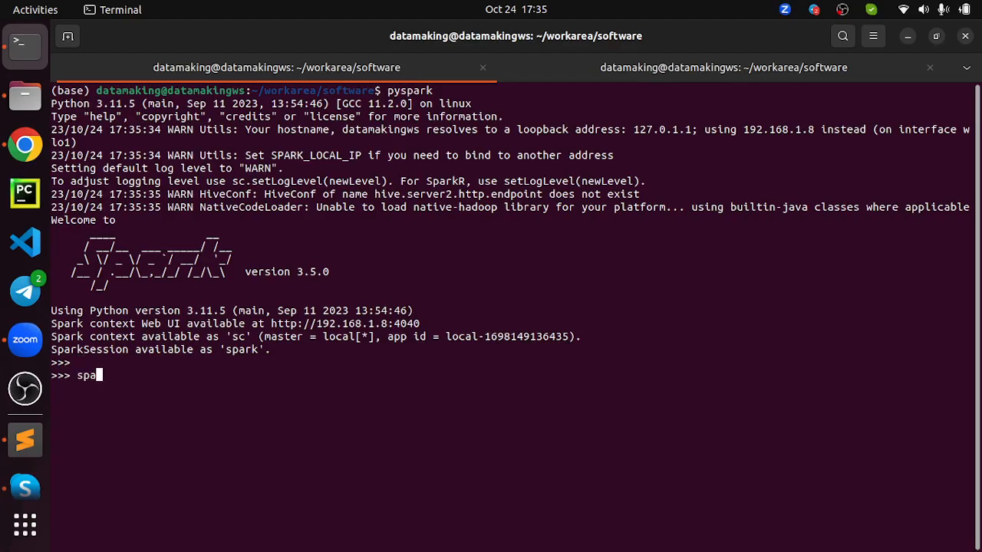
text(rk.)
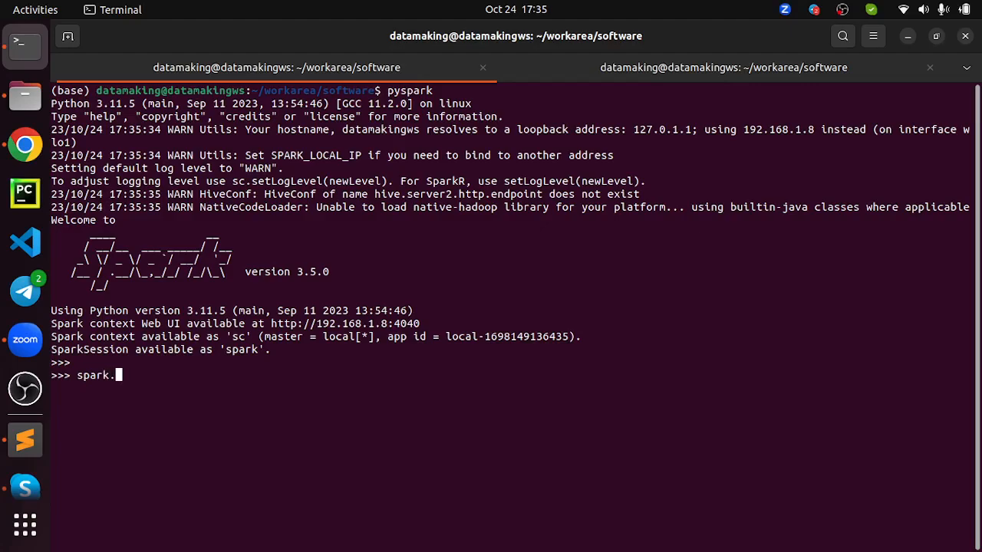
text(sparkCont)
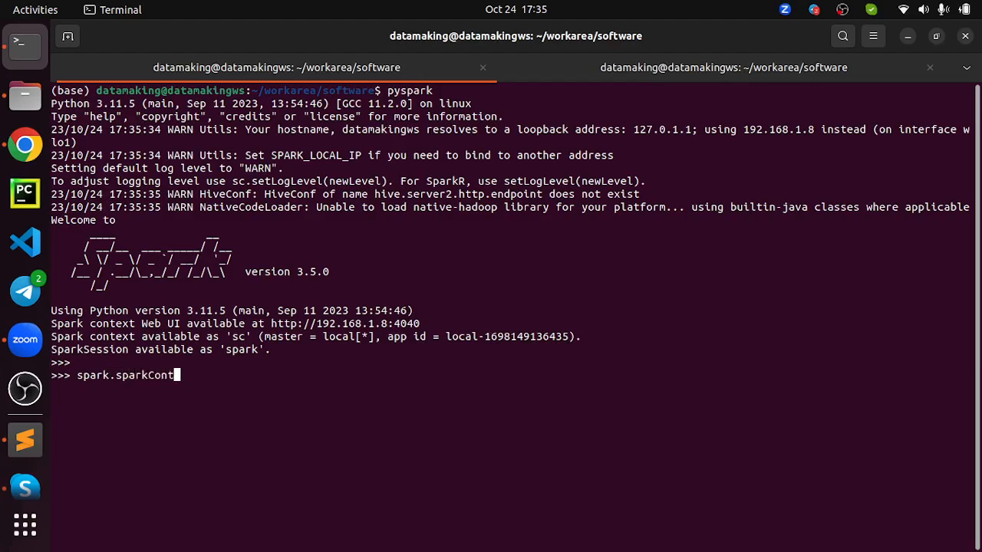
text(ext.appNamr)
text(spark.sparkContext.appNam)
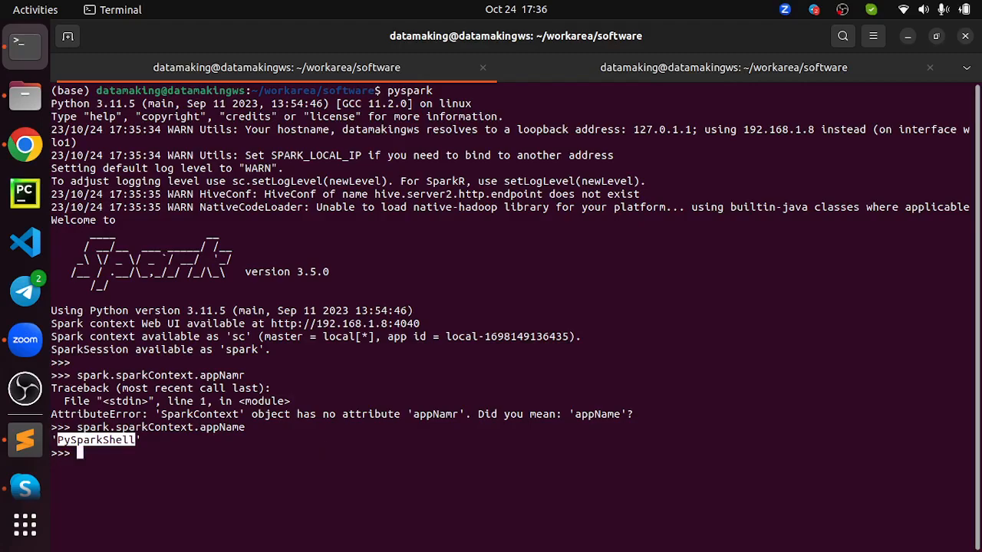
text(exit()
text(sparkr)
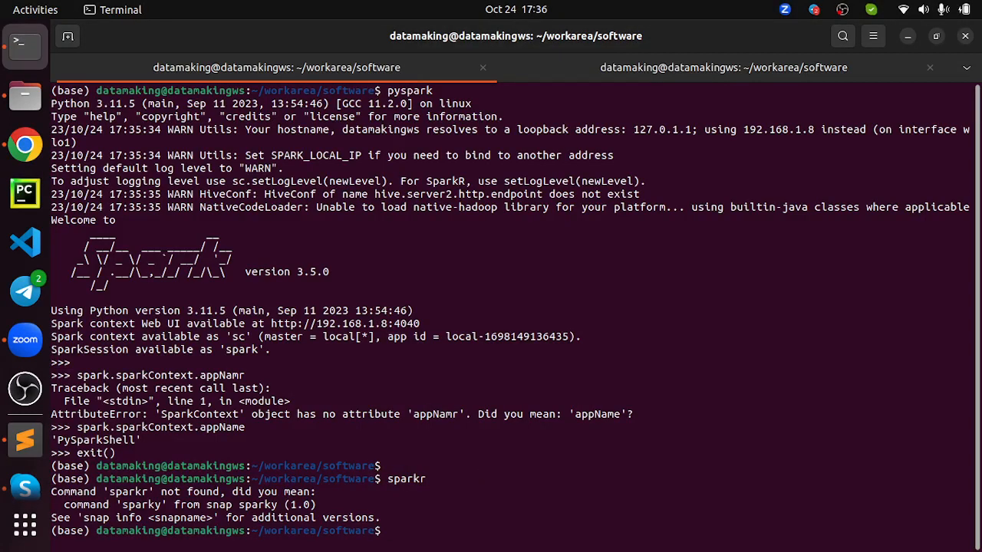
mouse_move(454, 503)
text(ls)
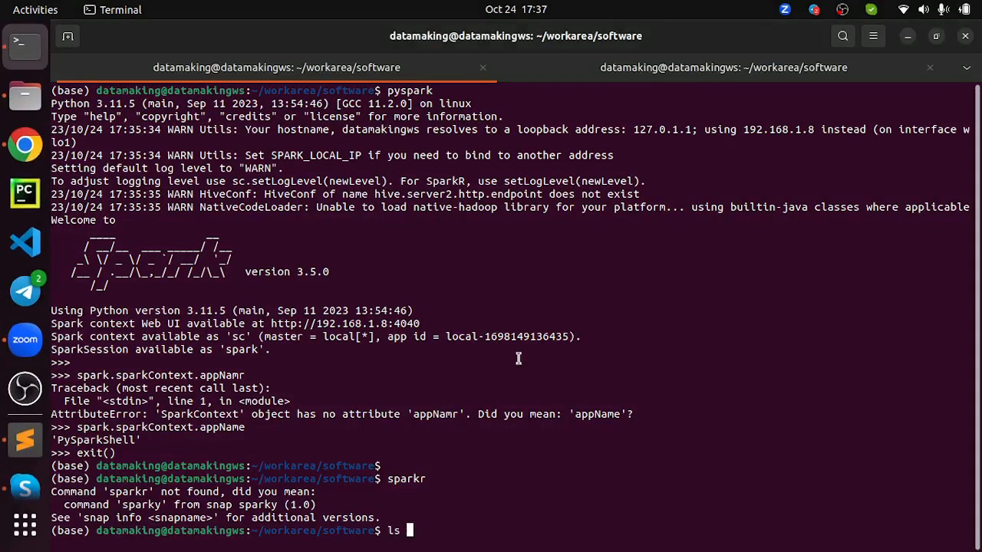
List the contents of /home/datamaking/workarea/software/spark-3.5.0-bin-hadoop3/ with ls
right_click(519, 359)
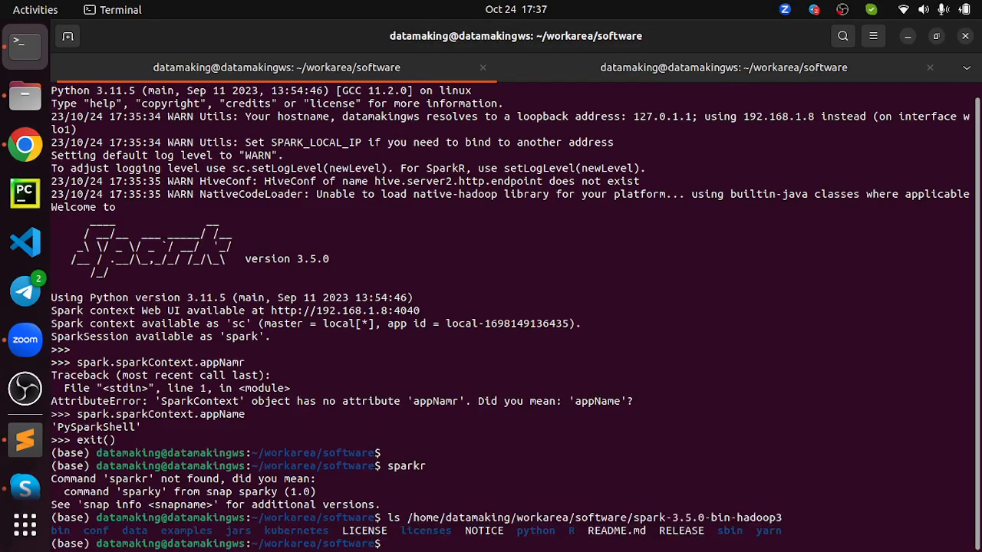
text(ls /home/datamaking/workarea/software/spark-3.5.0-bin-hadoop3/)
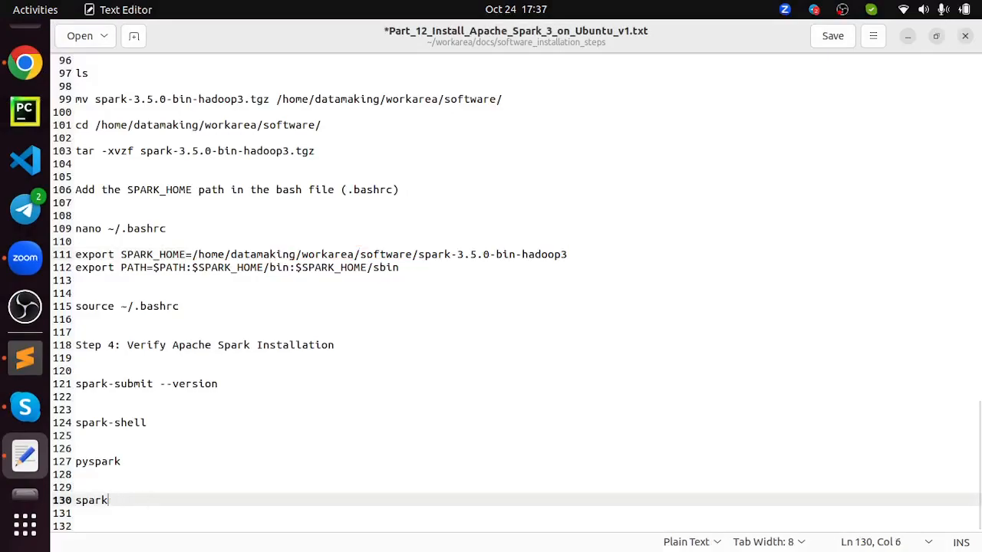
text(R)
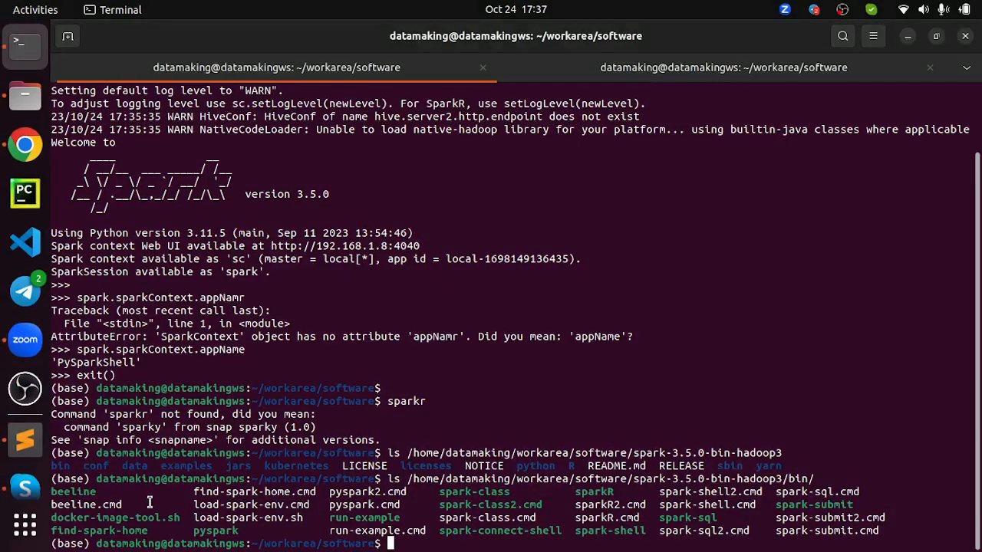
mouse_move(191, 467)
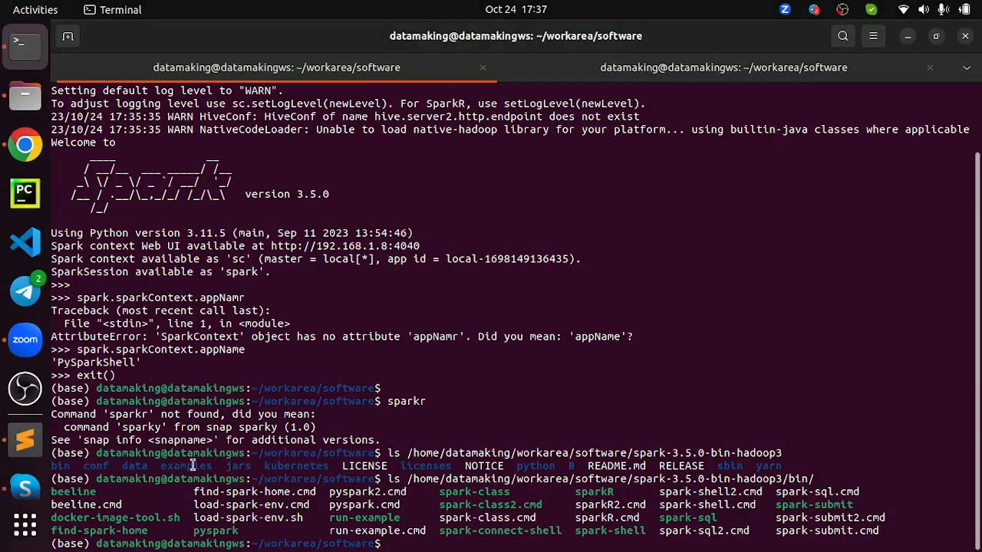
Try launching sparkr and sparkR, which fails because R is not installed
text(sparkr)
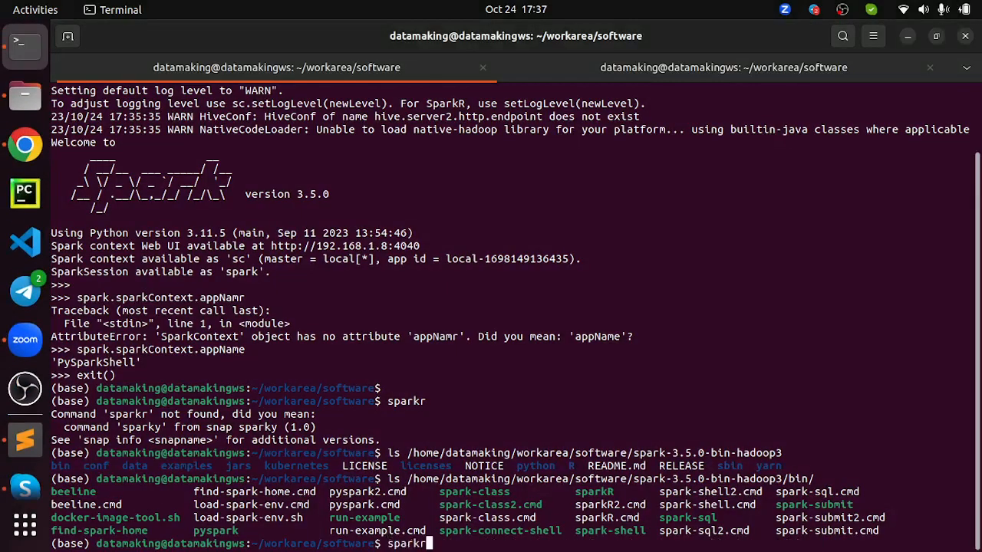
text(R)
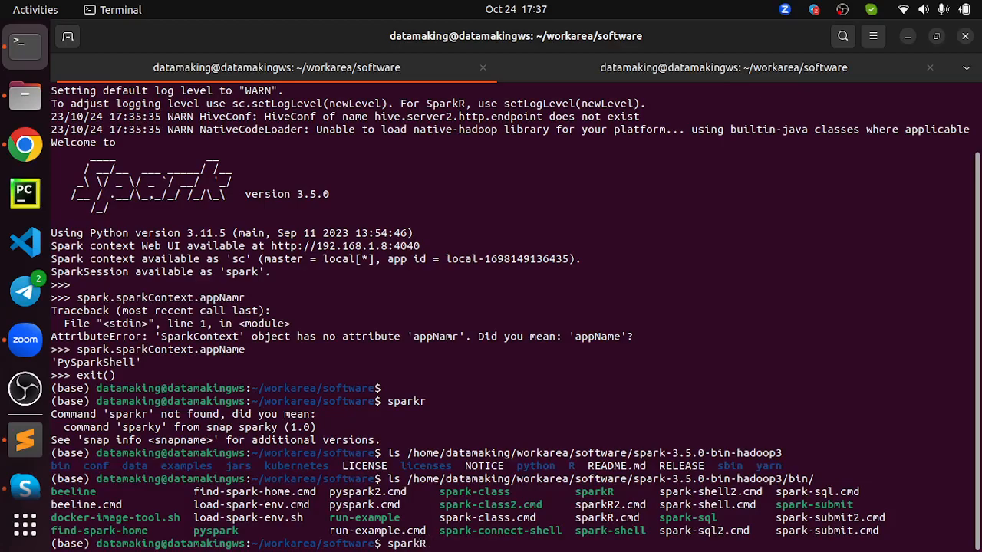
key(Return)
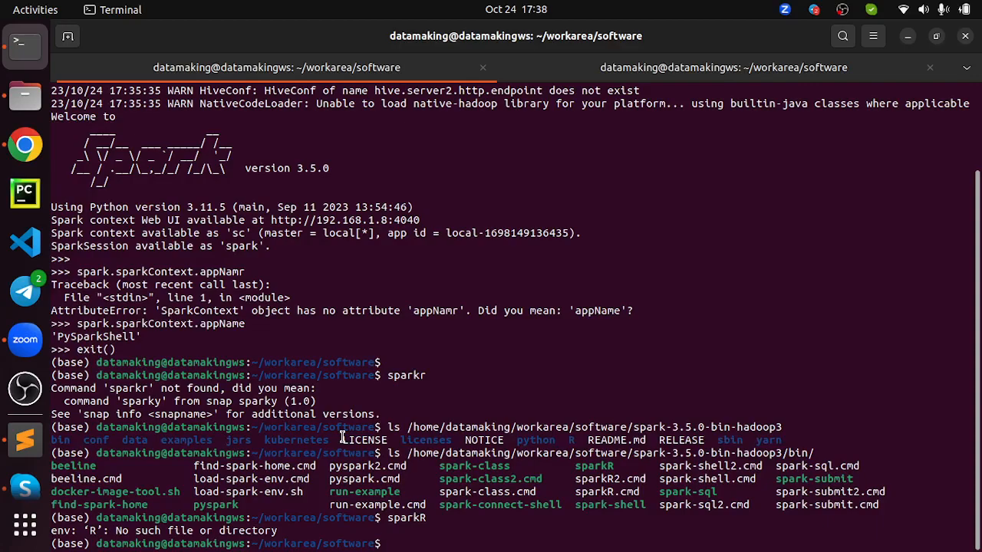
mouse_move(653, 320)
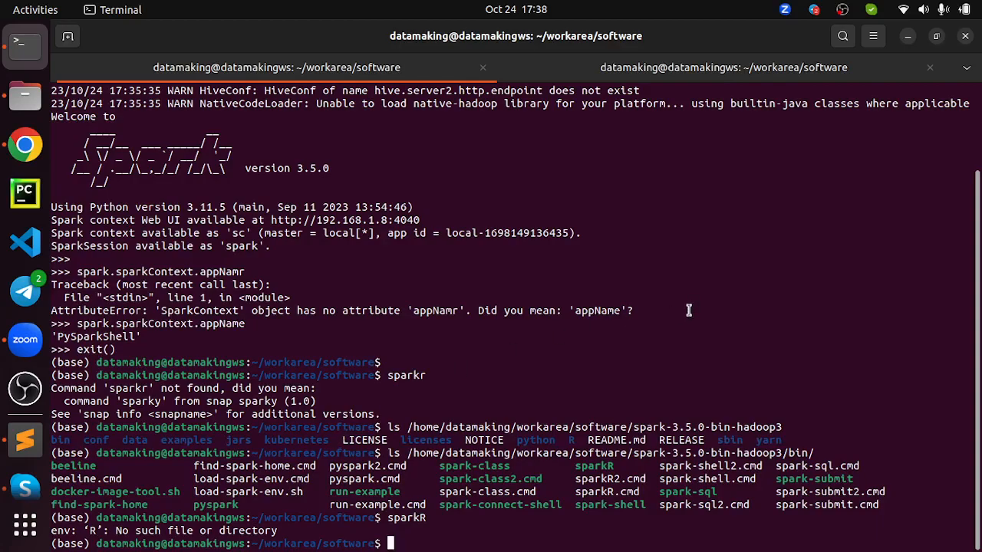
click(842, 9)
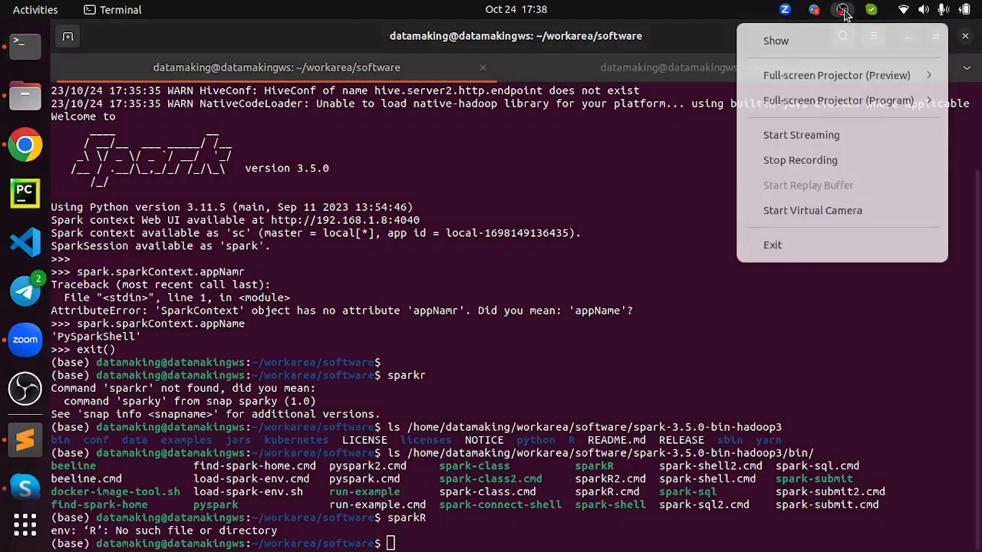